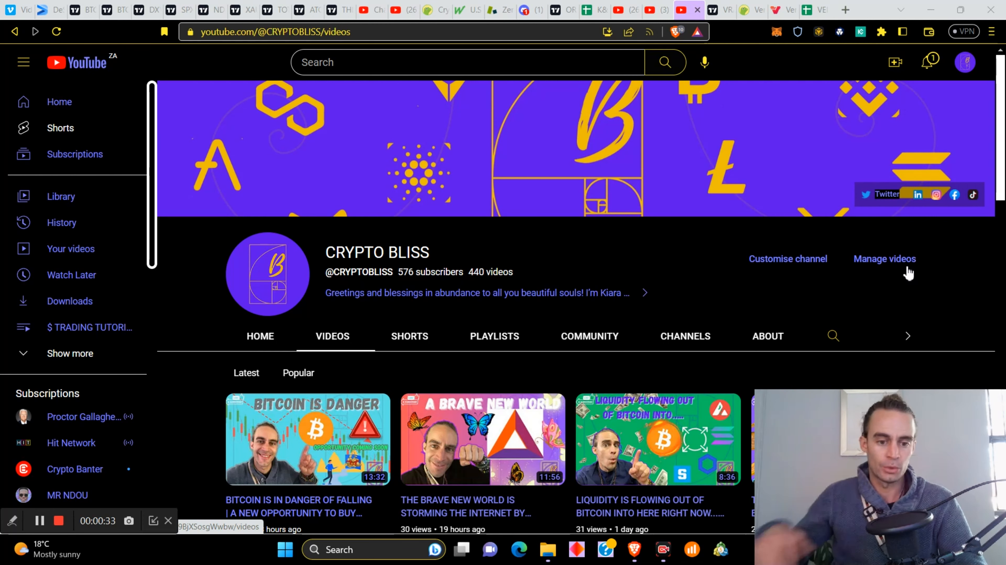
- Review Verasity's CoinGecko stats, highlighting the 24-hour price drop percentage
{"action": "scroll", "scroll_direction": "down", "scroll_amount": 3}
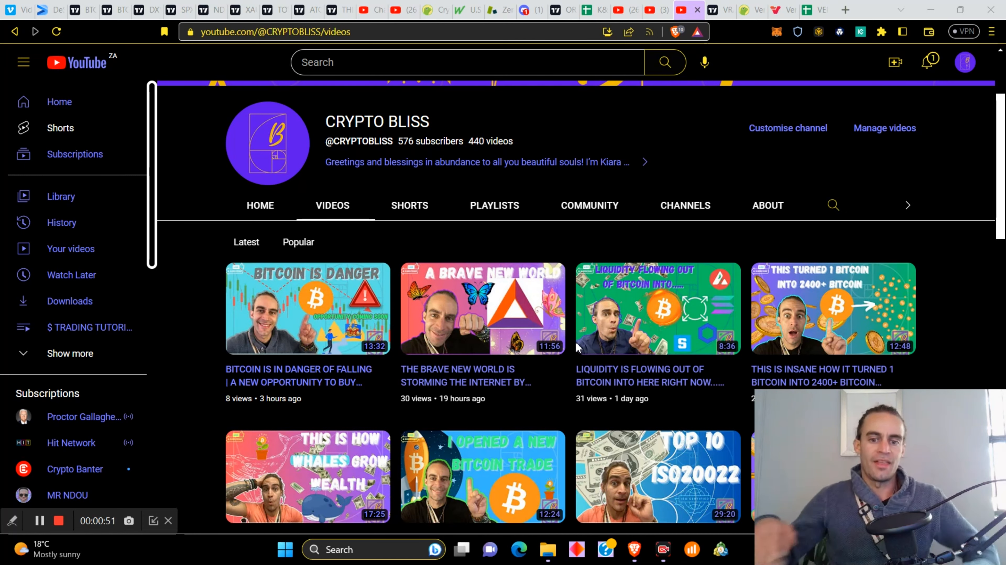
{"action": "scroll", "scroll_direction": "down", "scroll_amount": 3}
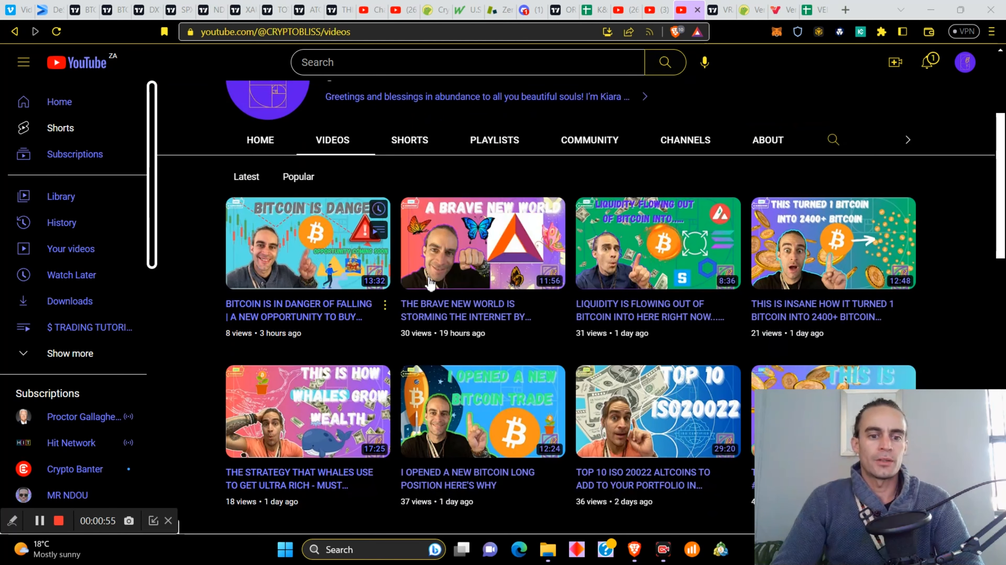
{"action": "mouse_move", "coordinate": [368, 212]}
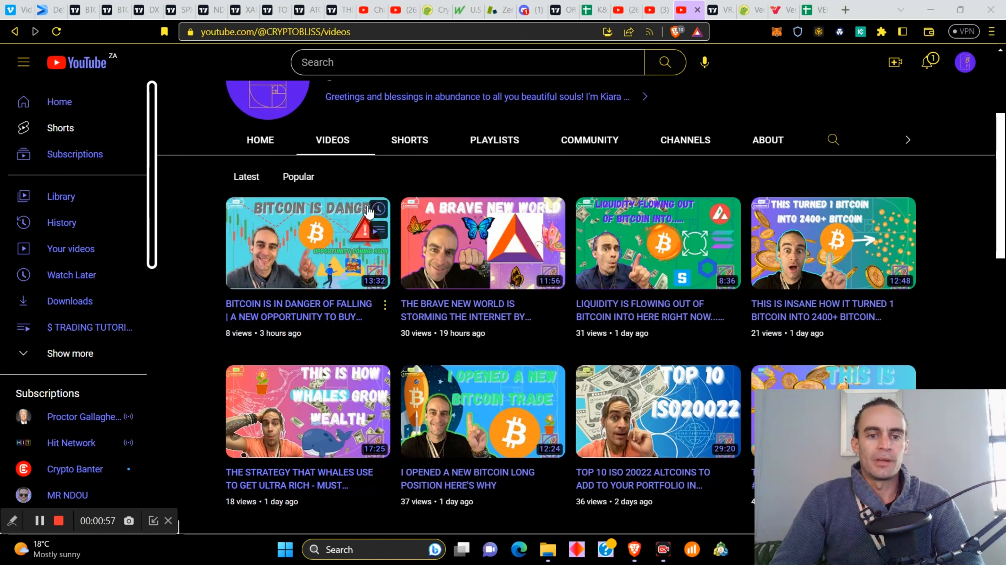
{"action": "mouse_move", "coordinate": [454, 282]}
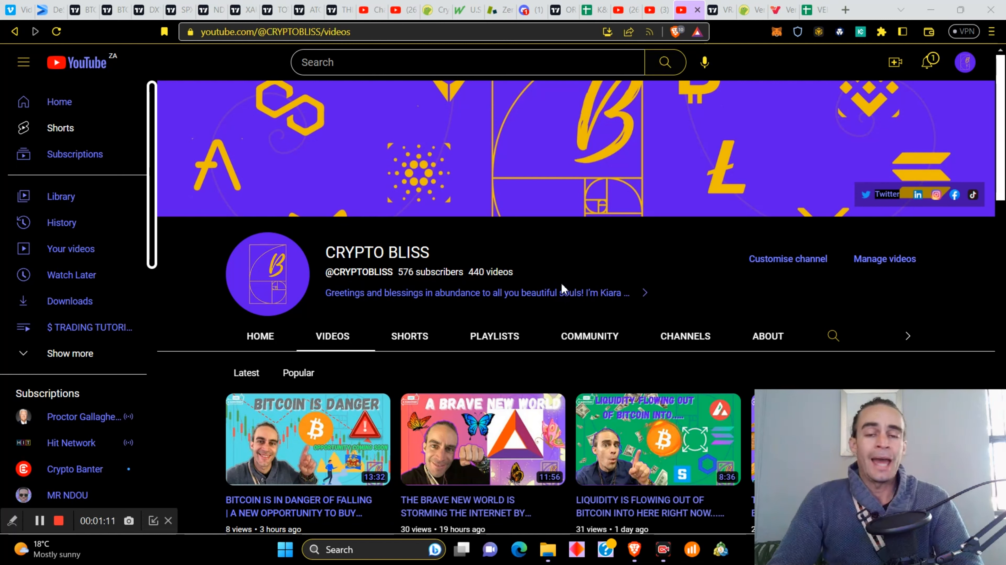
{"action": "mouse_move", "coordinate": [564, 273]}
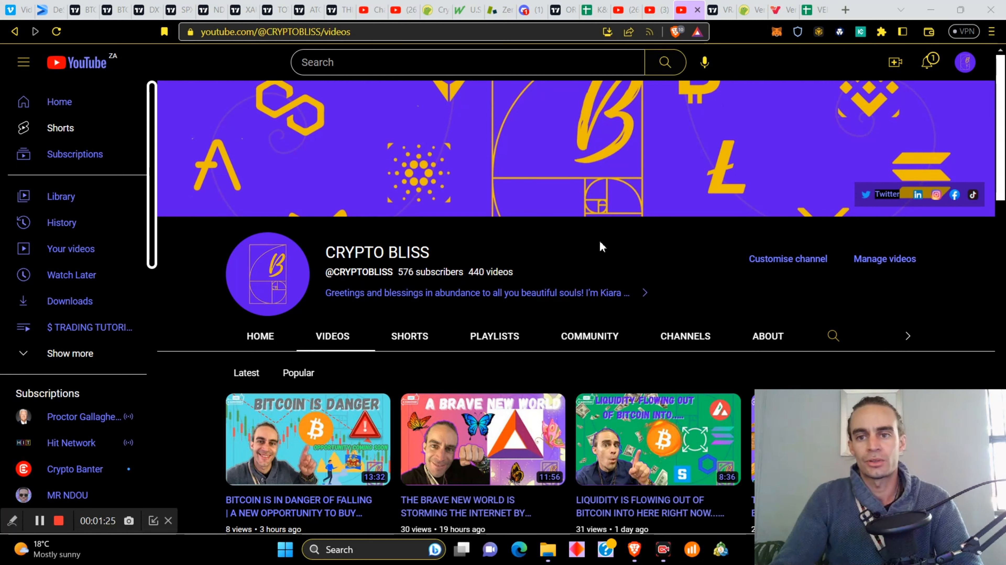
{"action": "mouse_move", "coordinate": [627, 285]}
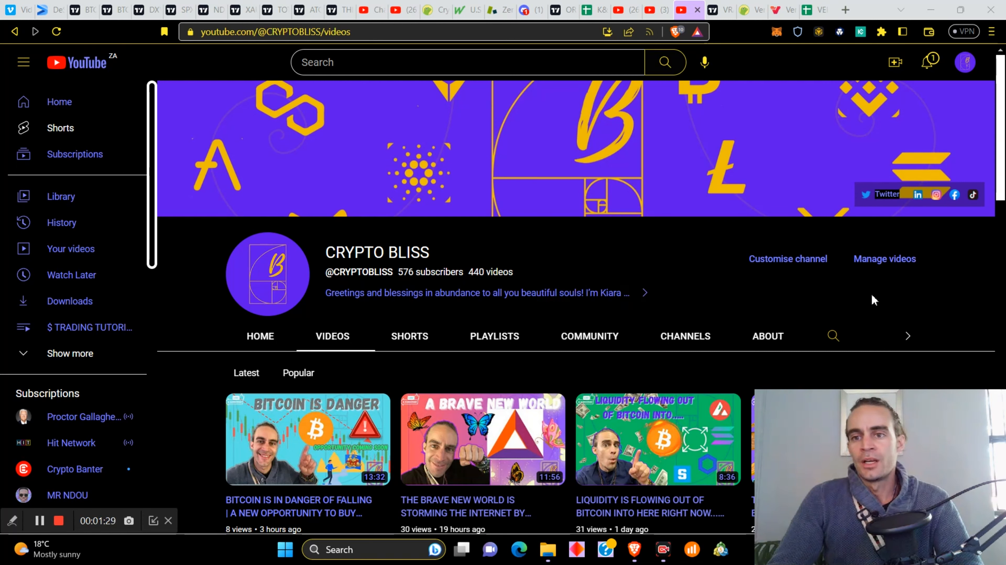
{"action": "mouse_move", "coordinate": [678, 166]}
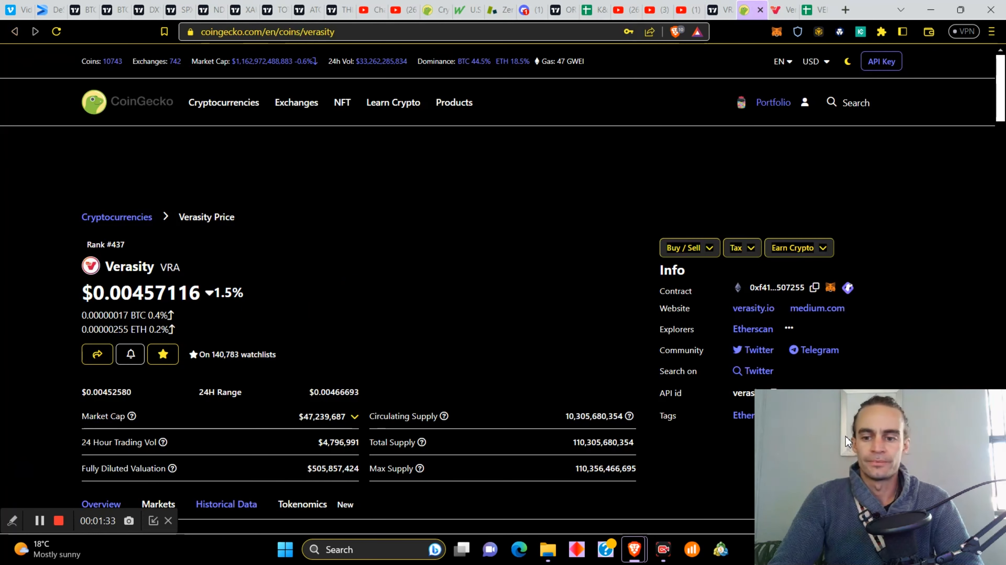
{"action": "mouse_move", "coordinate": [435, 332]}
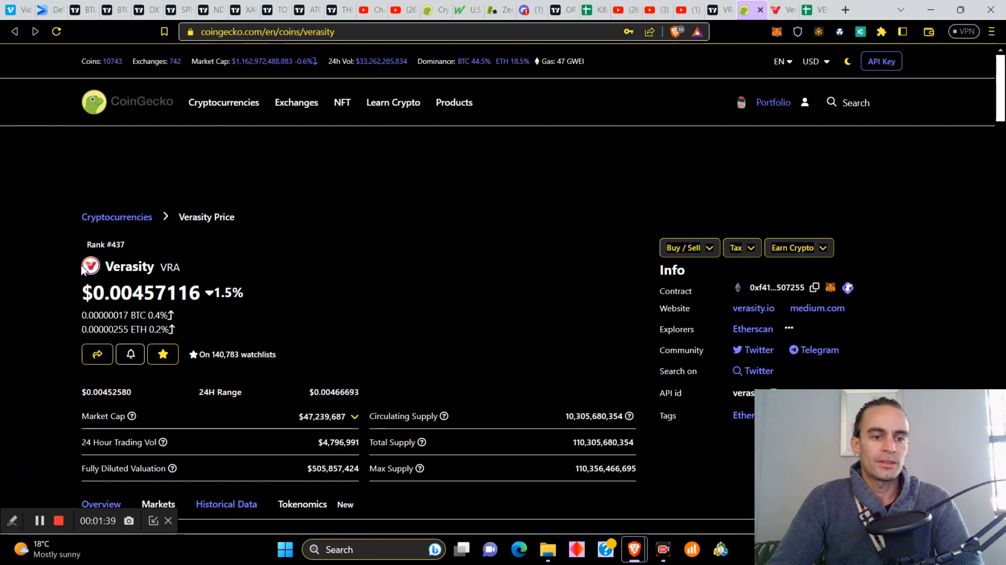
{"action": "left_click_drag", "start_coordinate": [106, 266], "coordinate": [165, 292]}
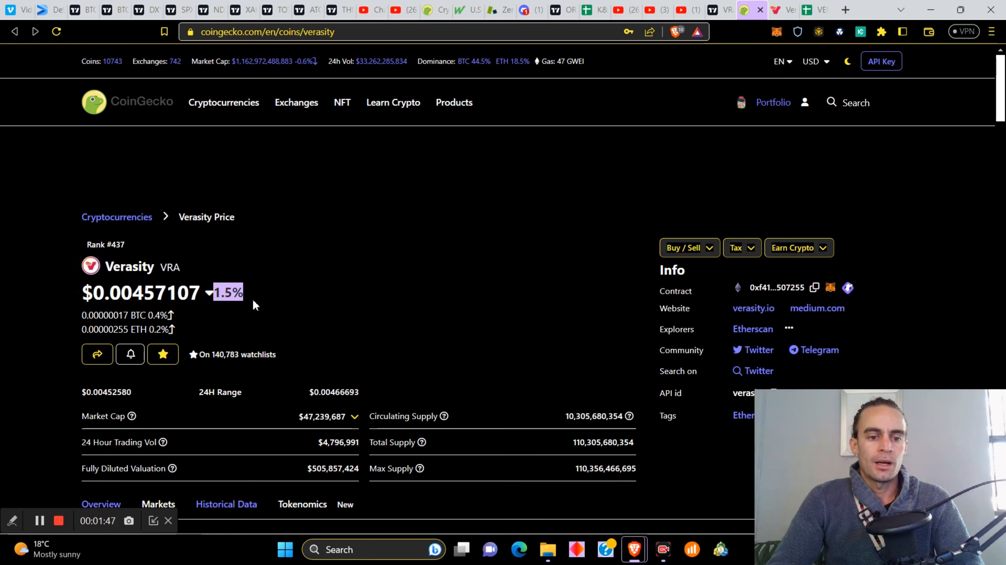
{"action": "scroll", "scroll_direction": "down", "scroll_amount": 3}
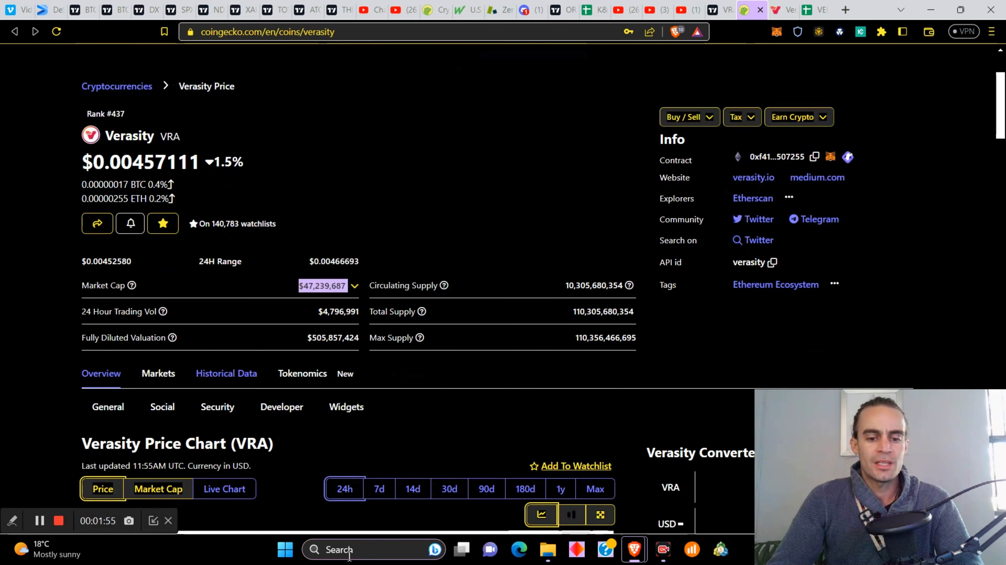
- Launch Calculator from Windows search and minimize it to keep the stats visible
{"action": "type", "text": "calcula"}
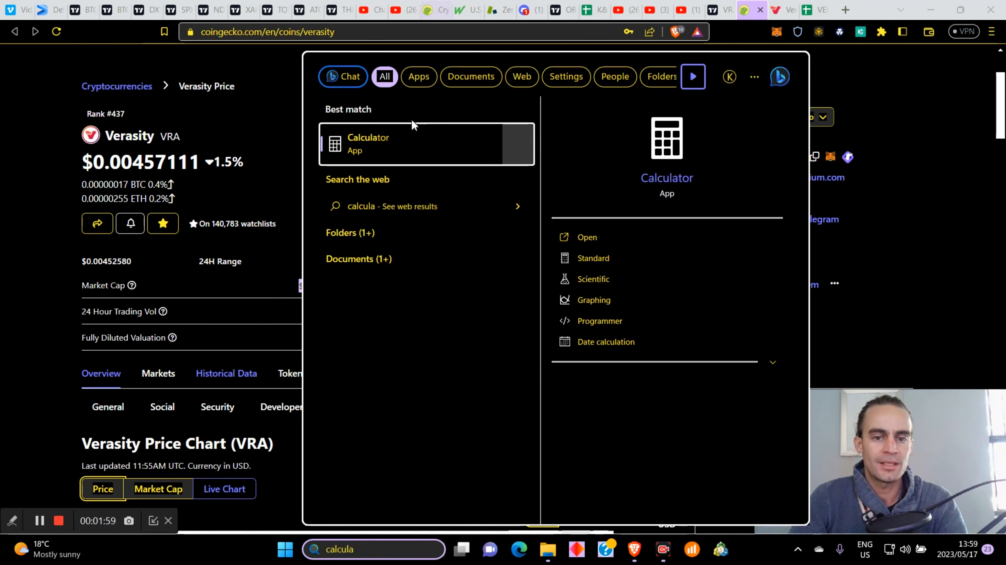
{"action": "left_click", "coordinate": [367, 144]}
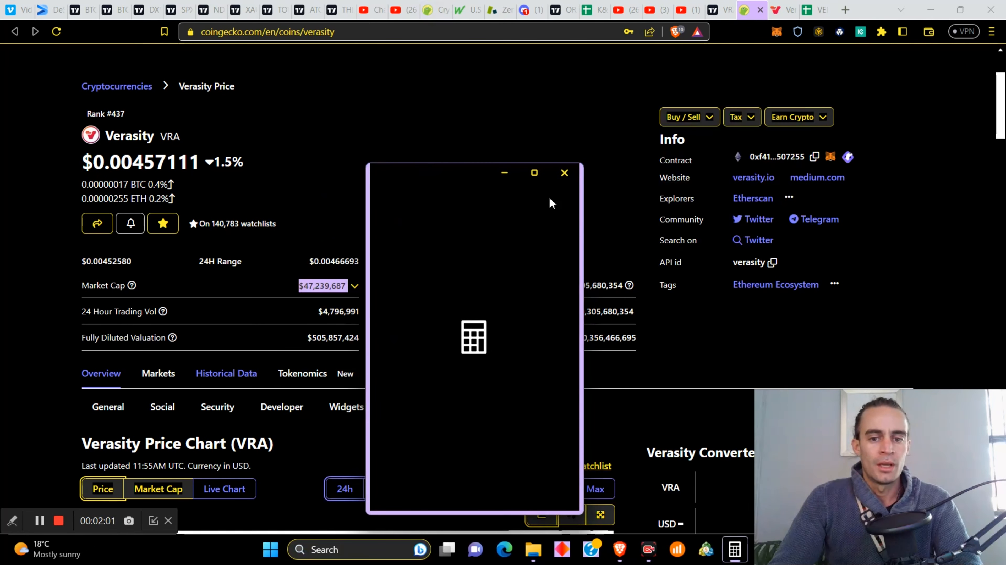
{"action": "left_click", "coordinate": [564, 173]}
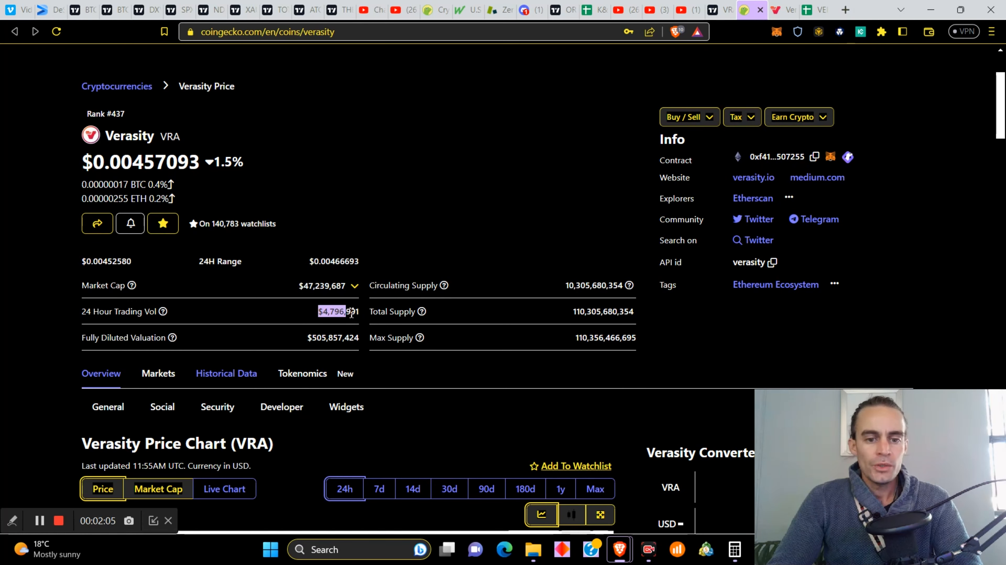
{"action": "mouse_move", "coordinate": [308, 281]}
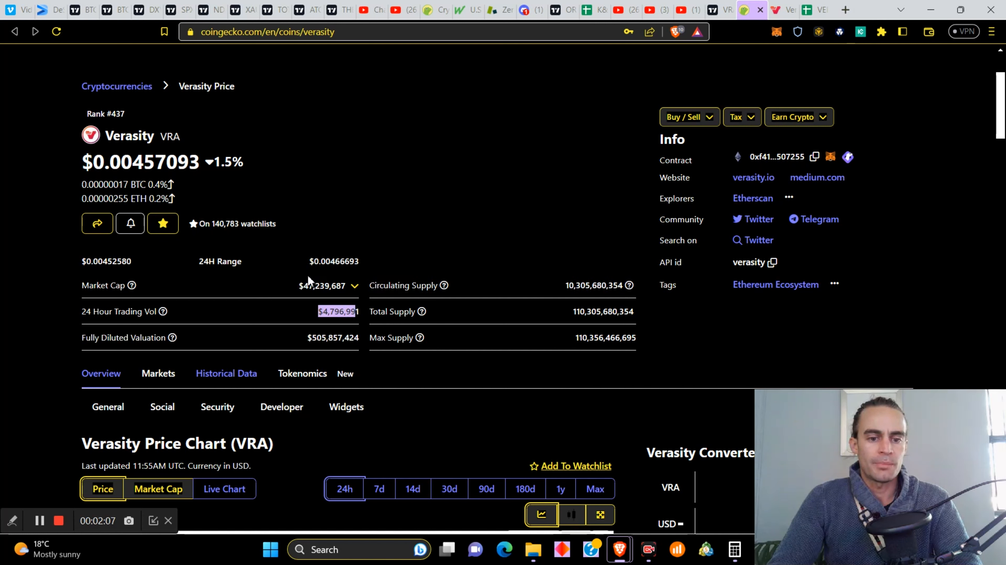
{"action": "mouse_move", "coordinate": [343, 357]}
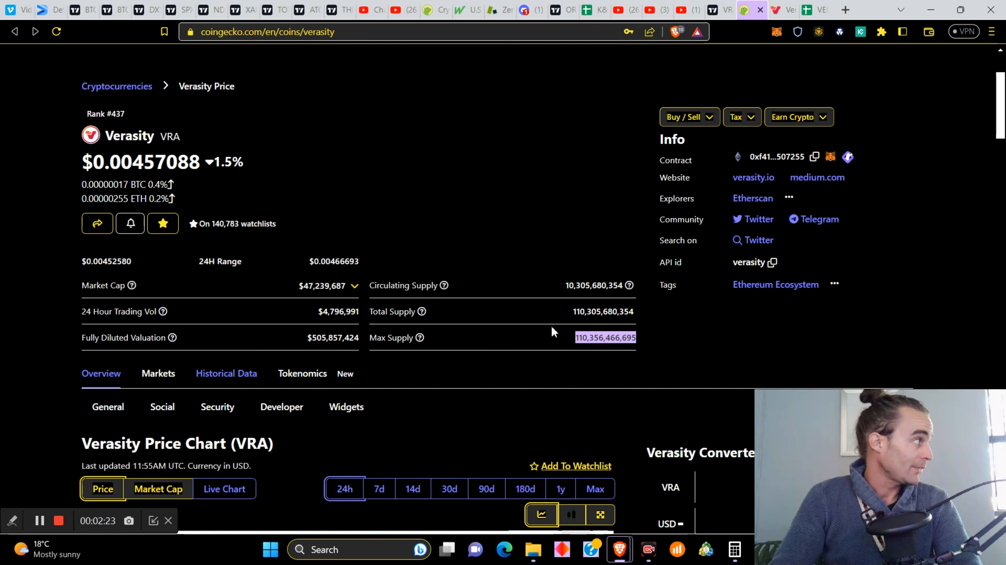
{"action": "mouse_move", "coordinate": [438, 169]}
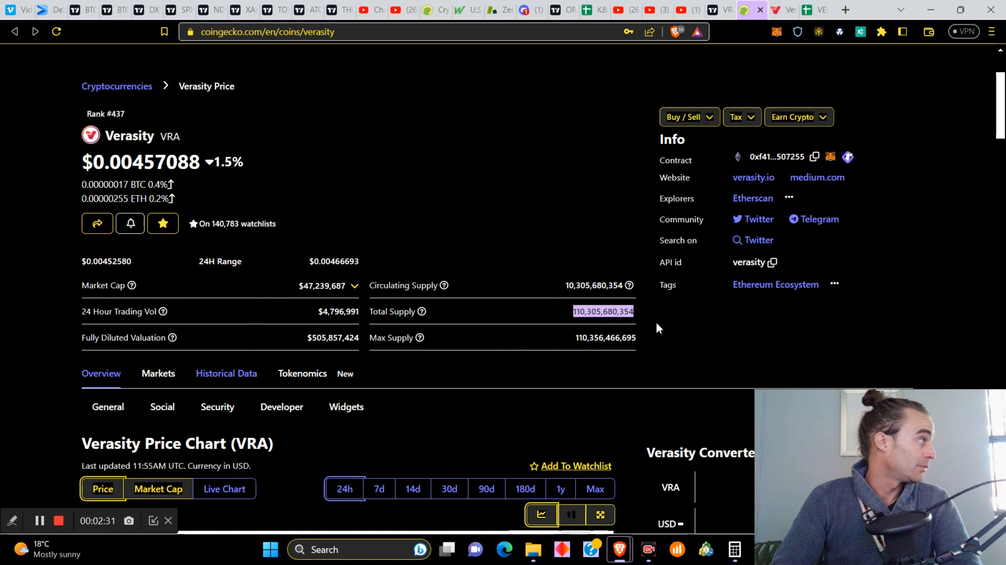
{"action": "mouse_move", "coordinate": [649, 331]}
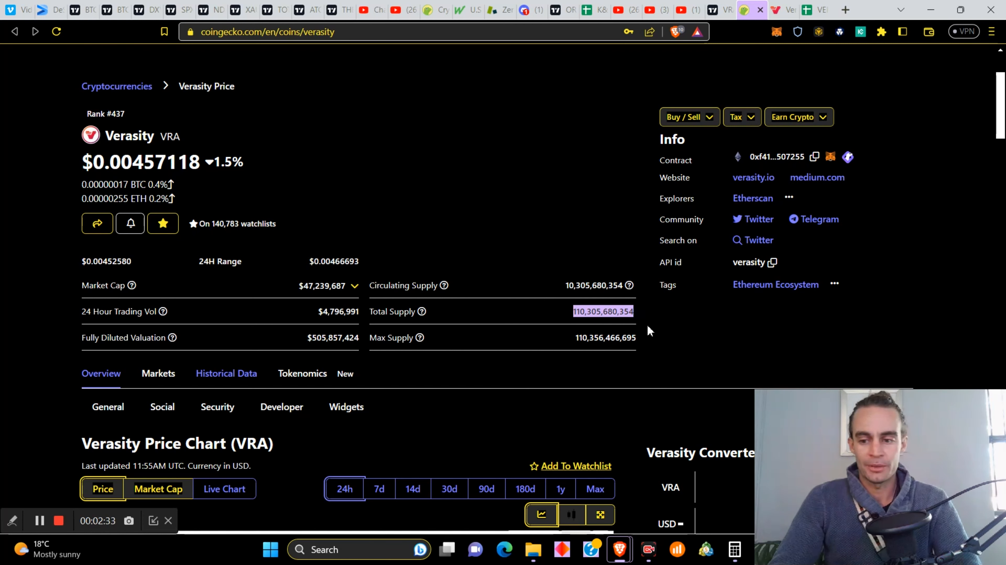
{"action": "mouse_move", "coordinate": [549, 285]}
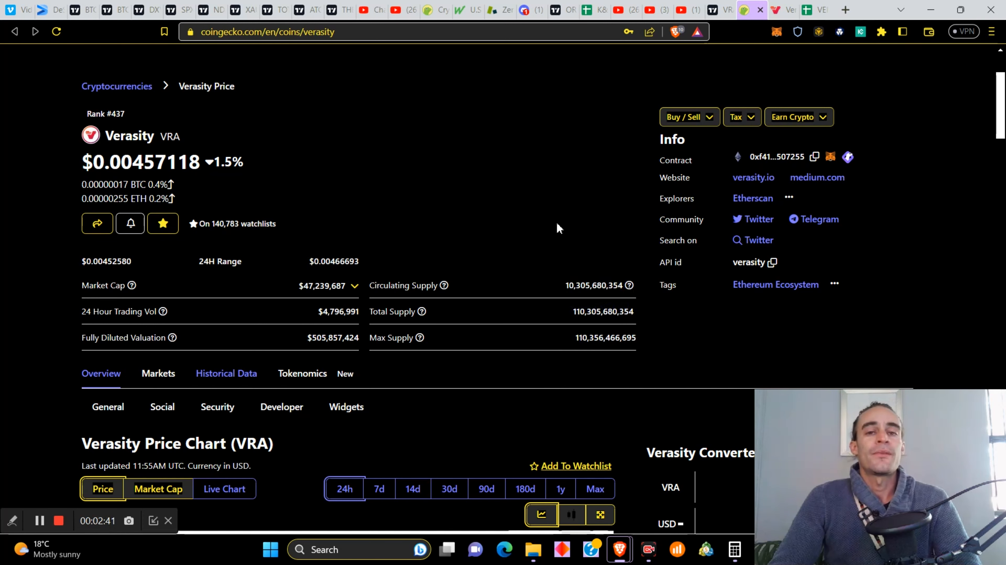
- Switch Verasity's chart to its market cap history on CoinGecko
{"action": "scroll", "scroll_direction": "down", "scroll_amount": 3}
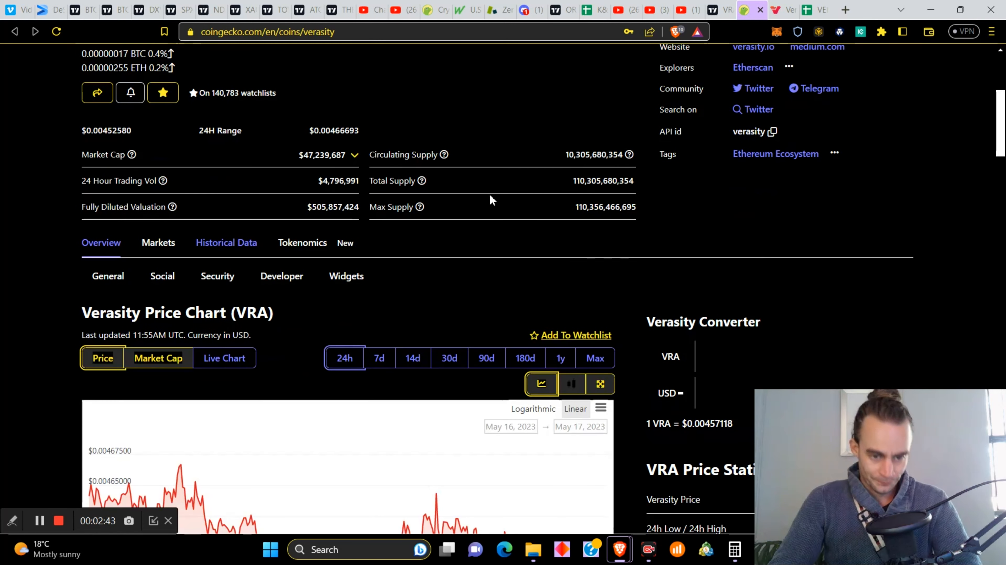
{"action": "scroll", "scroll_direction": "down", "scroll_amount": 3}
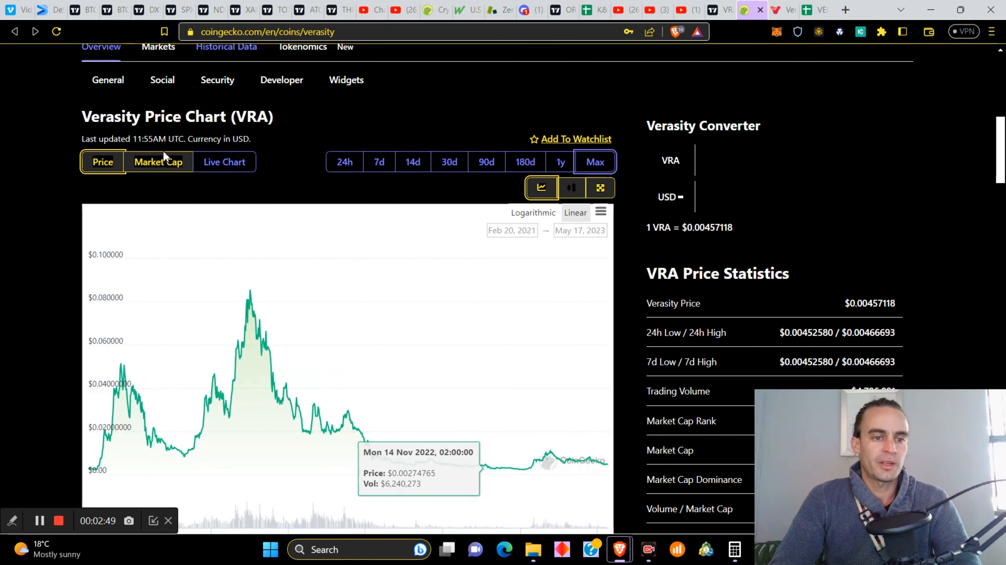
{"action": "left_click", "coordinate": [157, 162]}
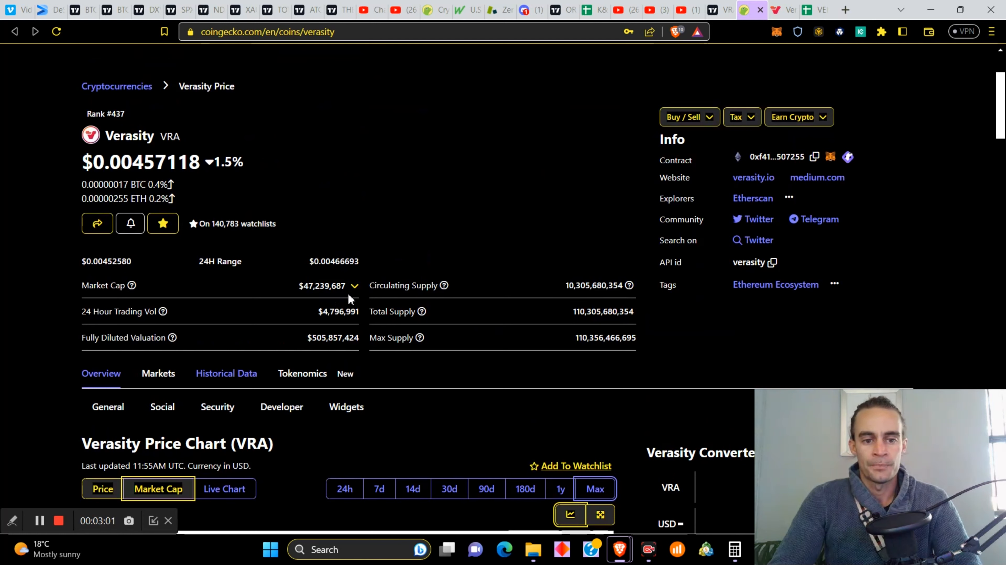
{"action": "mouse_move", "coordinate": [451, 262]}
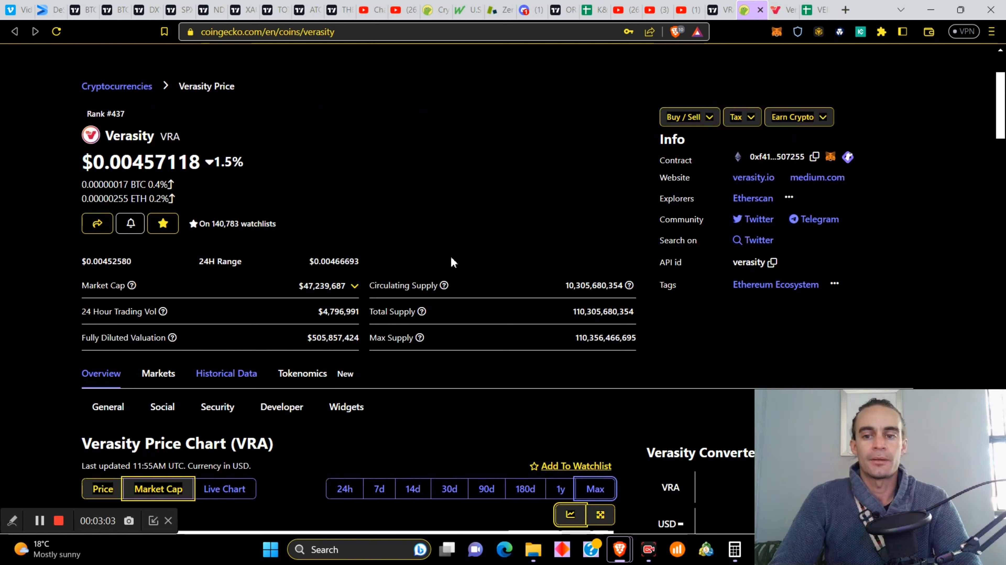
- Bring the VRA price statistics into view and highlight the gain since the all-time low
{"action": "scroll", "scroll_direction": "down", "scroll_amount": 3}
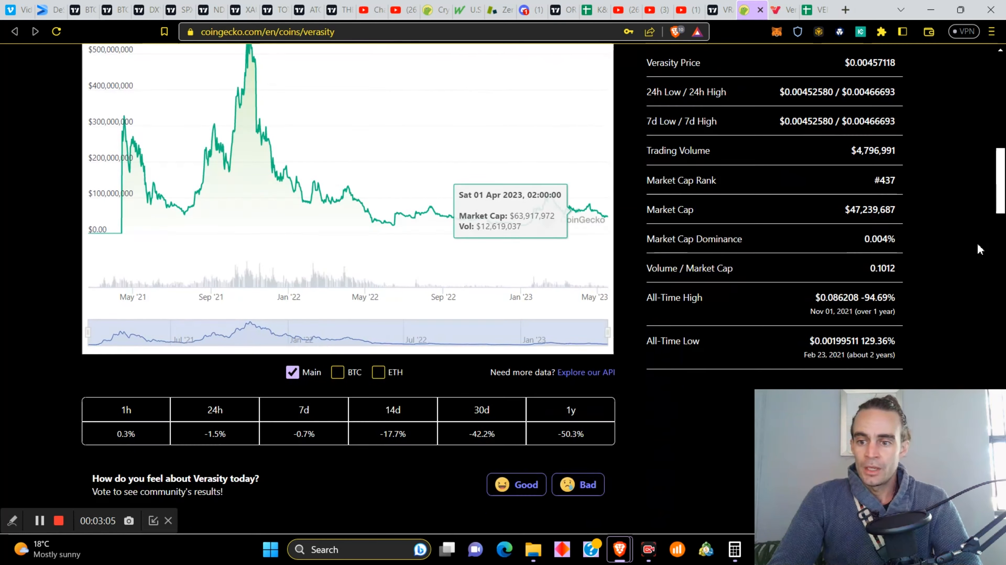
{"action": "scroll", "scroll_direction": "down", "scroll_amount": 3}
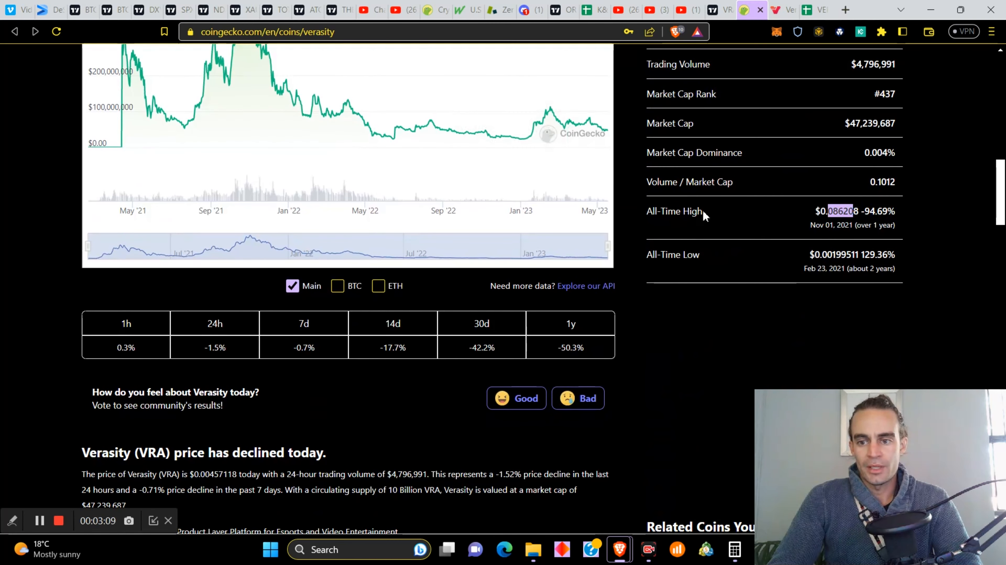
{"action": "mouse_move", "coordinate": [869, 281]}
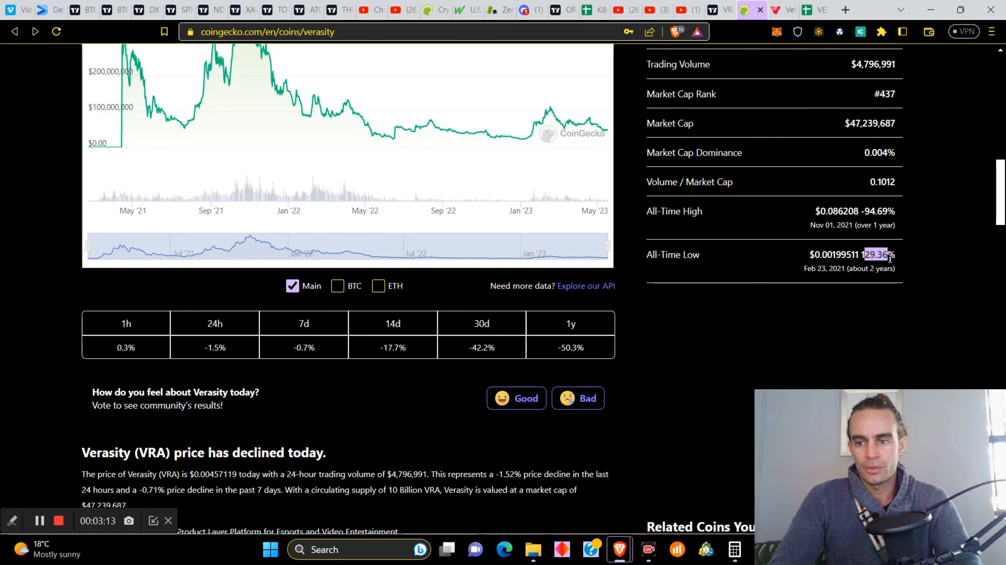
{"action": "double_click", "coordinate": [832, 255]}
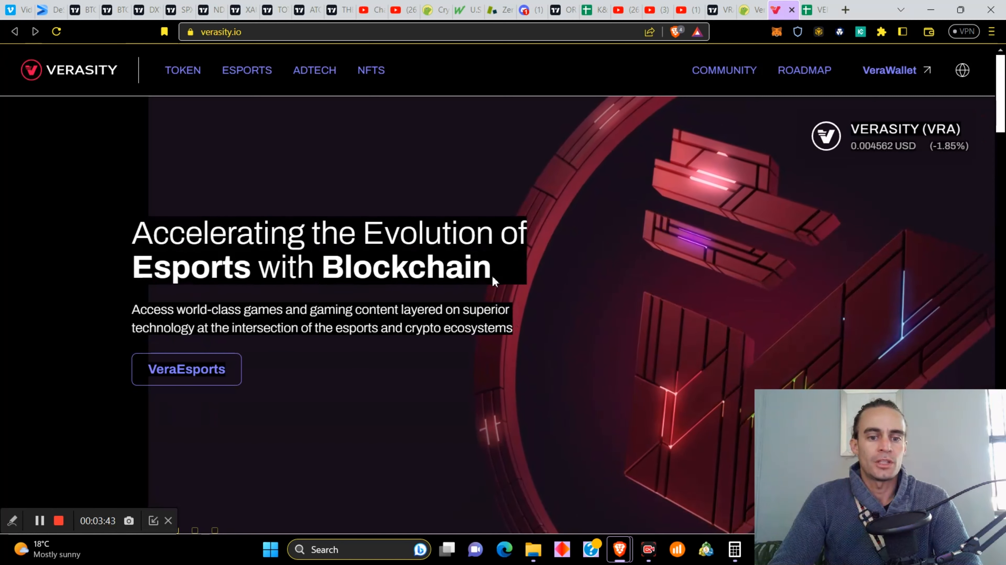
{"action": "mouse_move", "coordinate": [192, 420]}
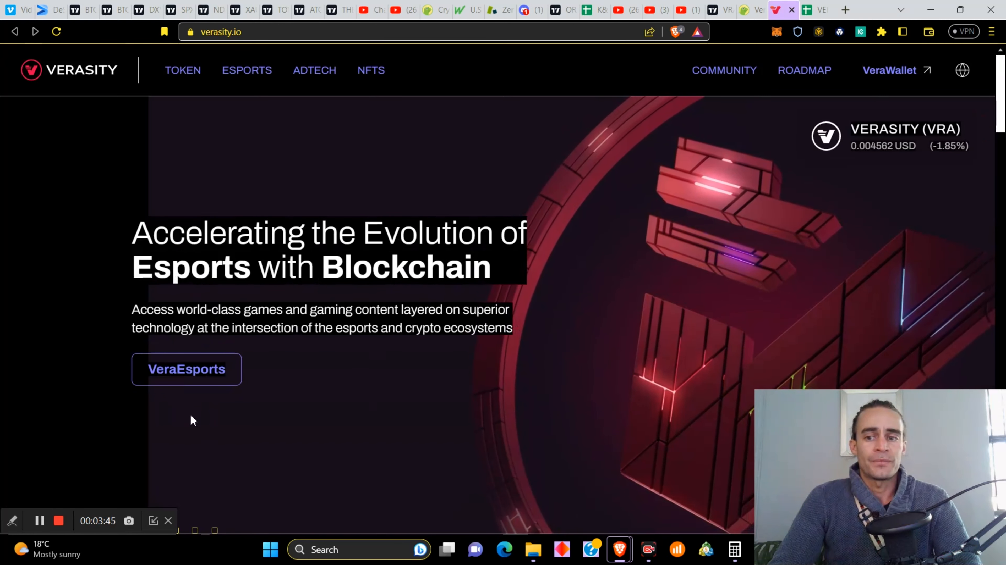
{"action": "mouse_move", "coordinate": [855, 219]}
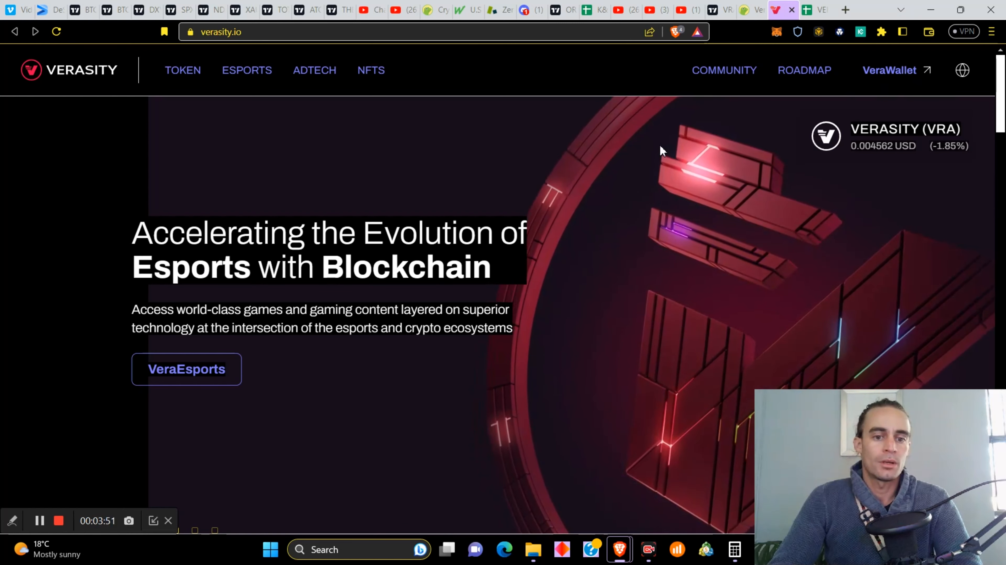
{"action": "scroll", "scroll_direction": "down", "scroll_amount": 3}
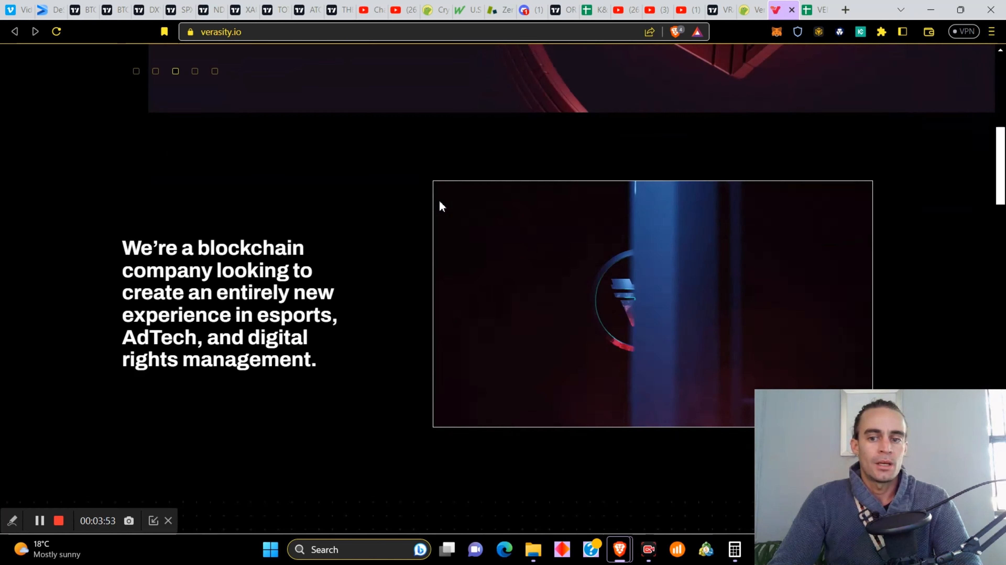
{"action": "scroll", "scroll_direction": "up", "scroll_amount": 3}
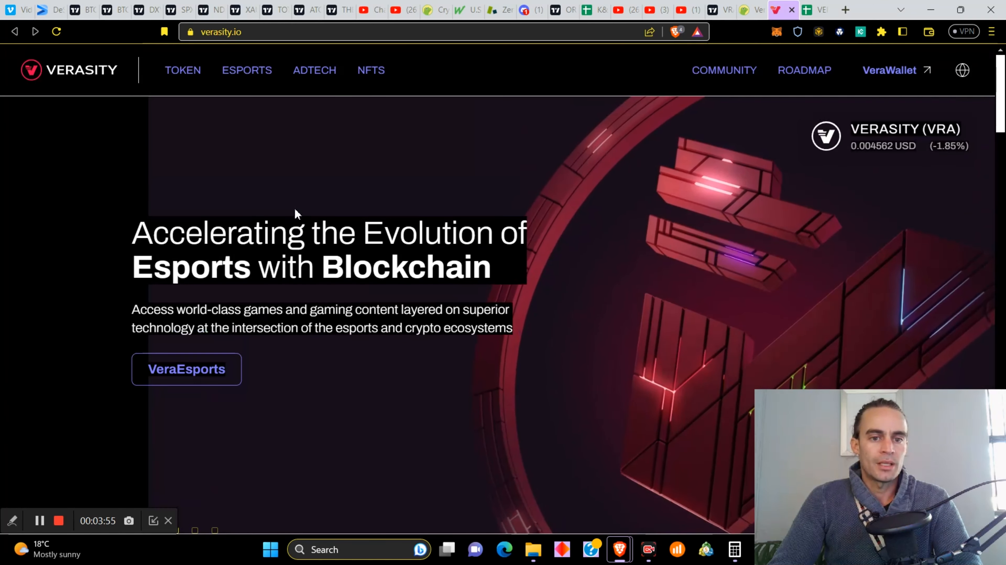
{"action": "scroll", "scroll_direction": "down", "scroll_amount": 3}
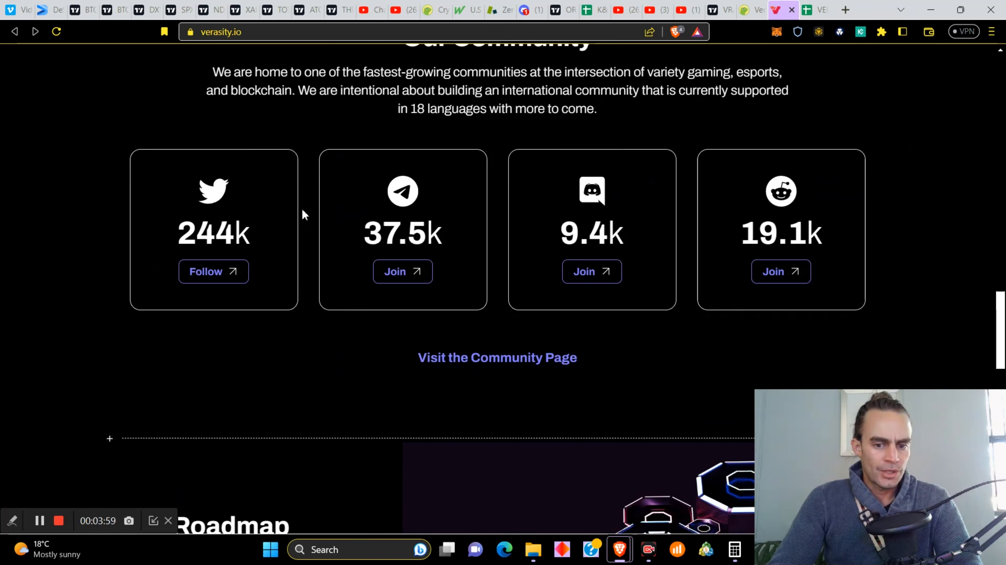
{"action": "scroll", "scroll_direction": "down", "scroll_amount": 3}
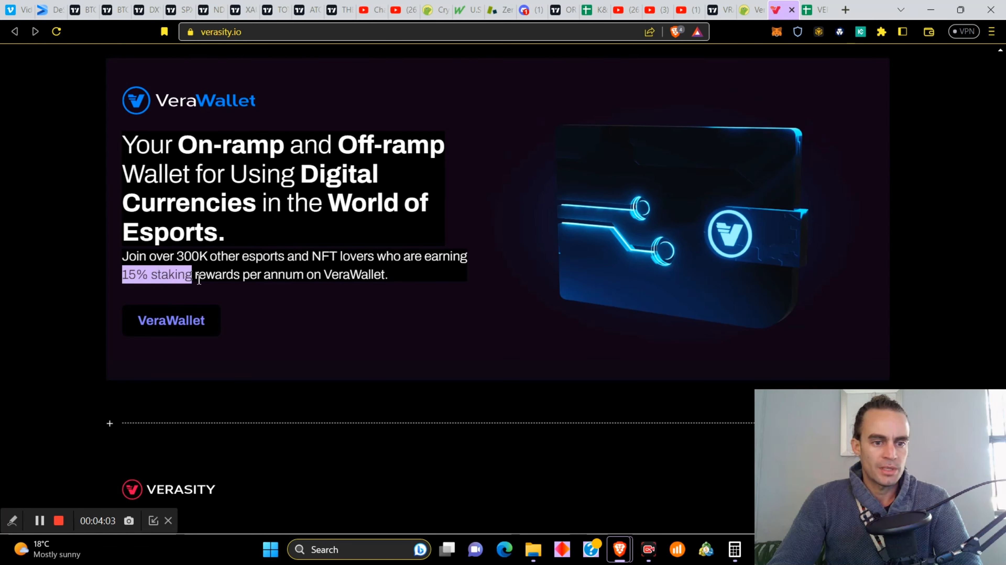
{"action": "mouse_move", "coordinate": [428, 135]}
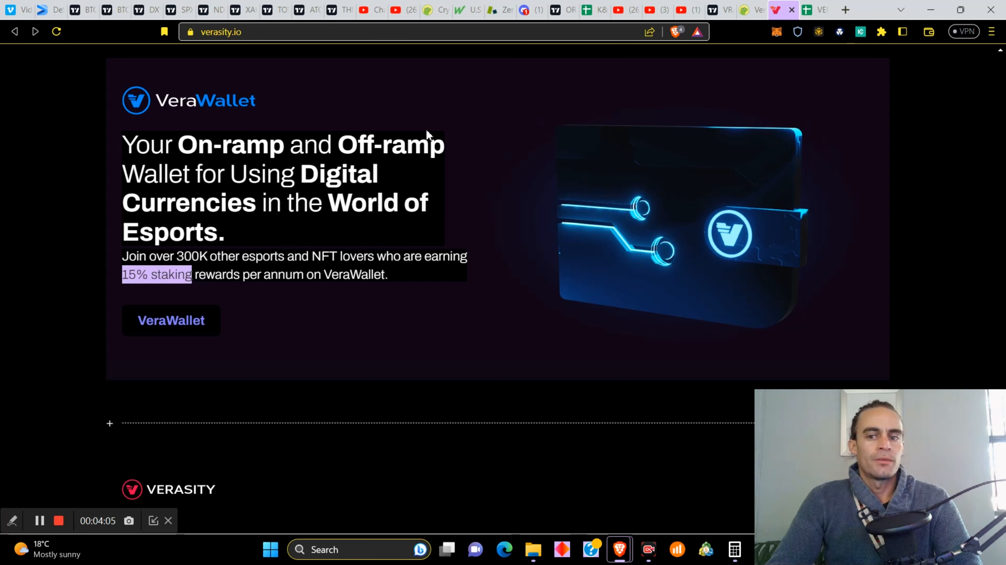
{"action": "mouse_move", "coordinate": [211, 159]}
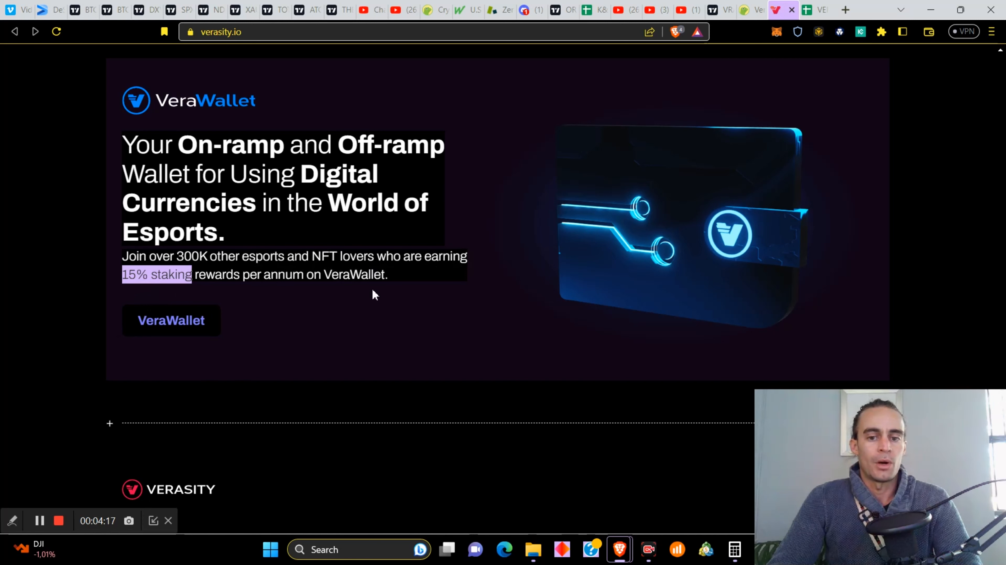
{"action": "scroll", "scroll_direction": "down", "scroll_amount": 3}
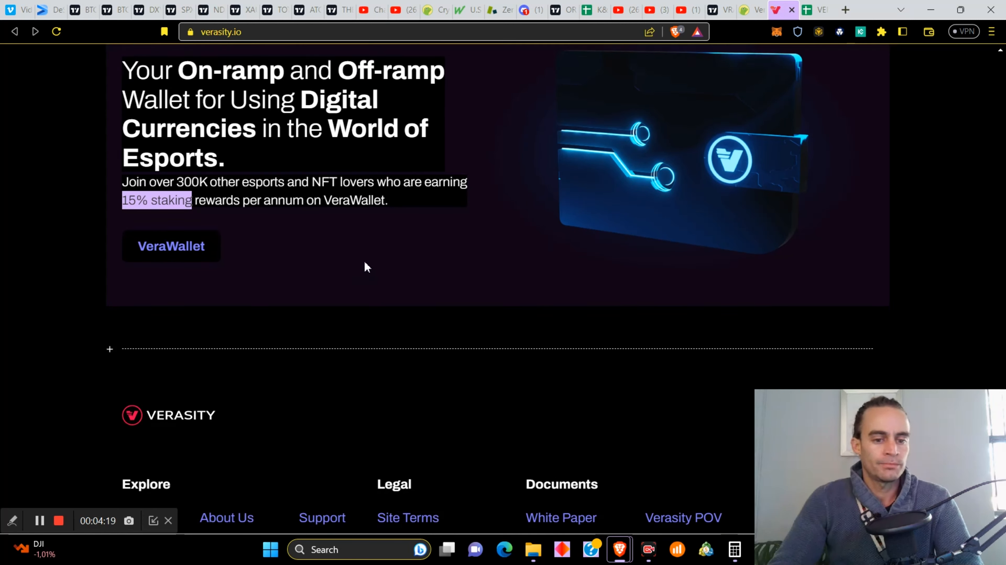
{"action": "scroll", "scroll_direction": "down", "scroll_amount": 3}
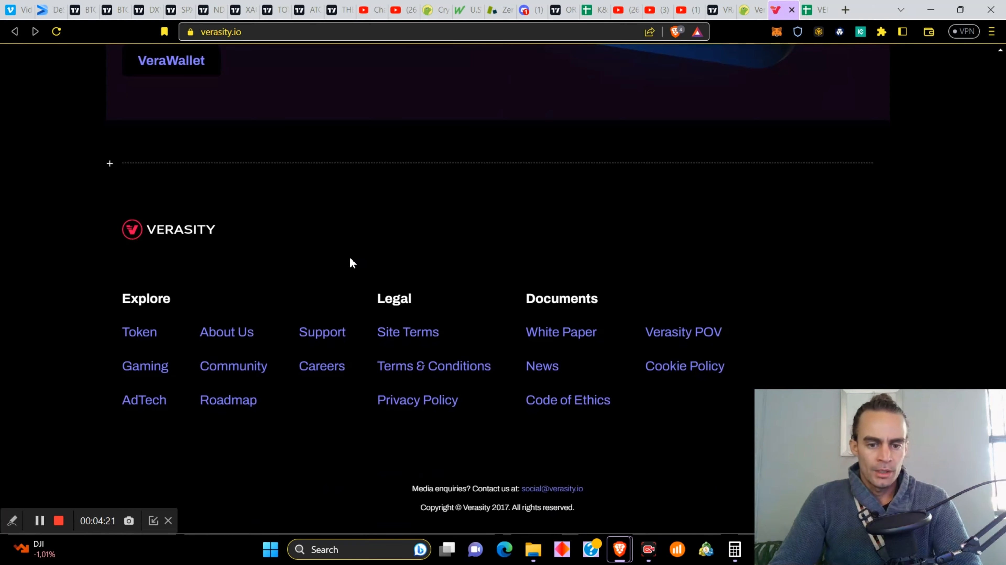
{"action": "scroll", "scroll_direction": "up", "scroll_amount": 3}
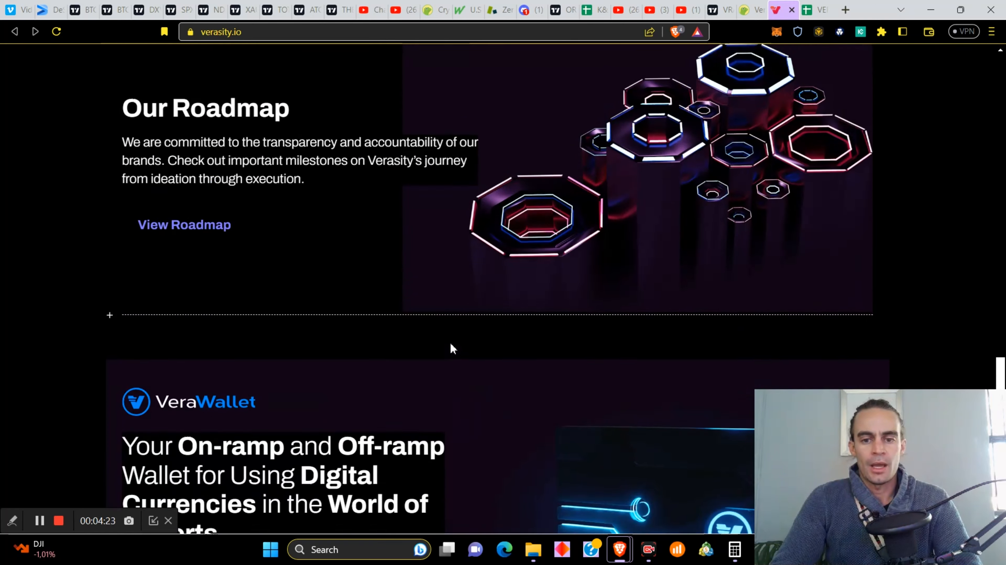
{"action": "scroll", "scroll_direction": "up", "scroll_amount": 3}
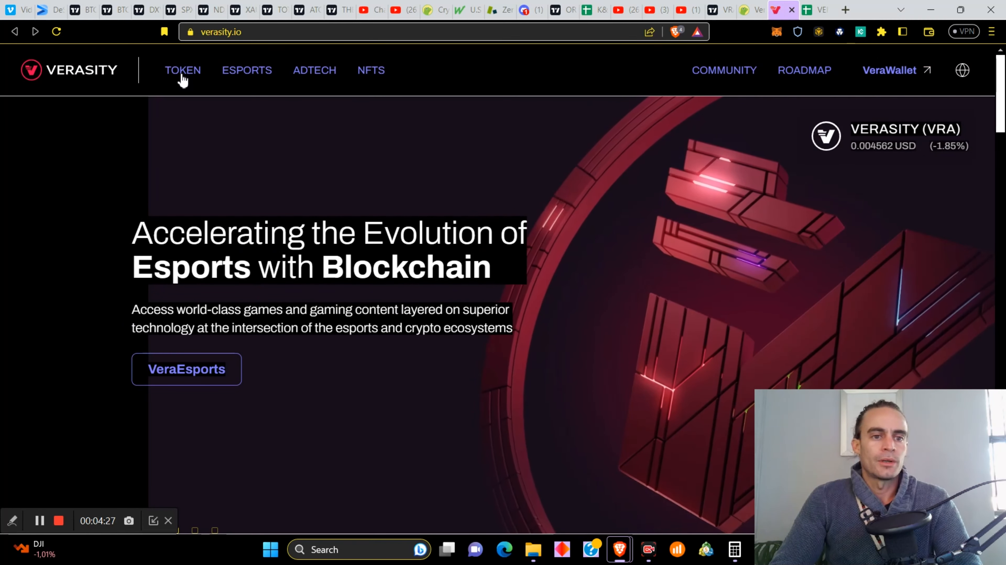
{"action": "mouse_move", "coordinate": [371, 77]}
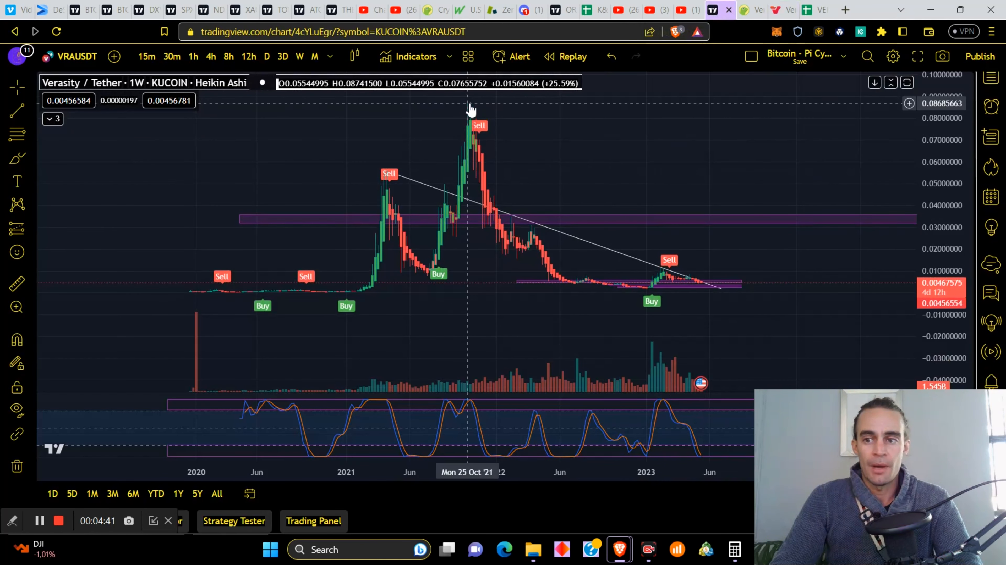
{"action": "mouse_move", "coordinate": [744, 177]}
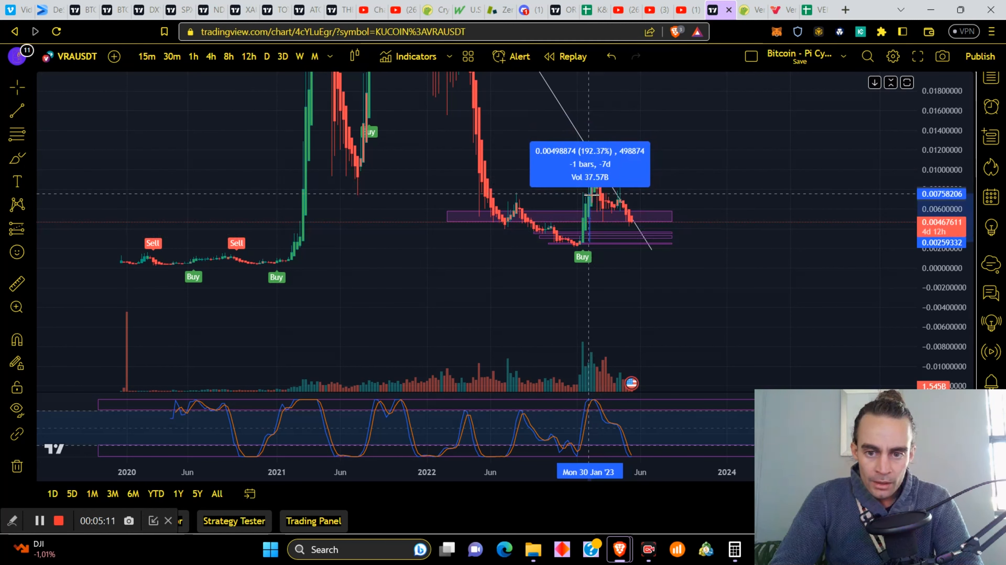
{"action": "mouse_move", "coordinate": [699, 168]}
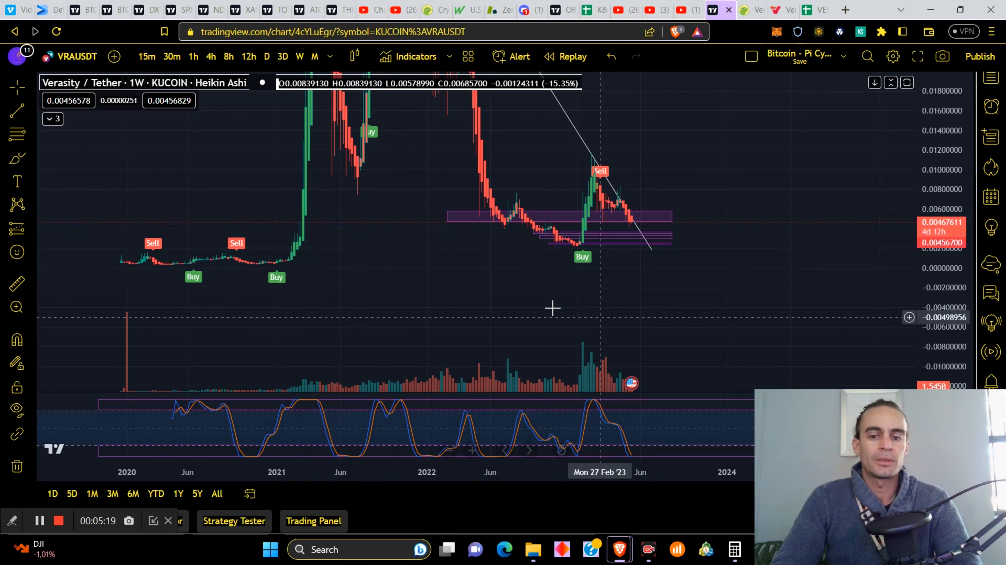
{"action": "mouse_move", "coordinate": [503, 250]}
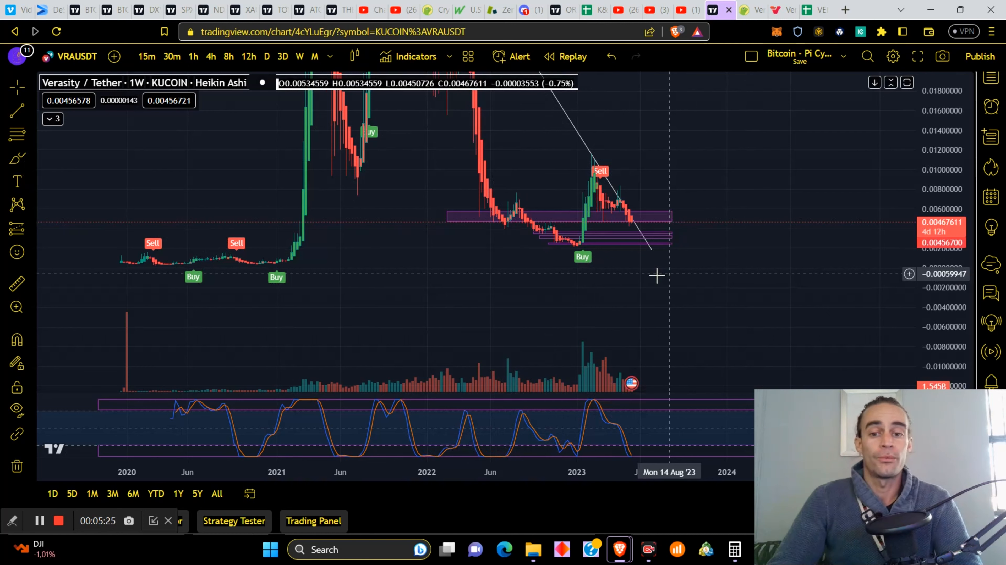
{"action": "mouse_move", "coordinate": [604, 294]}
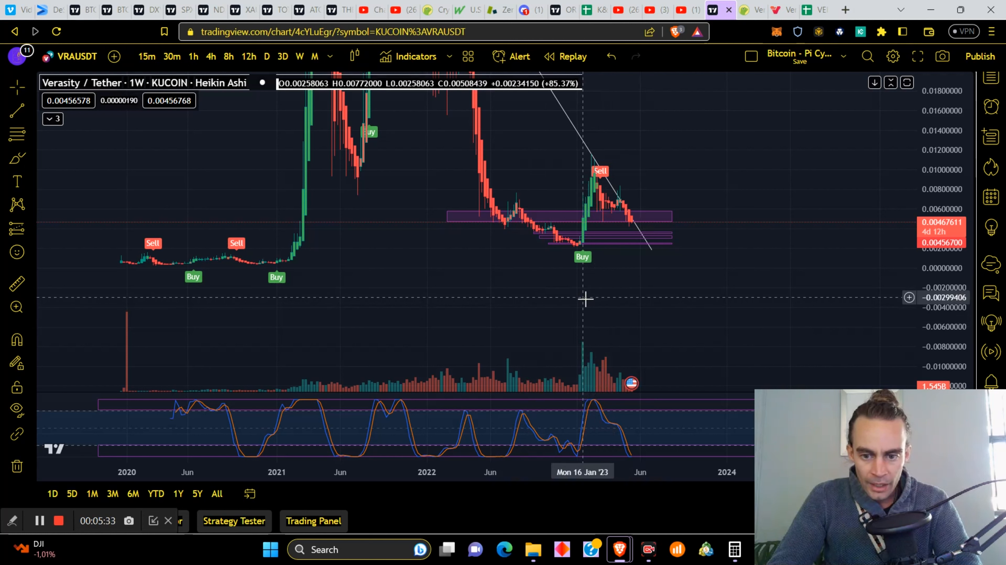
{"action": "mouse_move", "coordinate": [580, 353]}
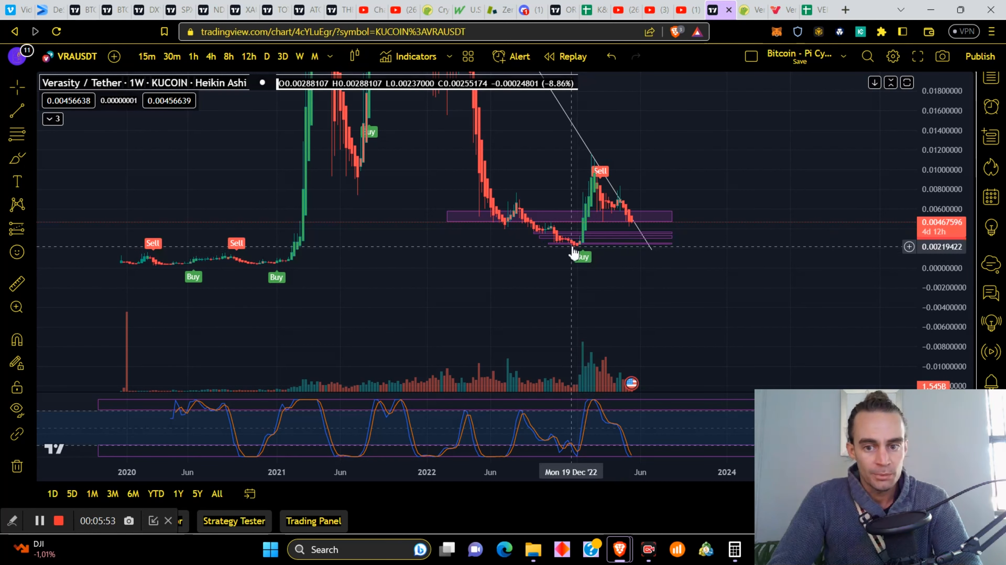
{"action": "mouse_move", "coordinate": [593, 254]}
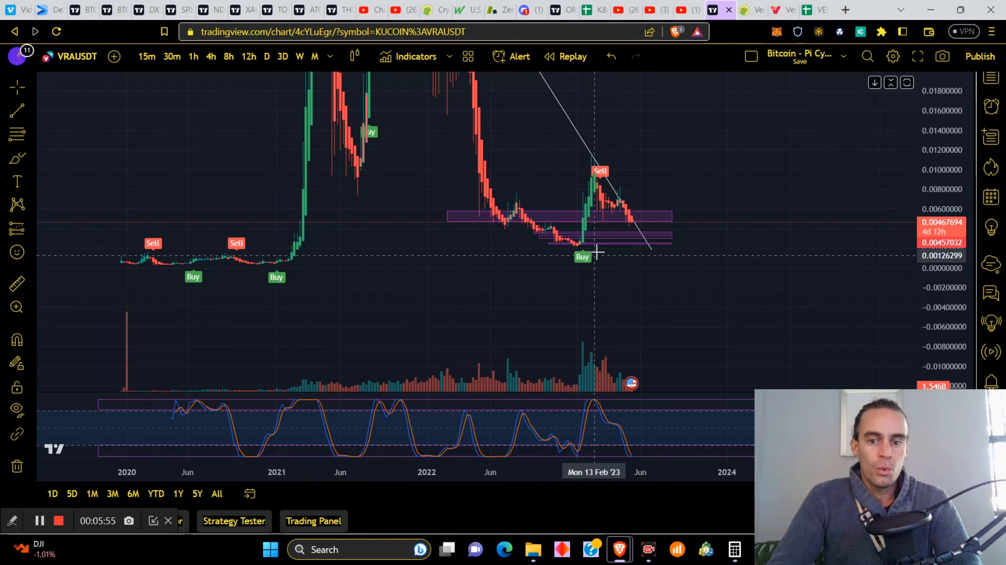
- Shift the weekly VRA chart to leave open space after the last candles
{"action": "left_click_drag", "start_coordinate": [596, 257], "coordinate": [606, 154]}
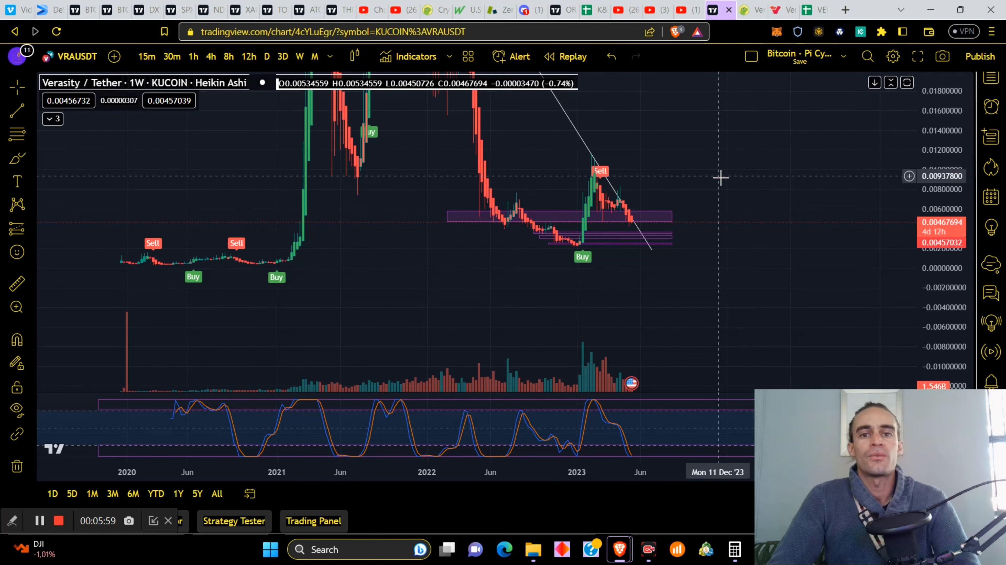
{"action": "mouse_move", "coordinate": [765, 303]}
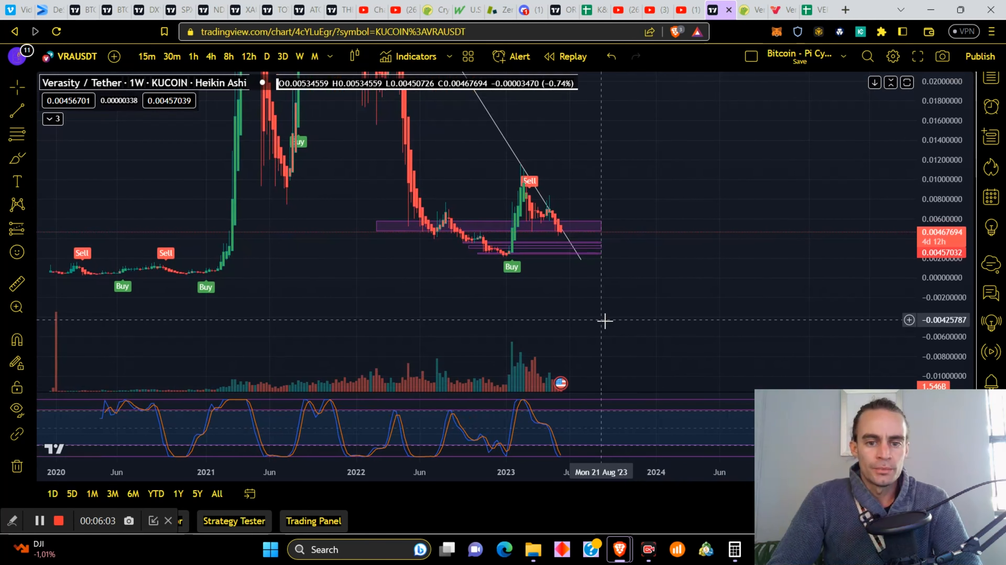
{"action": "mouse_move", "coordinate": [452, 240]}
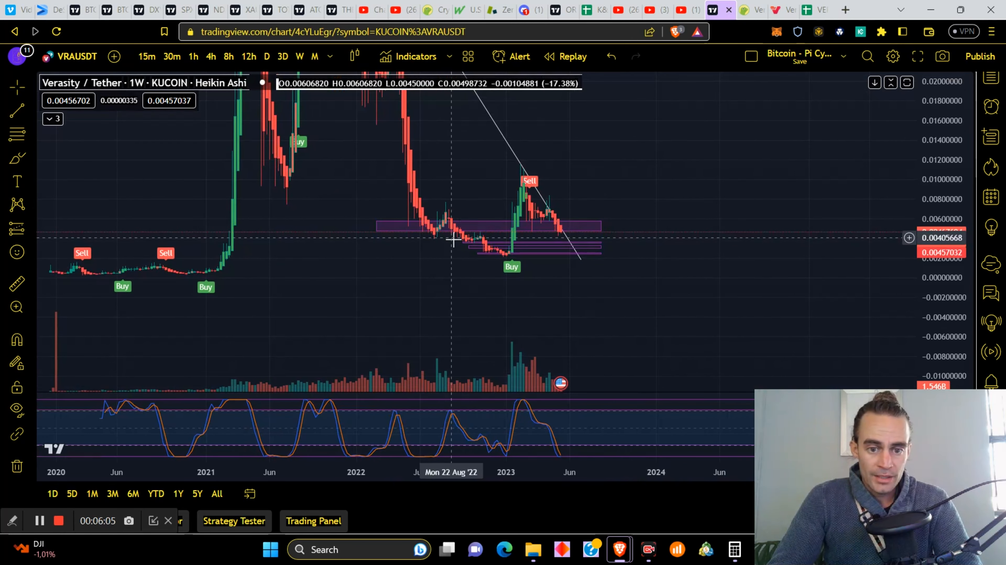
{"action": "mouse_move", "coordinate": [435, 233]}
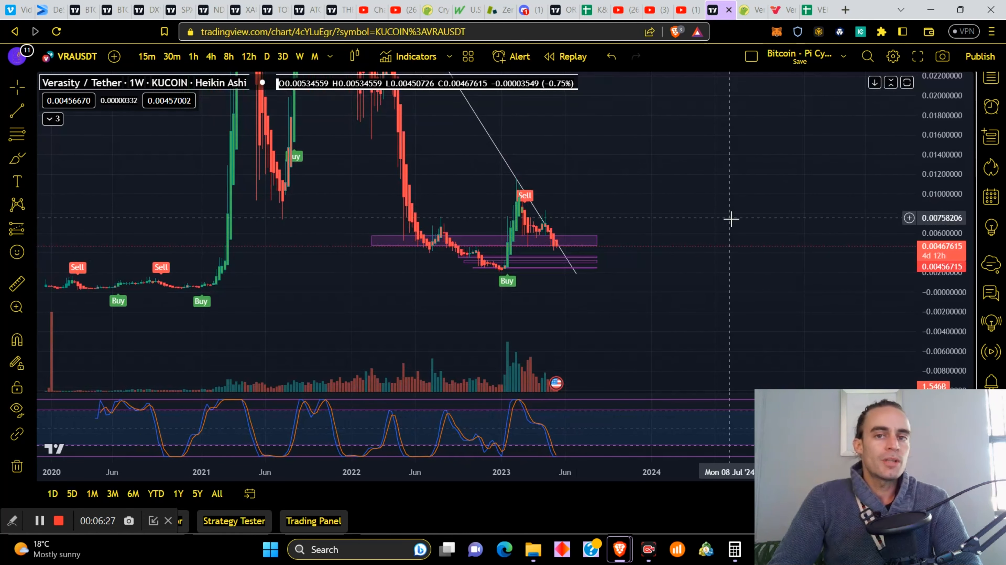
{"action": "mouse_move", "coordinate": [665, 187]}
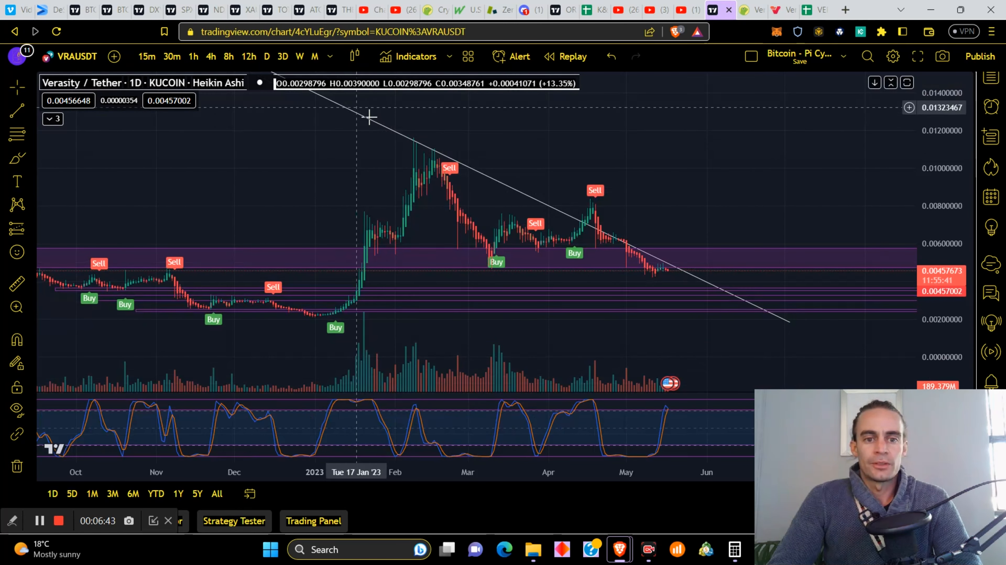
{"action": "mouse_move", "coordinate": [516, 212]}
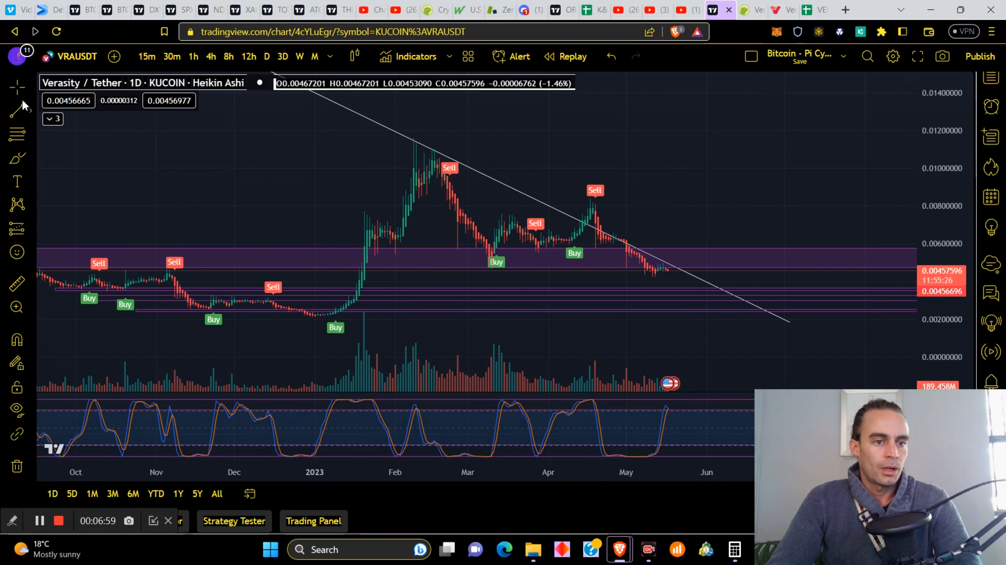
{"action": "mouse_move", "coordinate": [579, 240]}
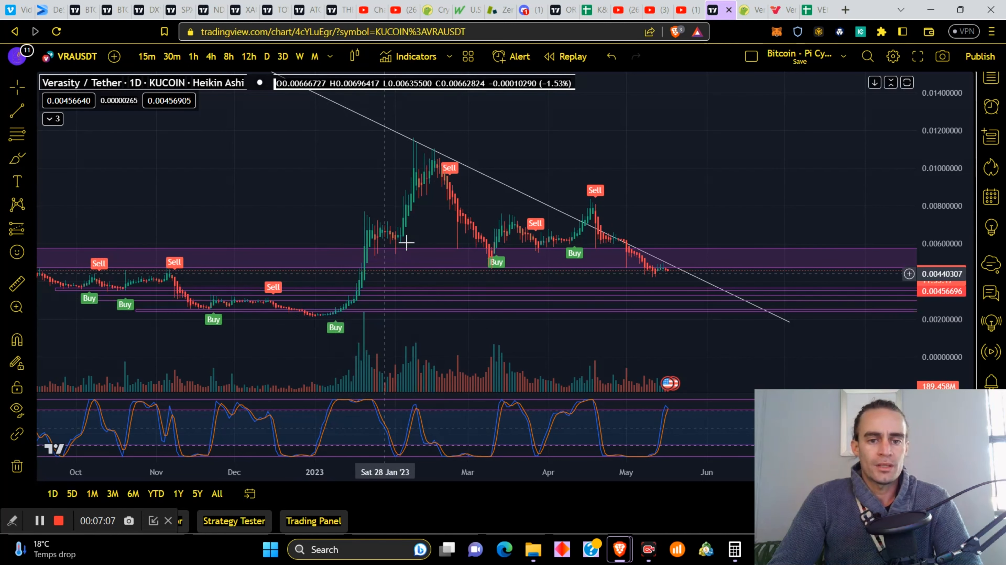
{"action": "mouse_move", "coordinate": [422, 159]}
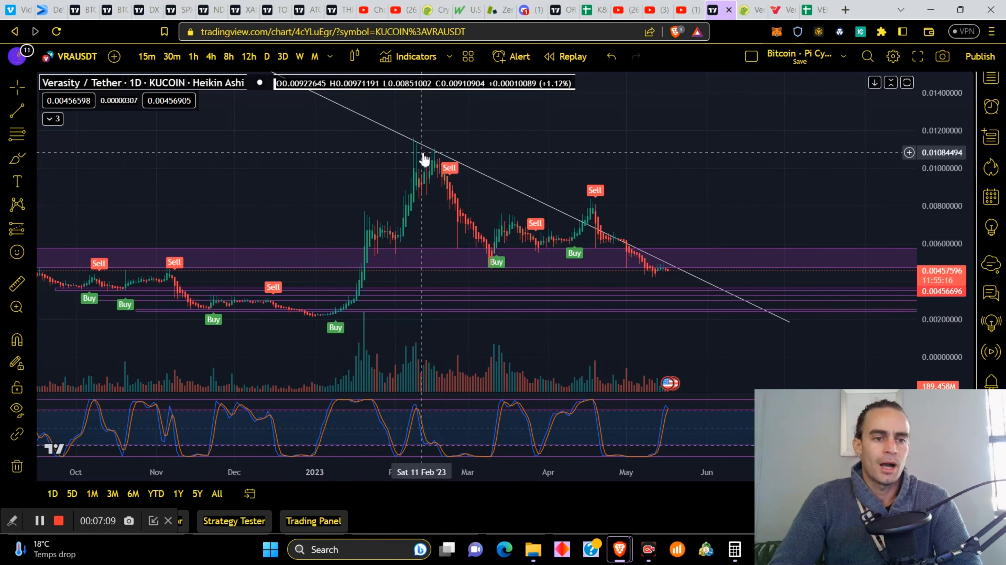
{"action": "mouse_move", "coordinate": [494, 262]}
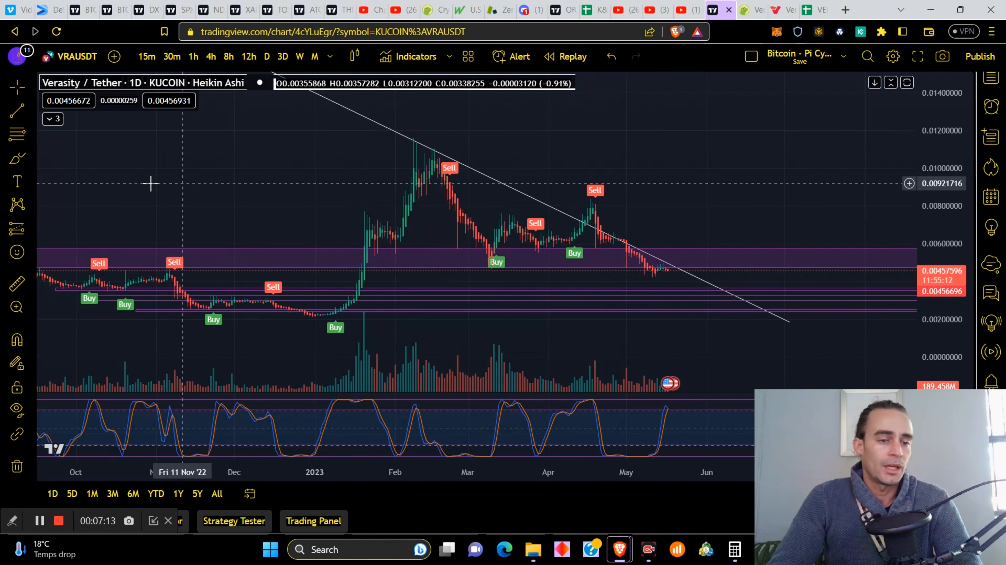
{"action": "mouse_move", "coordinate": [675, 277]}
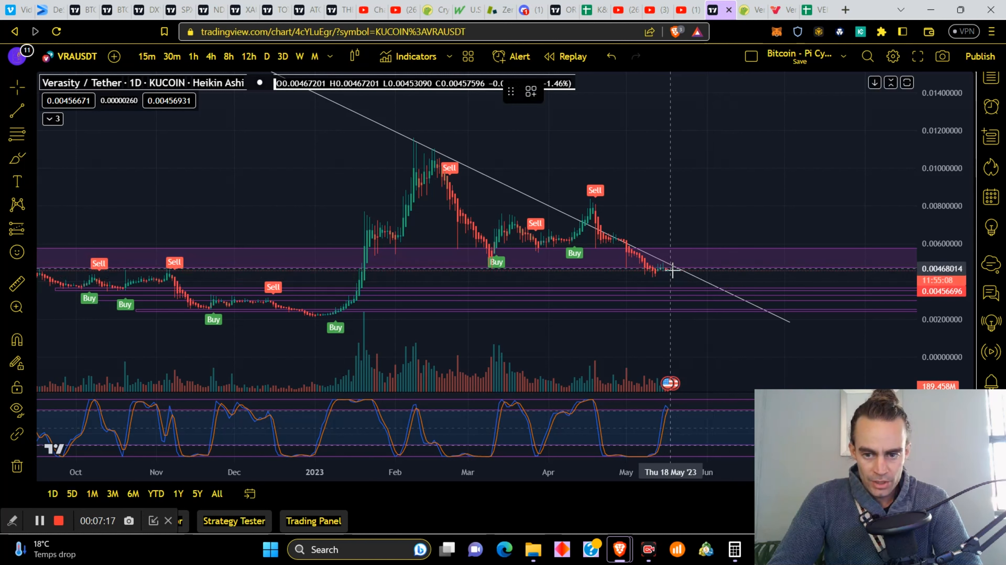
{"action": "mouse_move", "coordinate": [674, 273]}
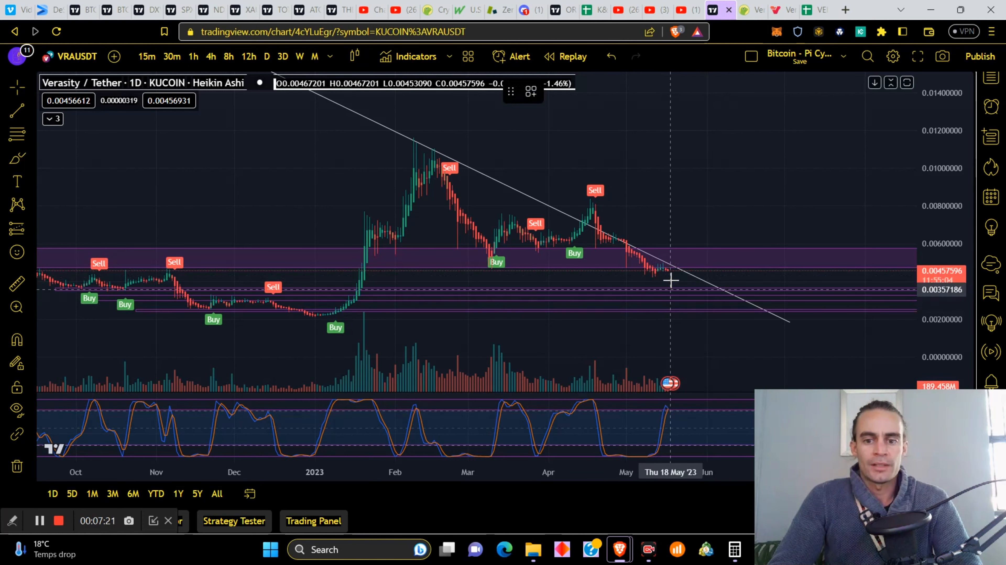
{"action": "mouse_move", "coordinate": [668, 275]}
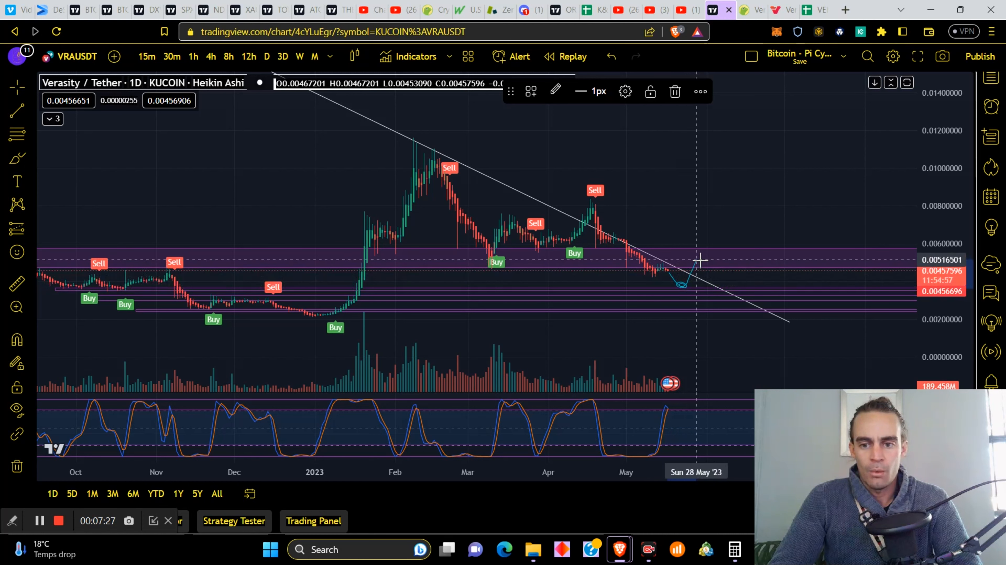
{"action": "mouse_move", "coordinate": [704, 250]}
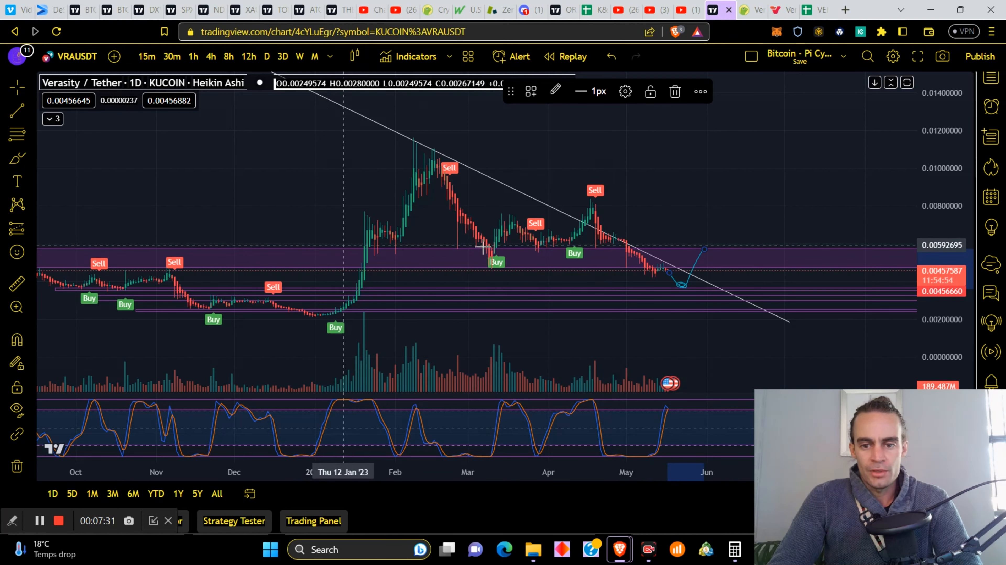
{"action": "mouse_move", "coordinate": [728, 289]}
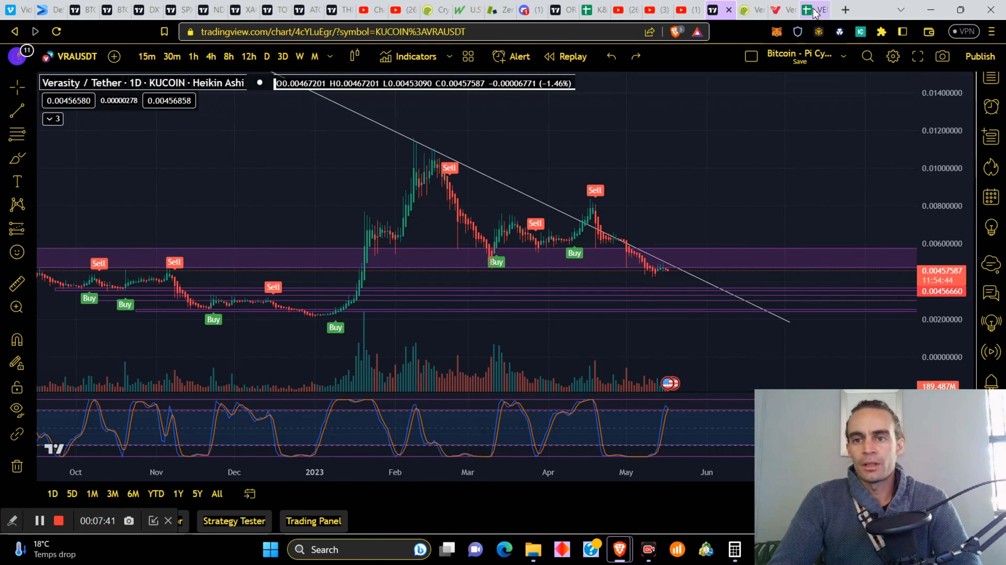
- Move from the VRA spreadsheet via TradingView to Verasity's CoinGecko price page
{"action": "left_click", "coordinate": [806, 9]}
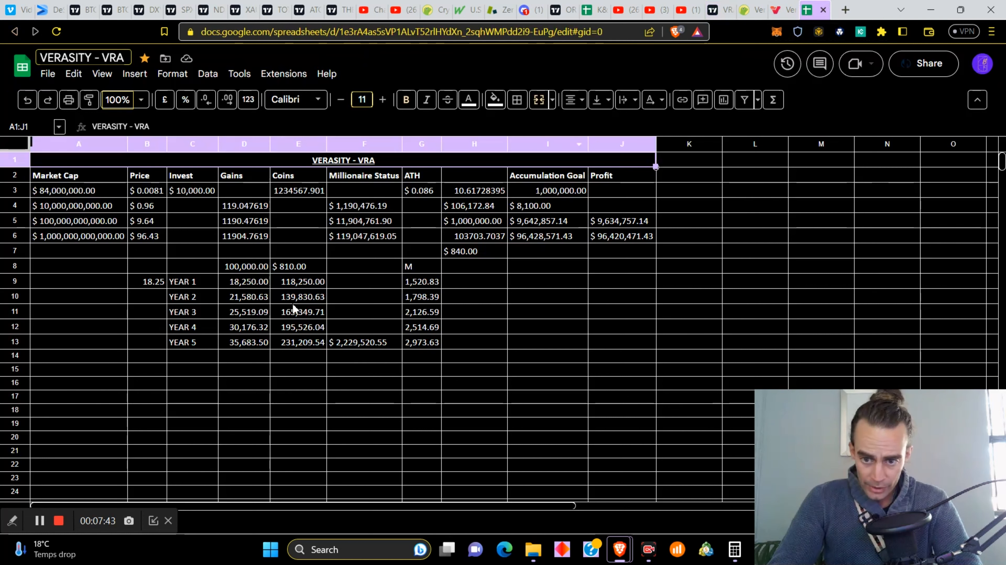
{"action": "mouse_move", "coordinate": [397, 324]}
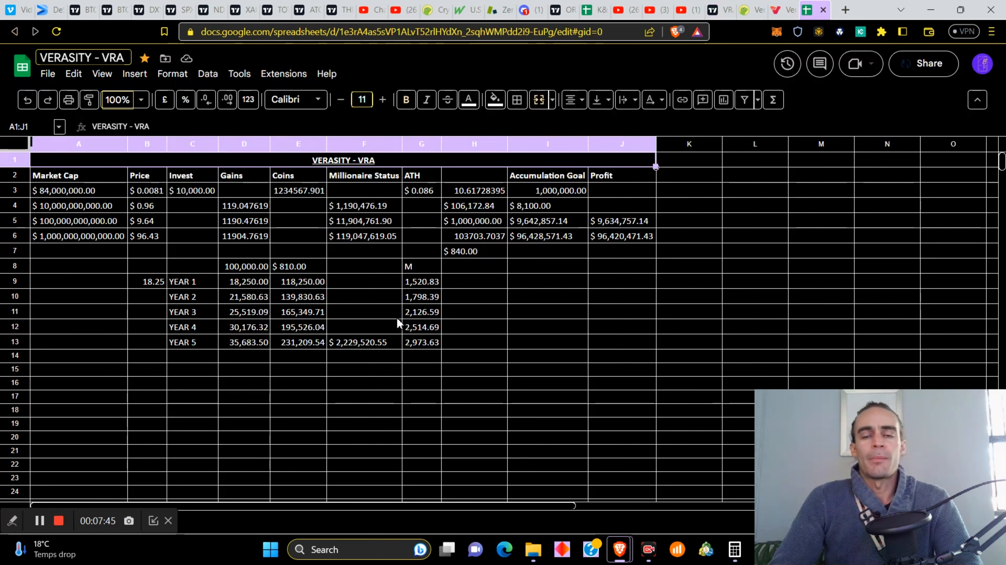
{"action": "mouse_move", "coordinate": [189, 274]}
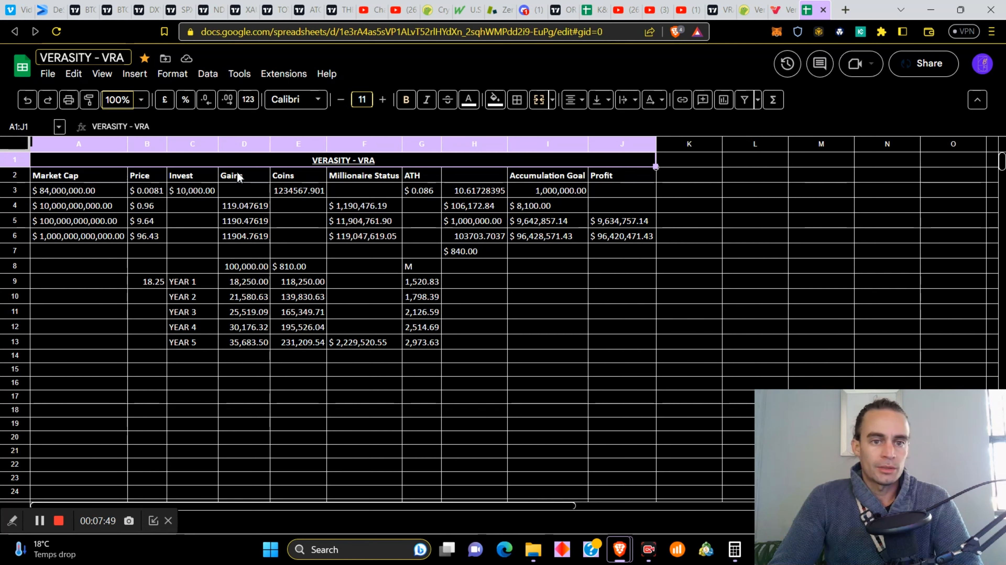
{"action": "left_click", "coordinate": [712, 9]}
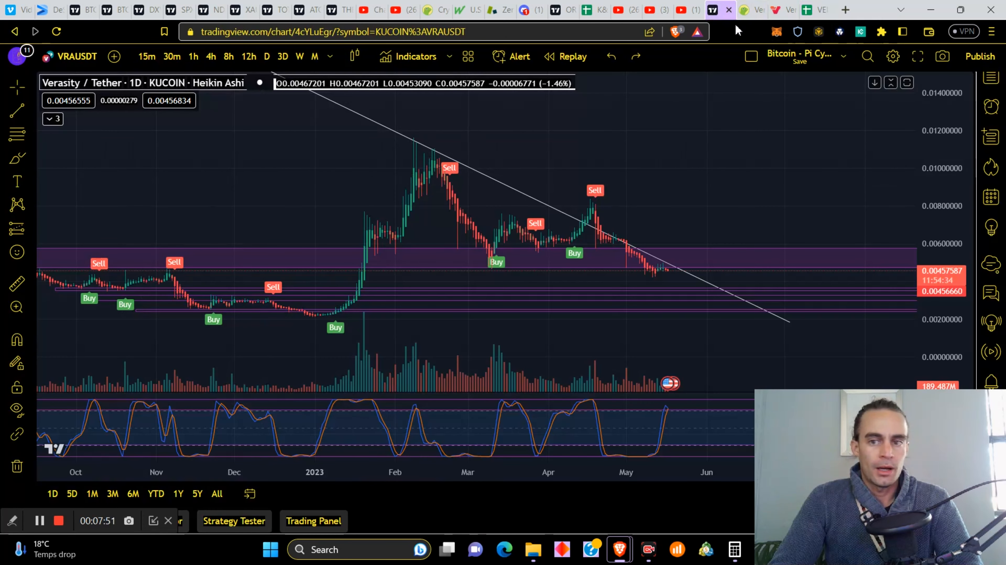
{"action": "left_click", "coordinate": [748, 10]}
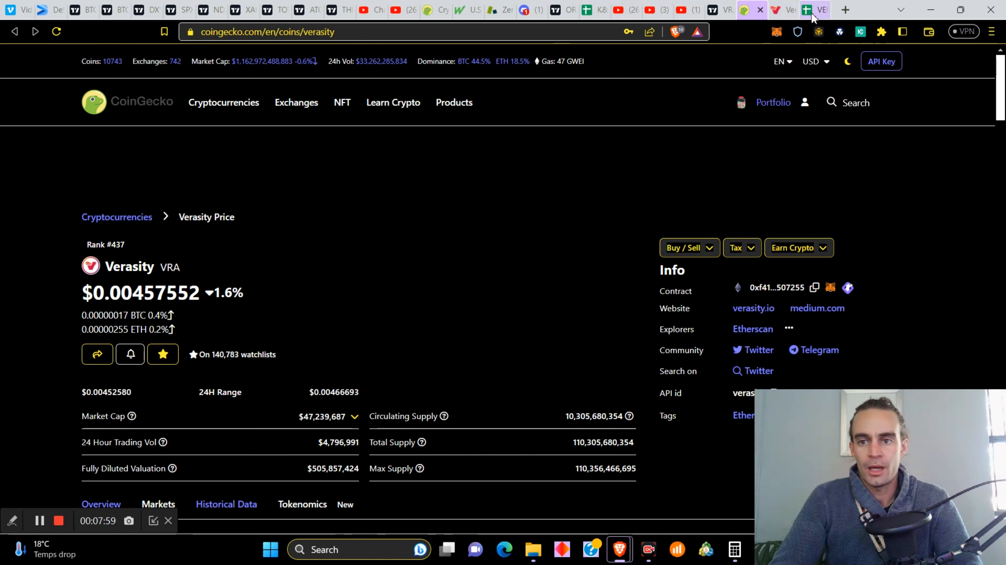
- Enter the current price 0.00457 in the VERASITY - VRA sheet
{"action": "left_click", "coordinate": [813, 9]}
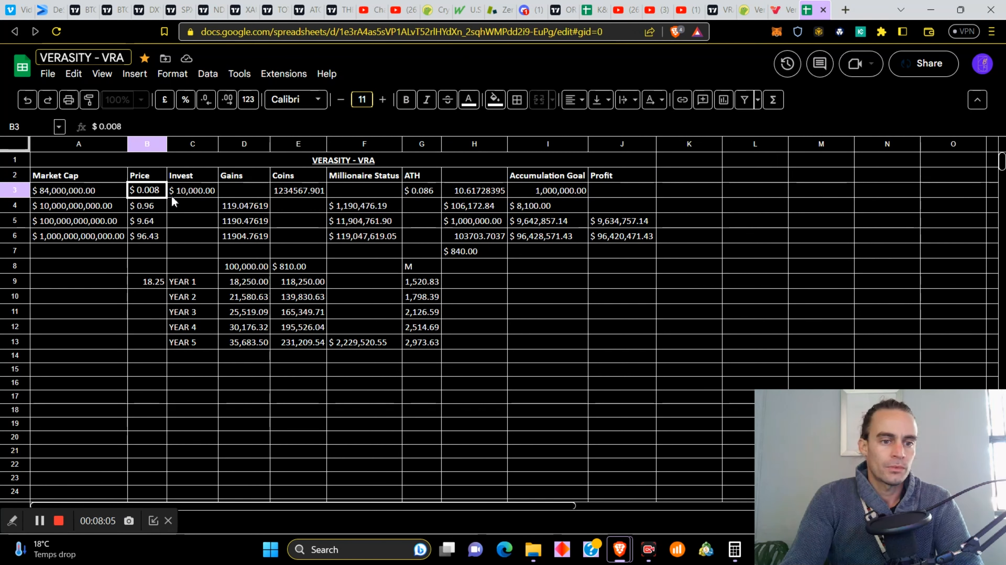
{"action": "type", "text": "0.00457"}
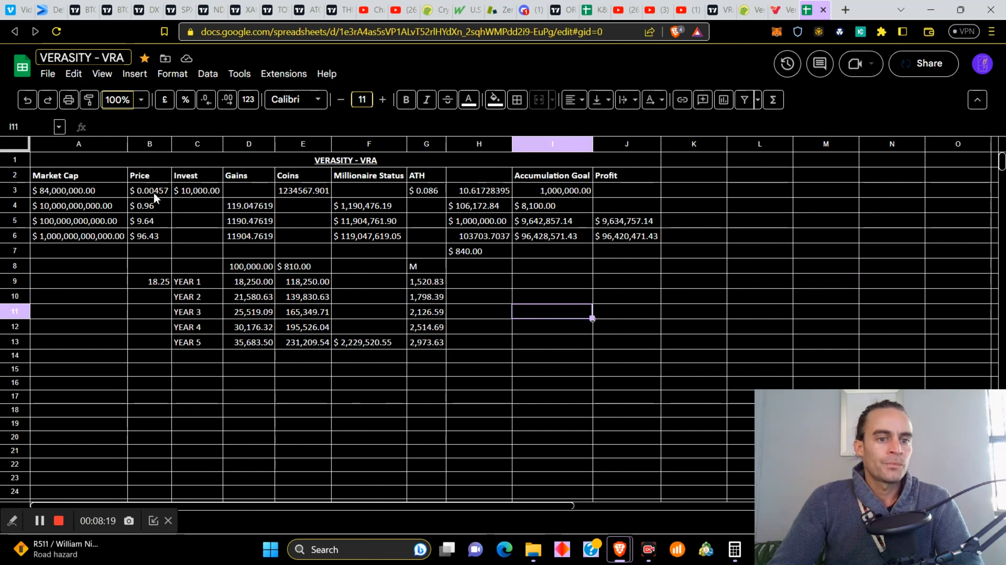
{"action": "left_click", "coordinate": [56, 32]}
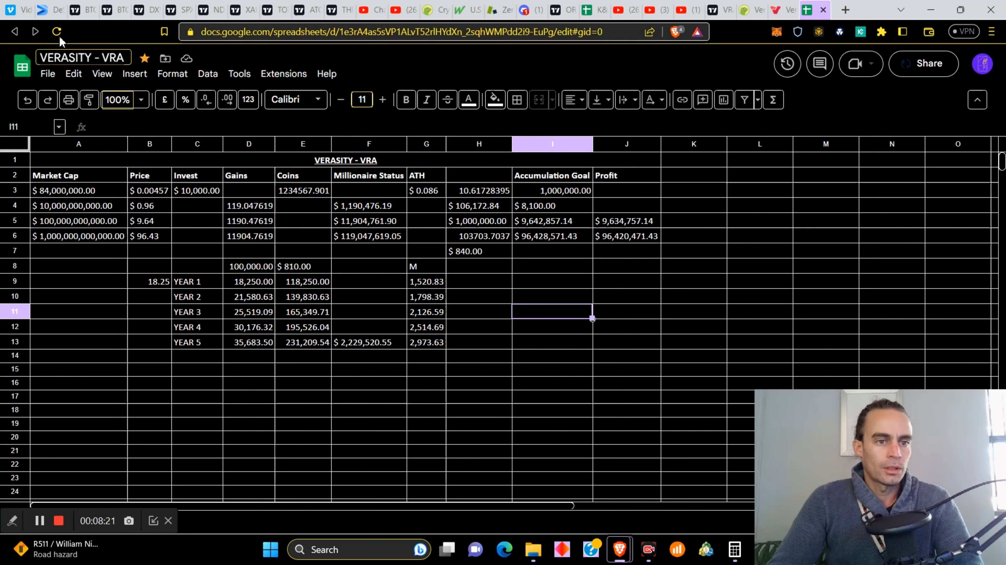
{"action": "mouse_move", "coordinate": [140, 146]}
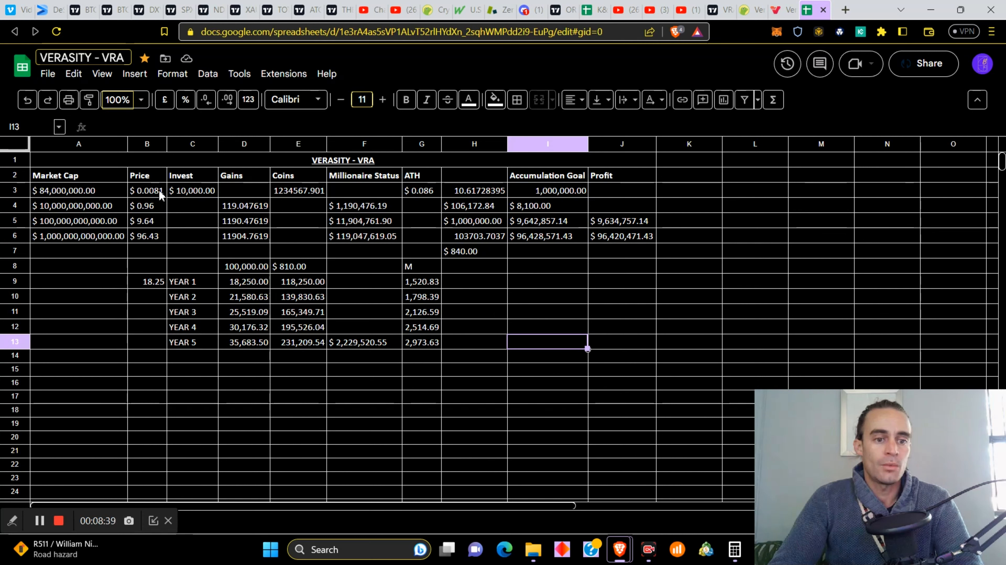
{"action": "mouse_move", "coordinate": [179, 196]}
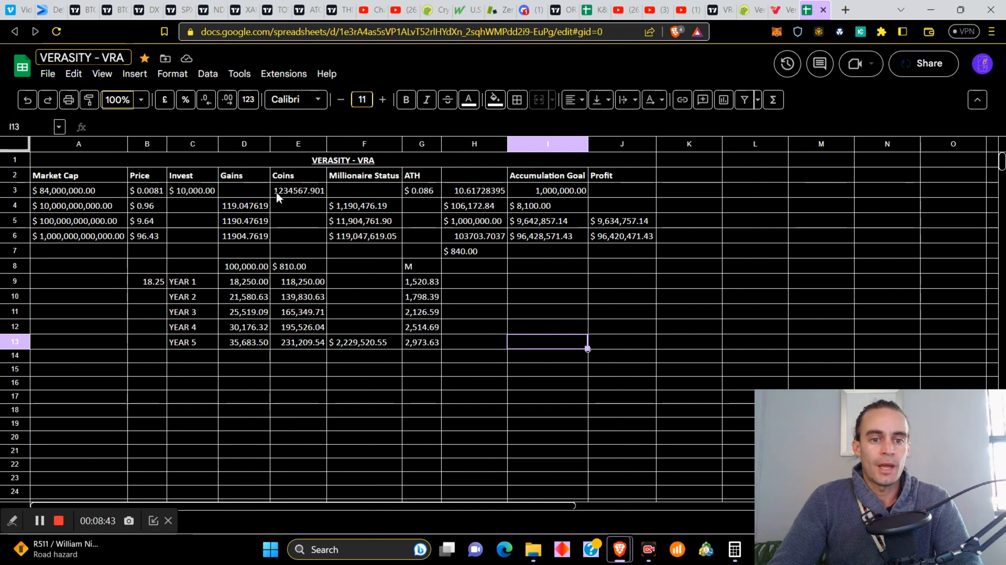
{"action": "mouse_move", "coordinate": [307, 202]}
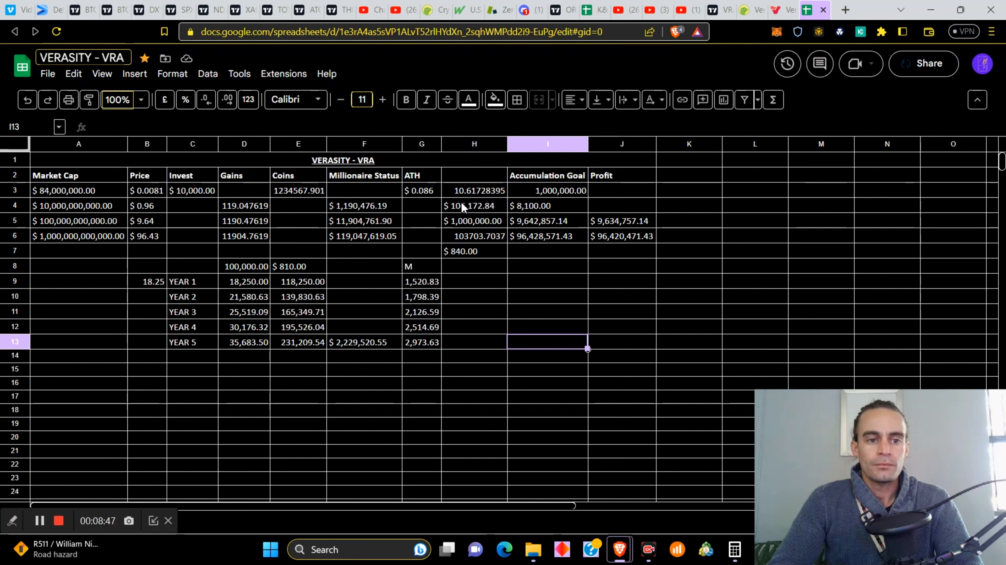
{"action": "mouse_move", "coordinate": [396, 193]}
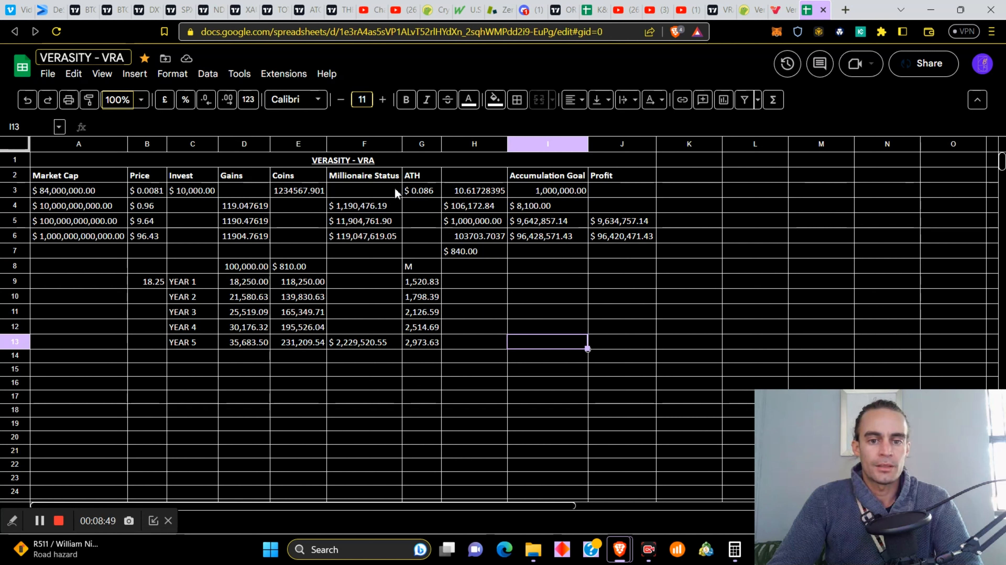
{"action": "mouse_move", "coordinate": [428, 201]}
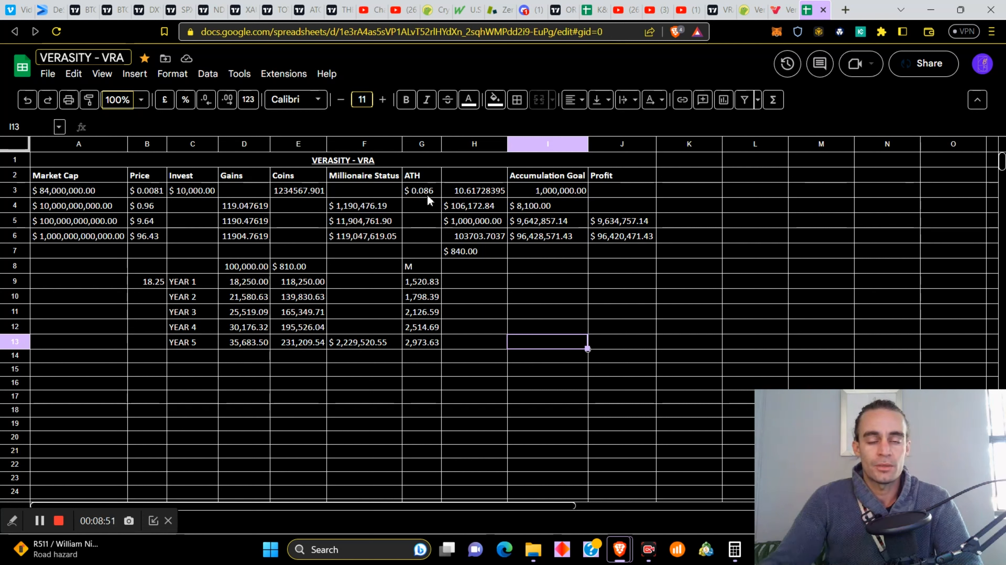
{"action": "mouse_move", "coordinate": [470, 196]}
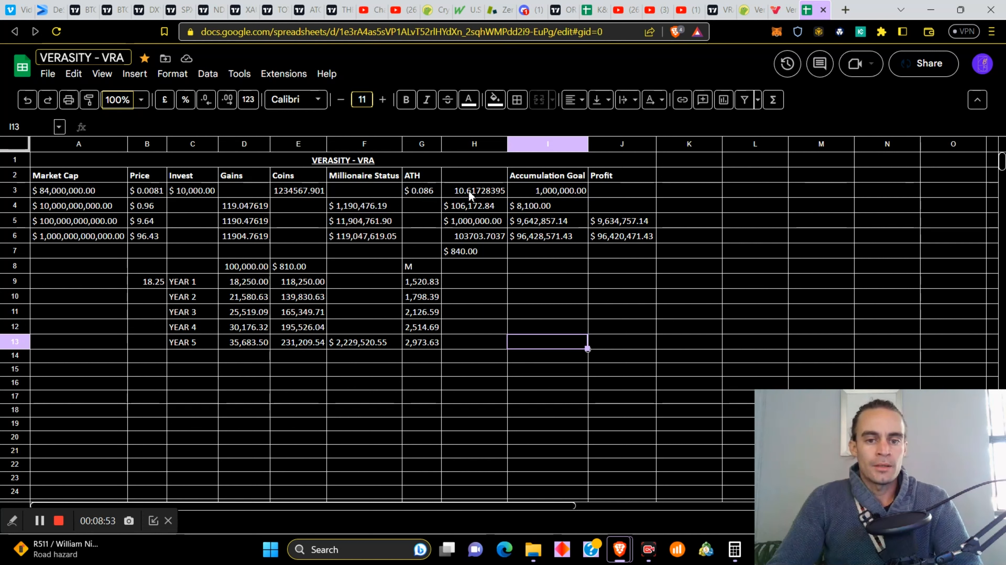
{"action": "mouse_move", "coordinate": [511, 199]}
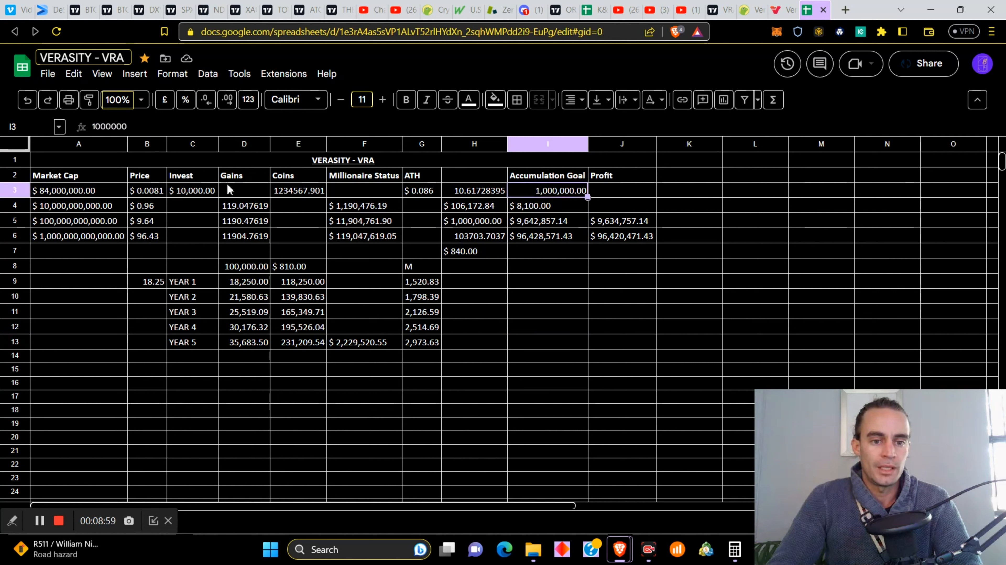
{"action": "mouse_move", "coordinate": [484, 255]}
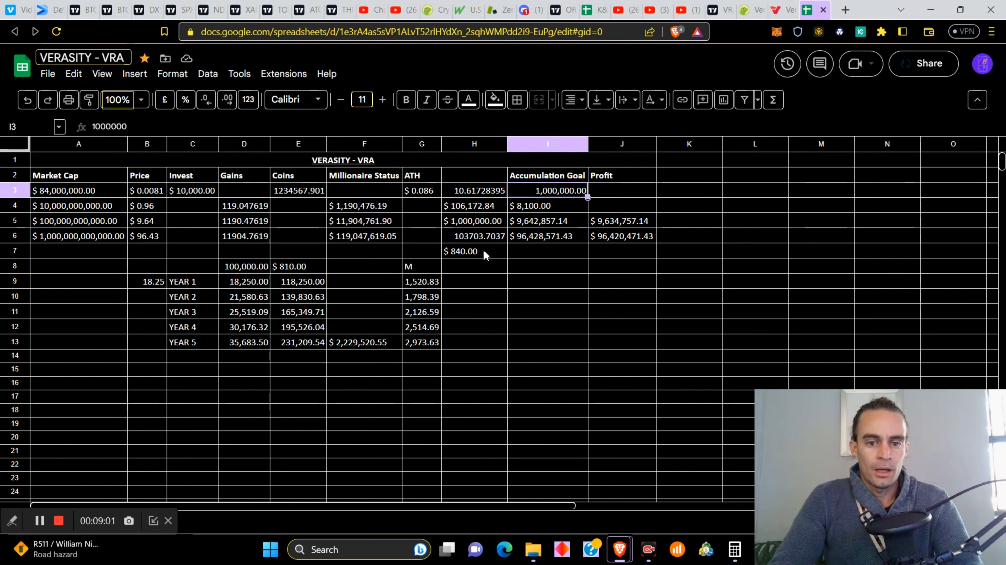
{"action": "mouse_move", "coordinate": [457, 260]}
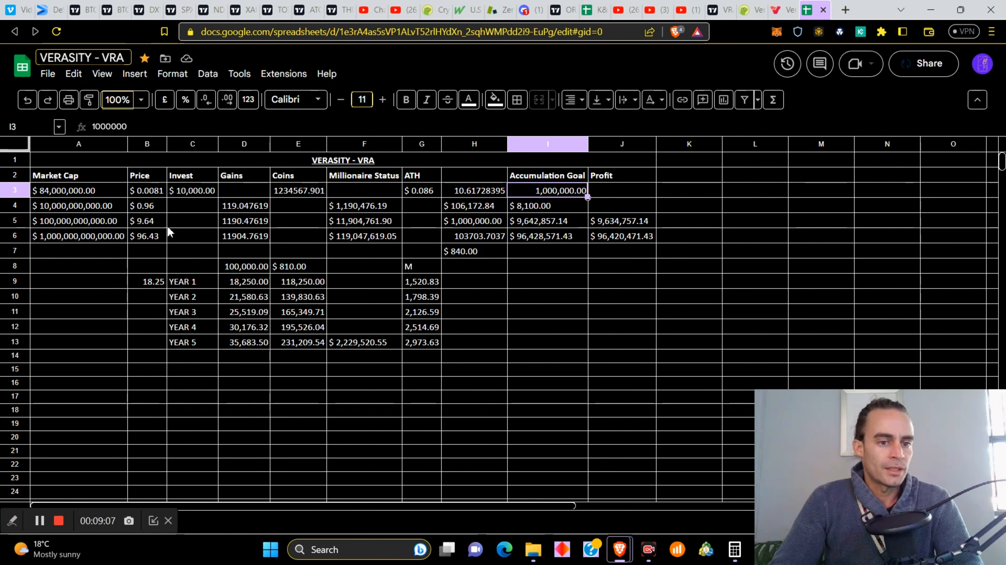
{"action": "mouse_move", "coordinate": [188, 233]}
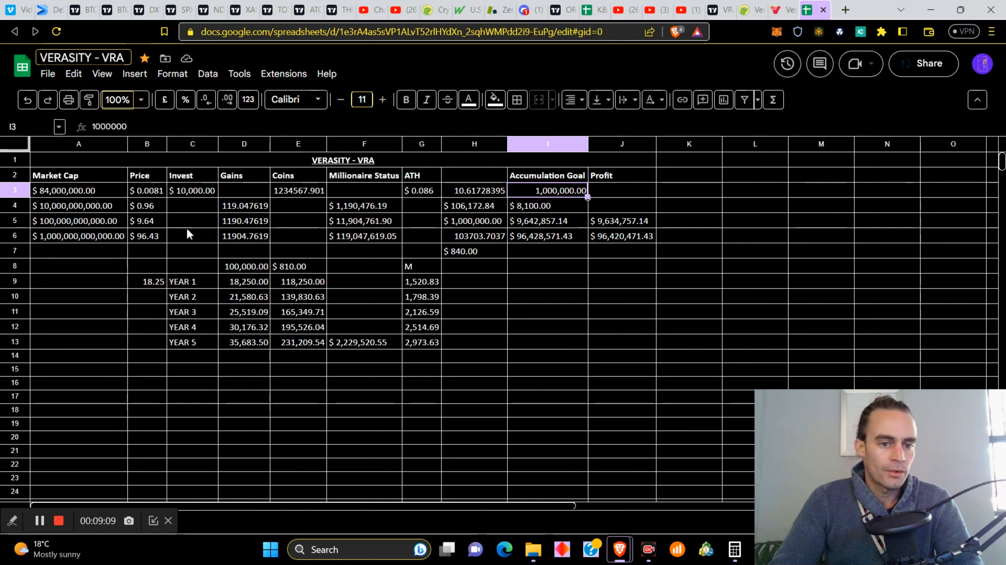
{"action": "mouse_move", "coordinate": [71, 220]}
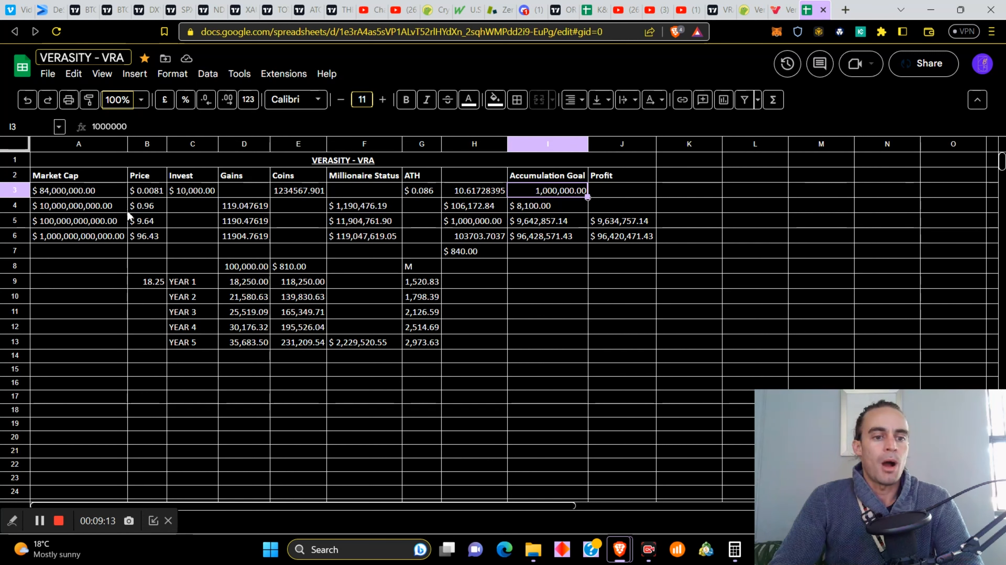
{"action": "mouse_move", "coordinate": [429, 204]}
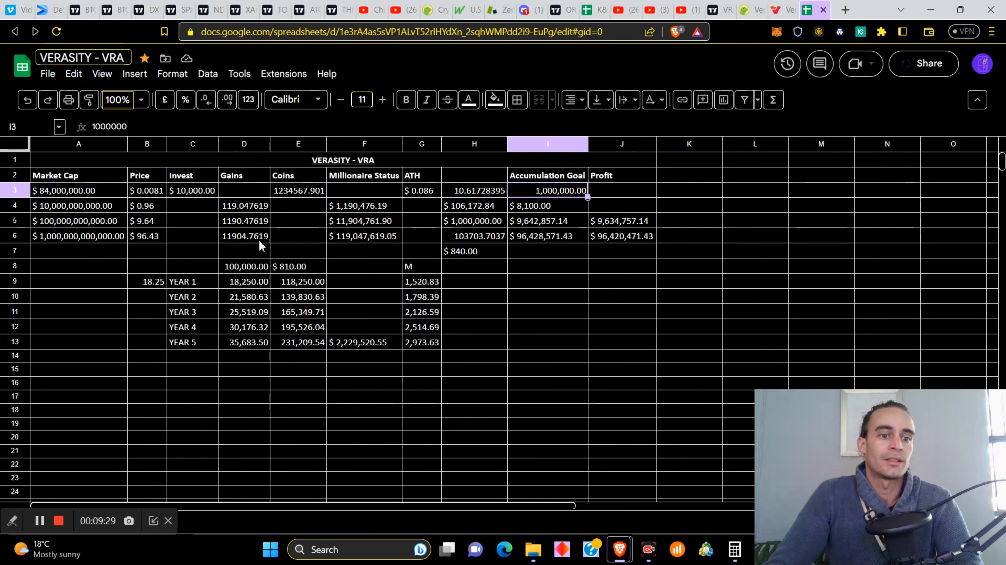
{"action": "mouse_move", "coordinate": [76, 239]}
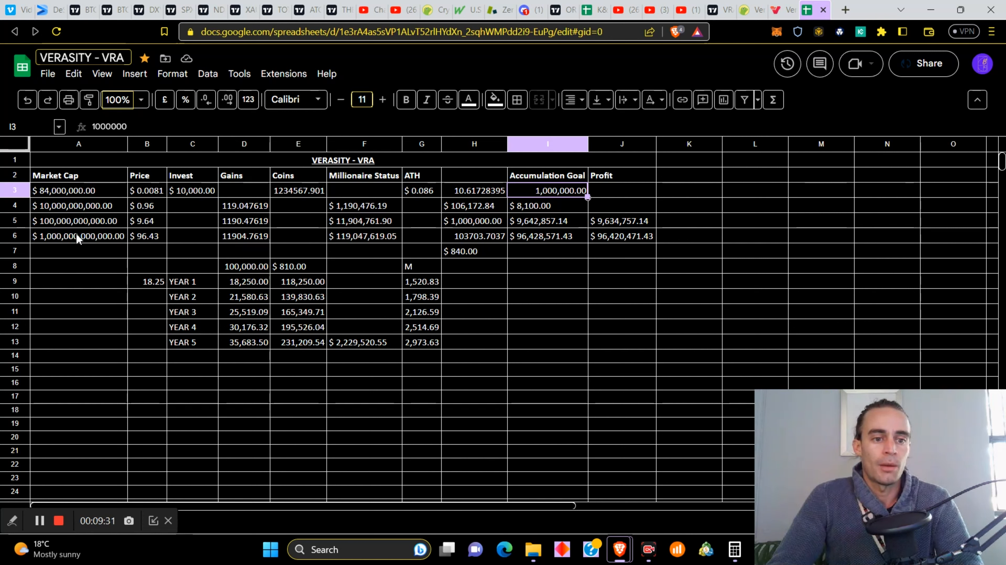
{"action": "mouse_move", "coordinate": [152, 229]}
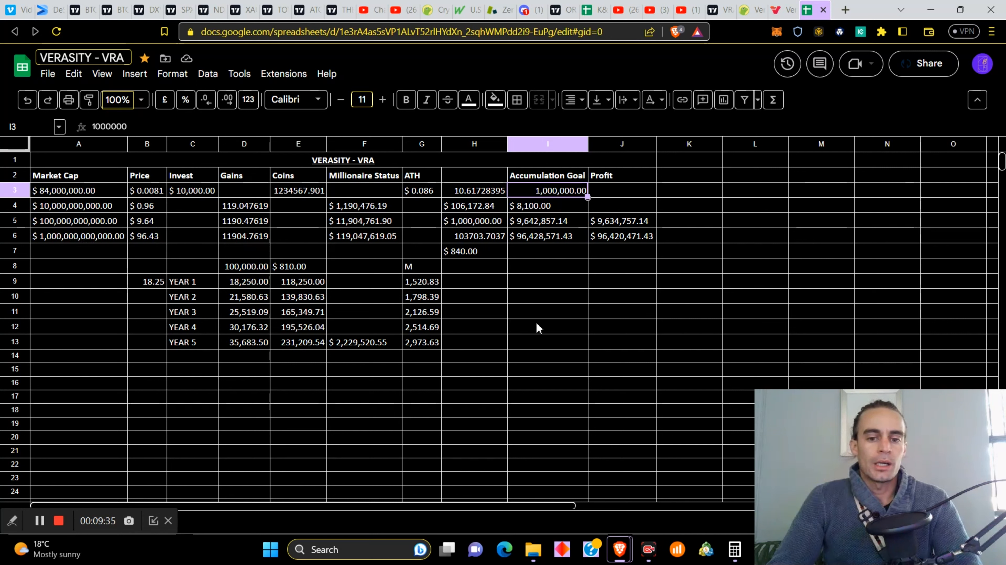
{"action": "left_click", "coordinate": [546, 326]}
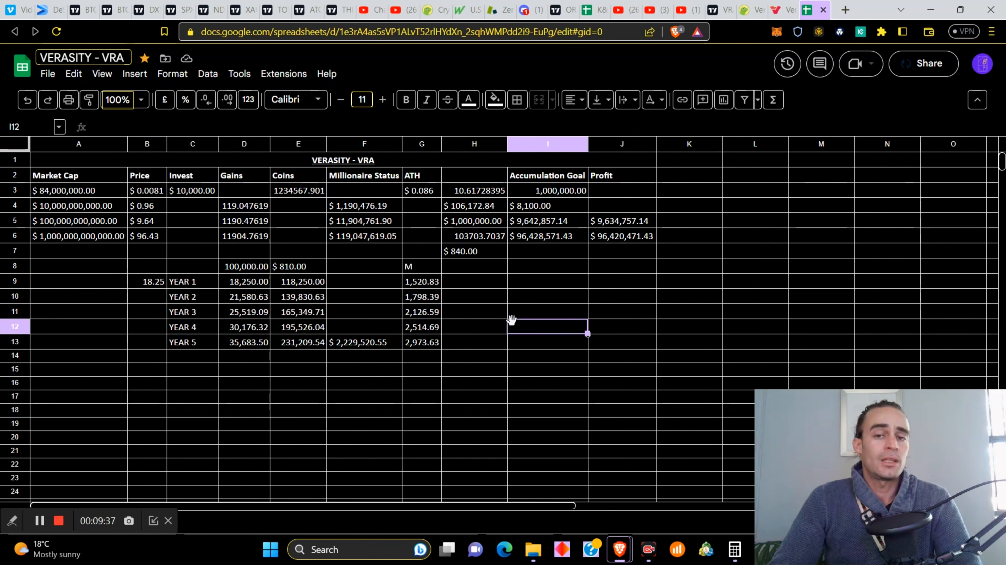
{"action": "mouse_move", "coordinate": [523, 301]}
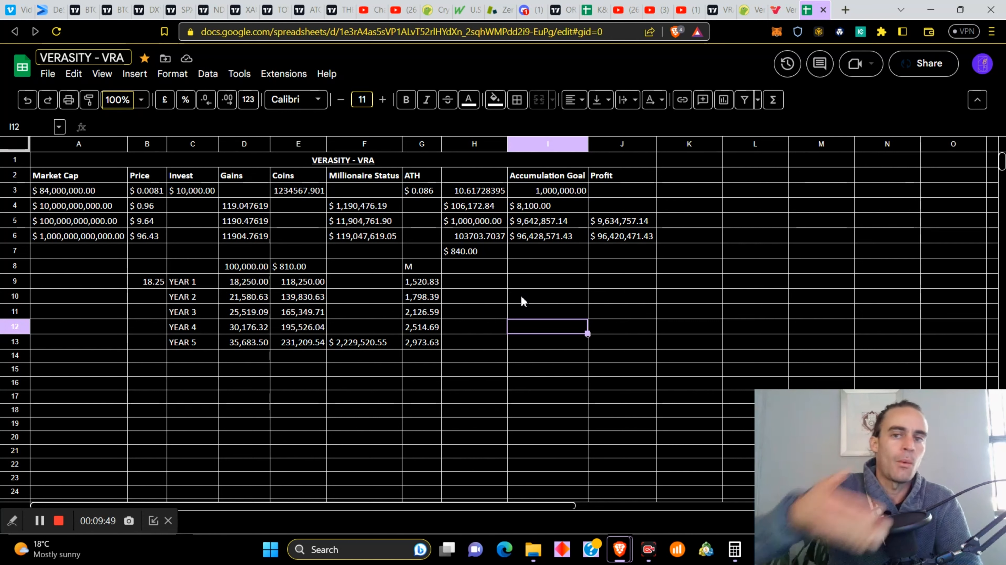
{"action": "mouse_move", "coordinate": [266, 188]}
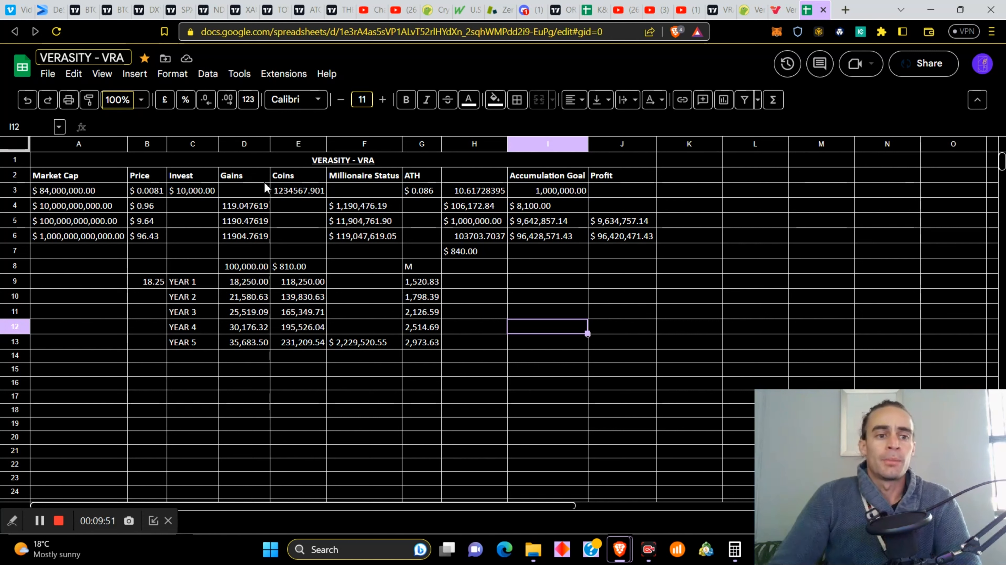
{"action": "mouse_move", "coordinate": [190, 228]}
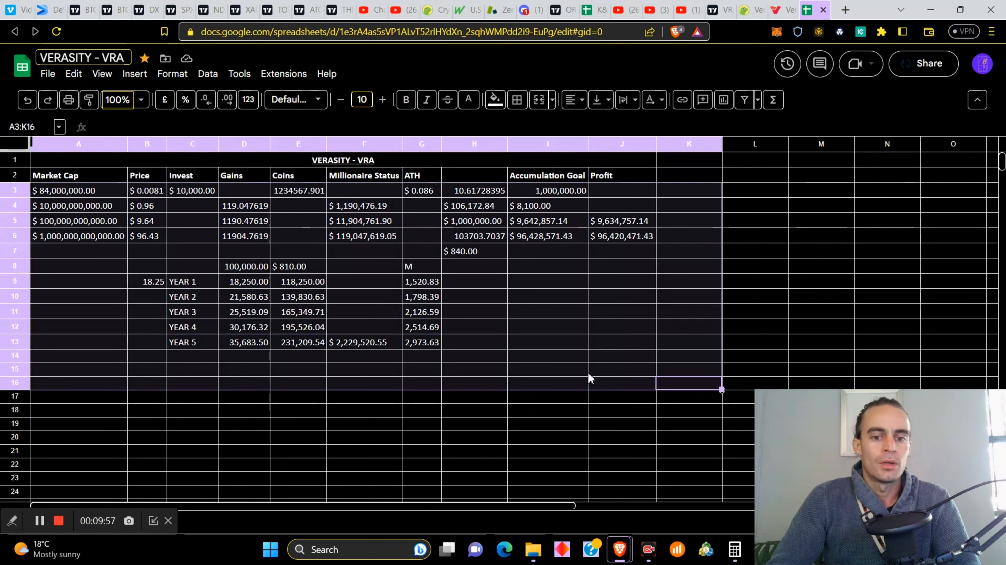
{"action": "left_click", "coordinate": [620, 312]}
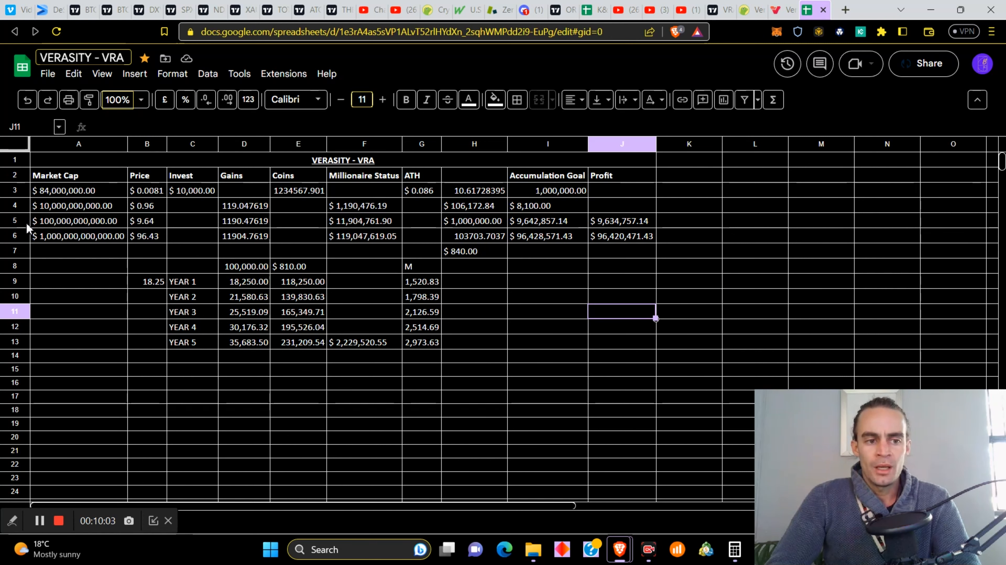
{"action": "left_click", "coordinate": [14, 220]}
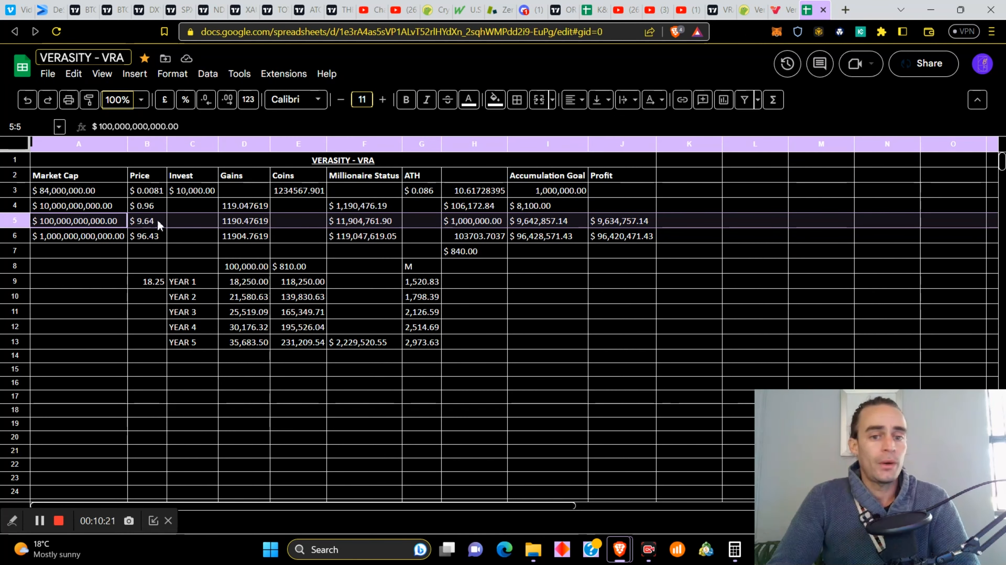
{"action": "mouse_move", "coordinate": [602, 259]}
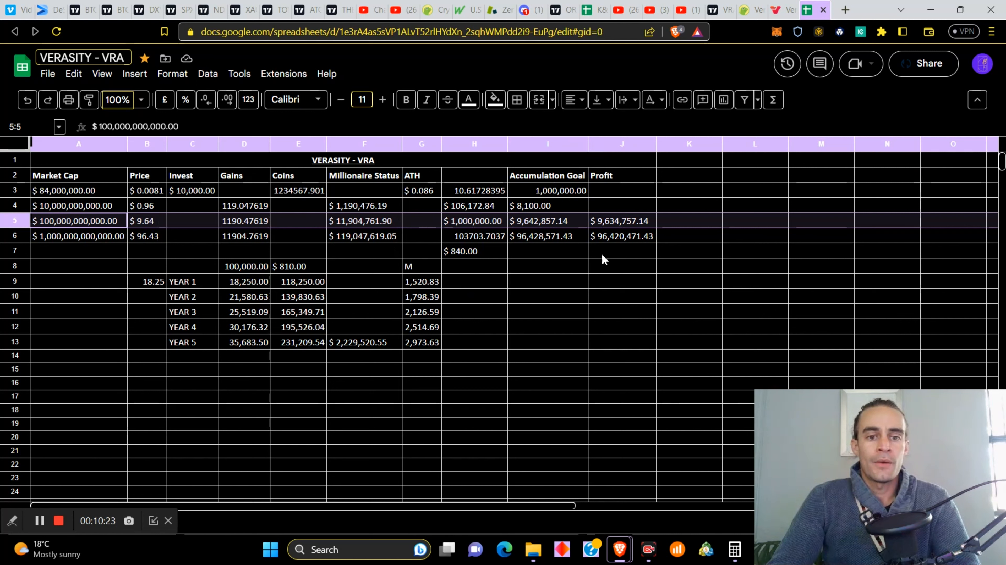
{"action": "mouse_move", "coordinate": [463, 256]}
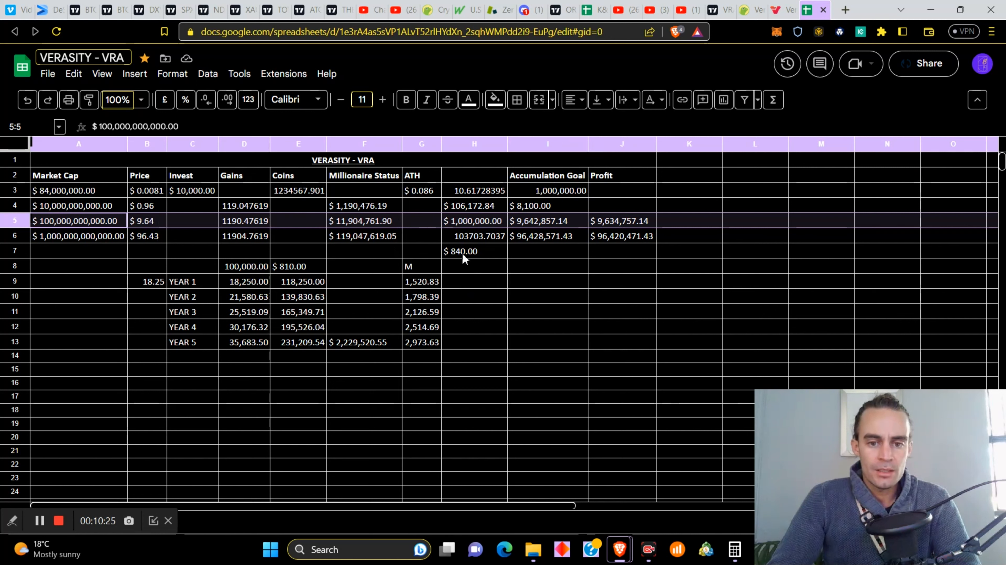
{"action": "mouse_move", "coordinate": [479, 259]}
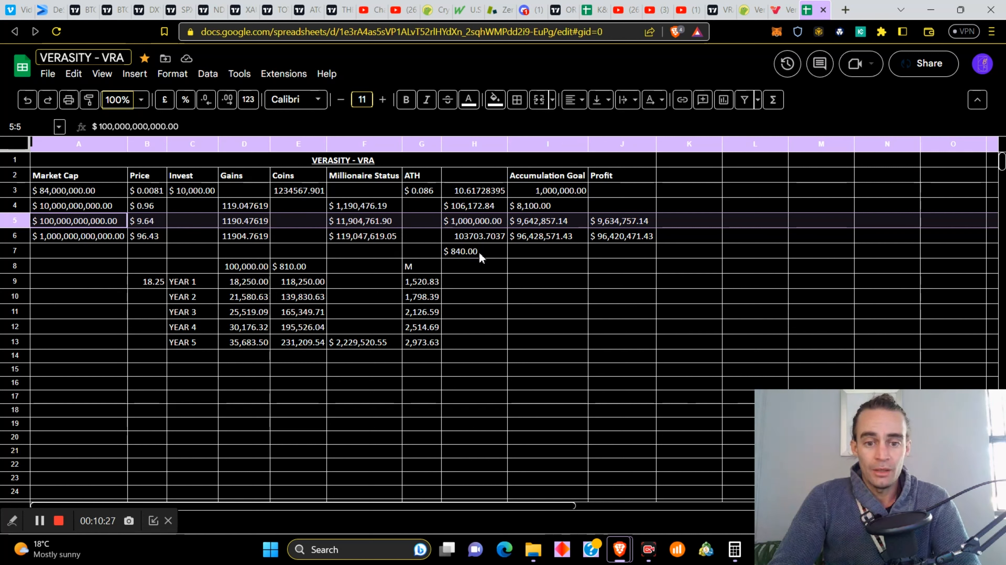
{"action": "mouse_move", "coordinate": [474, 257]}
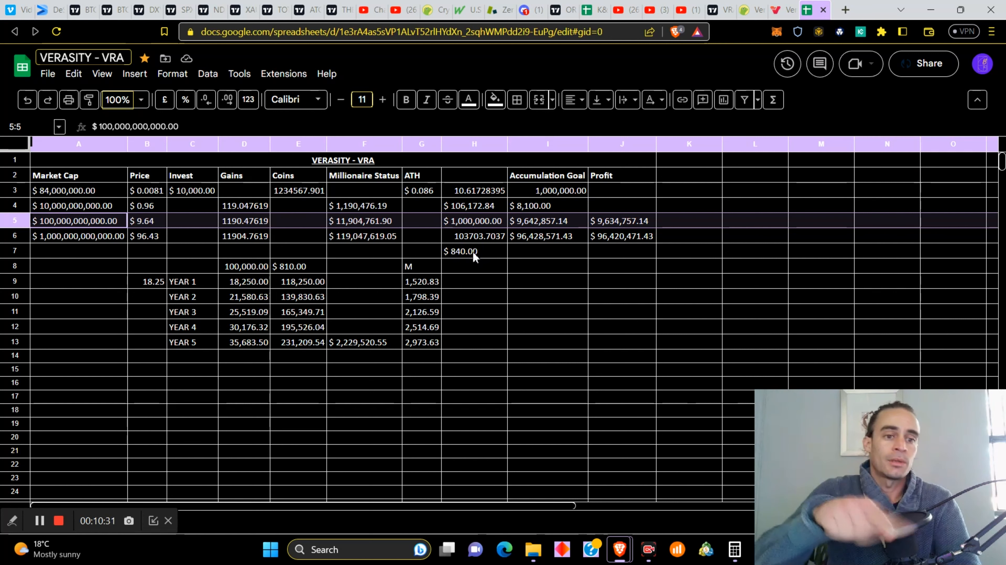
{"action": "mouse_move", "coordinate": [486, 251]}
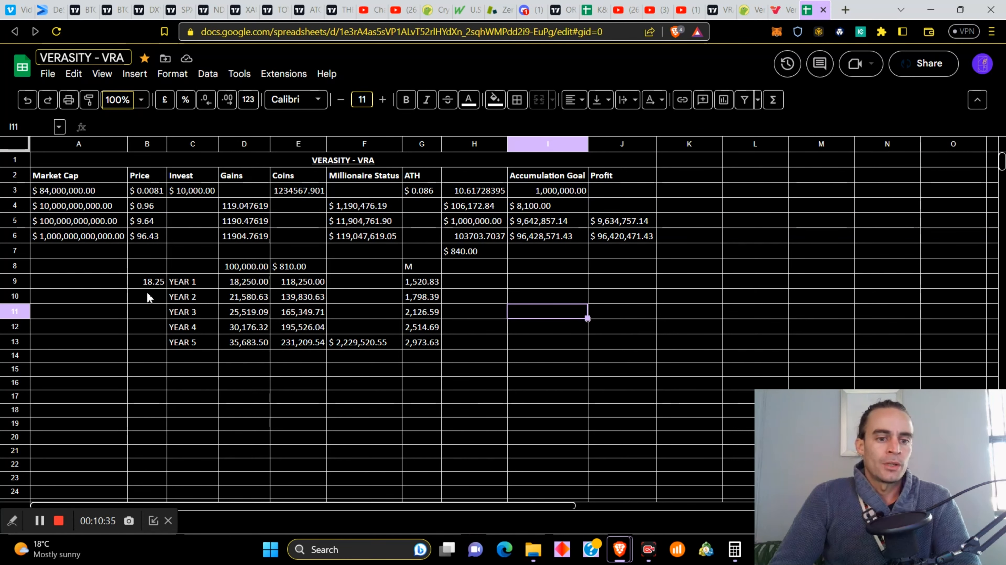
{"action": "mouse_move", "coordinate": [154, 287]}
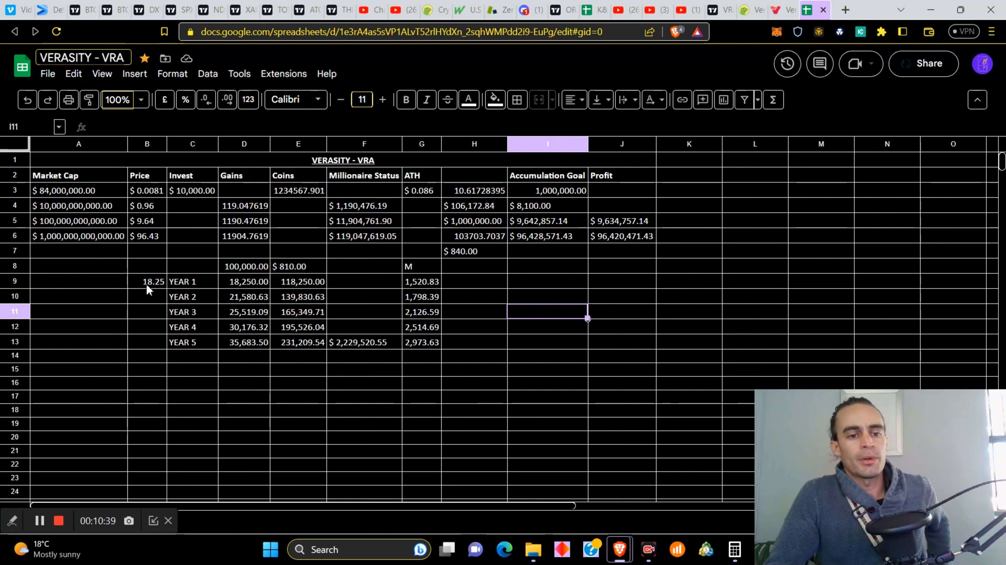
{"action": "mouse_move", "coordinate": [208, 302]}
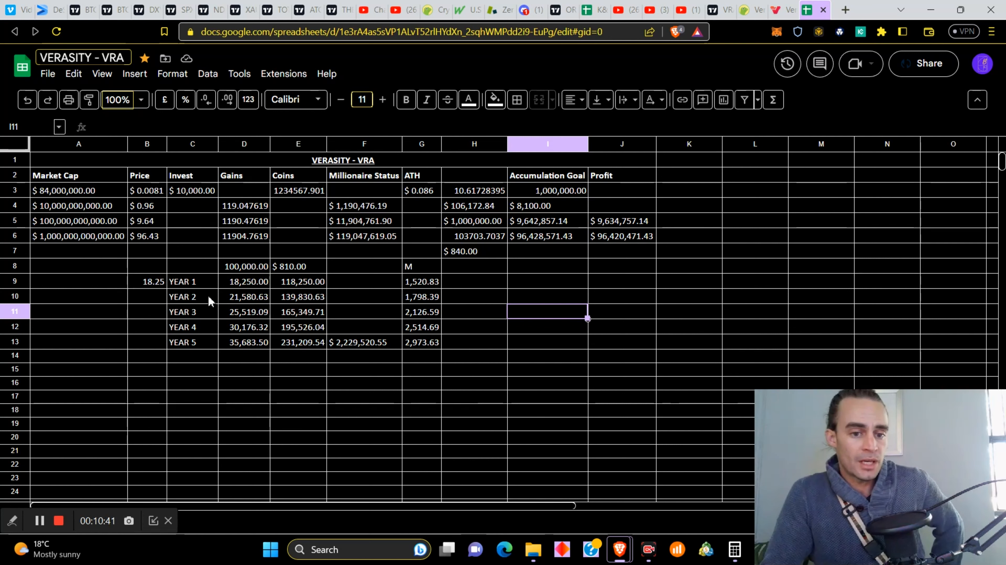
{"action": "mouse_move", "coordinate": [274, 303]}
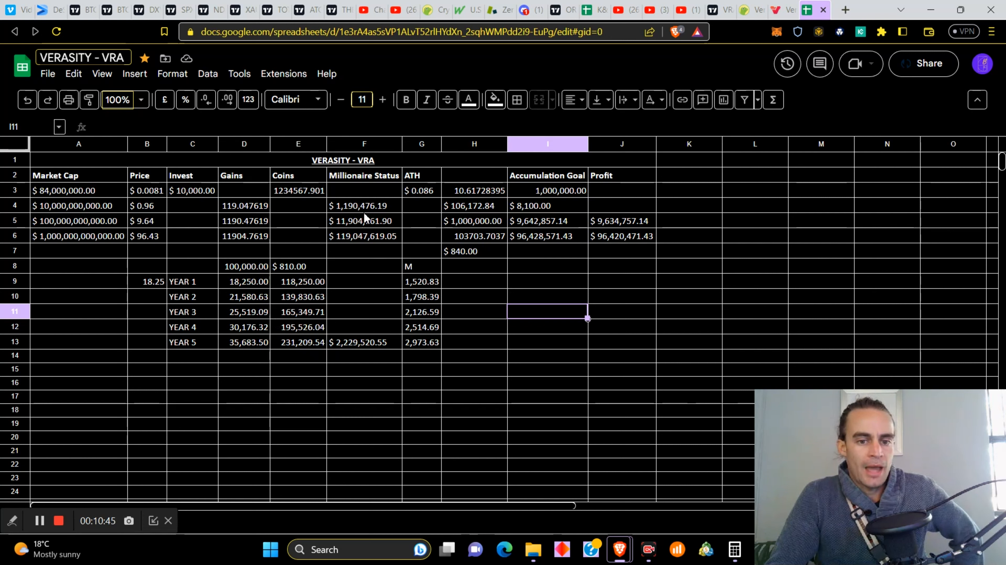
{"action": "mouse_move", "coordinate": [339, 236]}
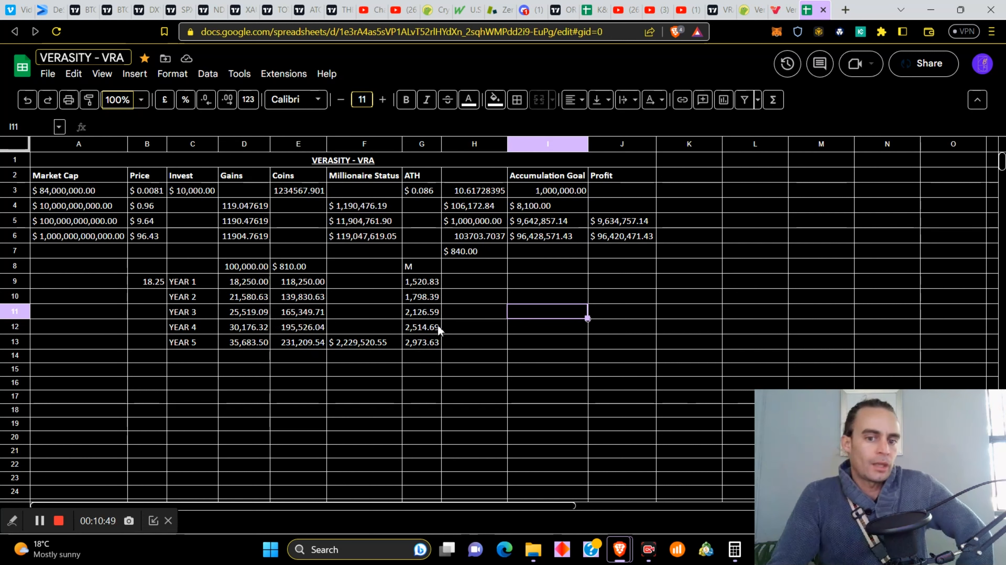
{"action": "mouse_move", "coordinate": [491, 331]}
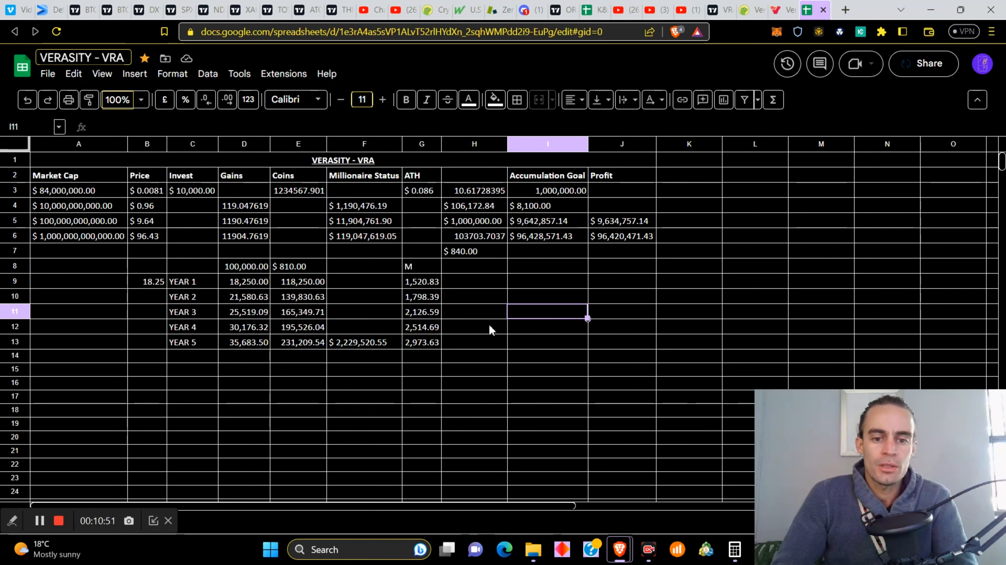
{"action": "mouse_move", "coordinate": [572, 269]}
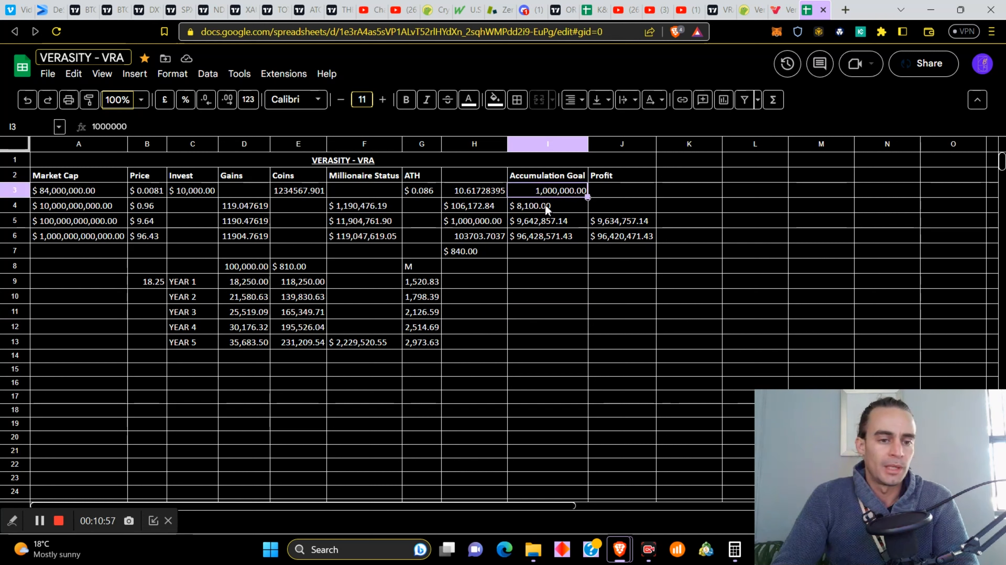
- Point out the $9.64 price and 9,642,857.14 profit in the $100 billion scenario
{"action": "left_click", "coordinate": [147, 220]}
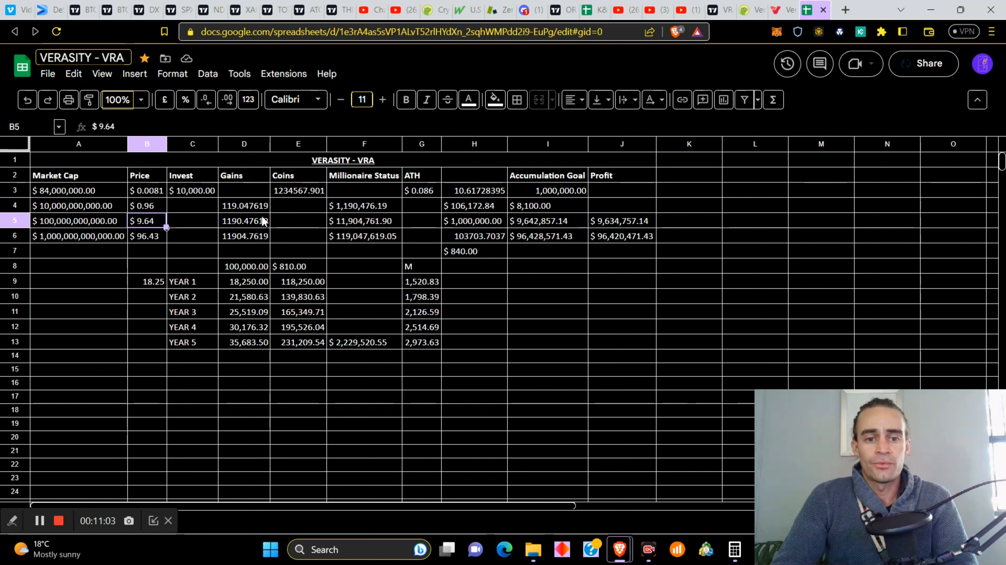
{"action": "mouse_move", "coordinate": [416, 227]}
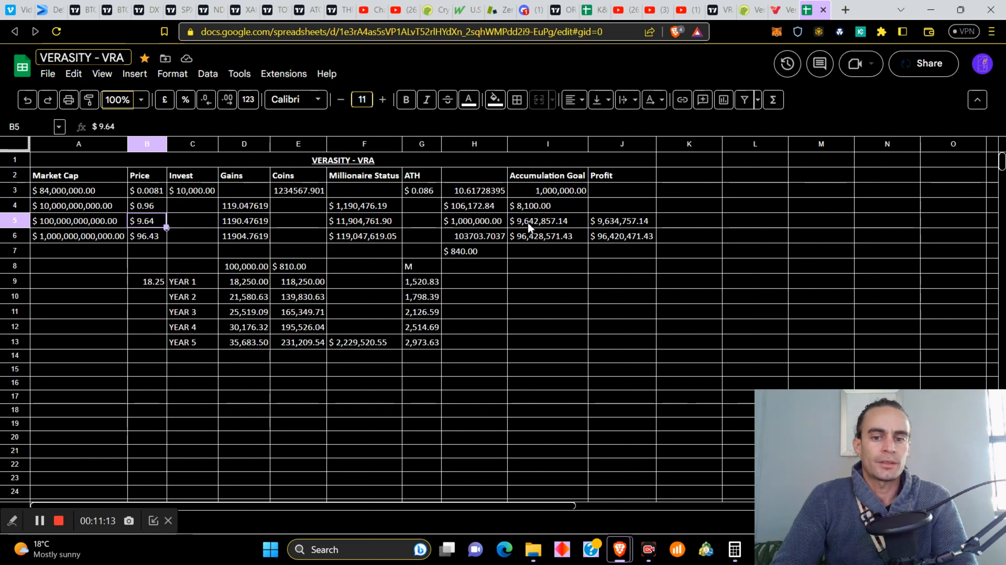
{"action": "left_click", "coordinate": [547, 220]}
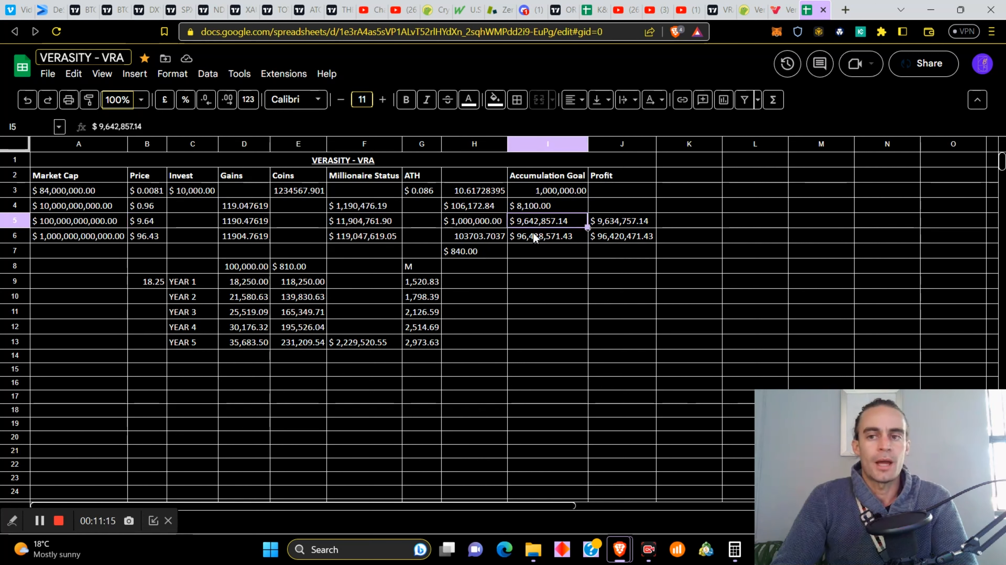
{"action": "mouse_move", "coordinate": [536, 246]}
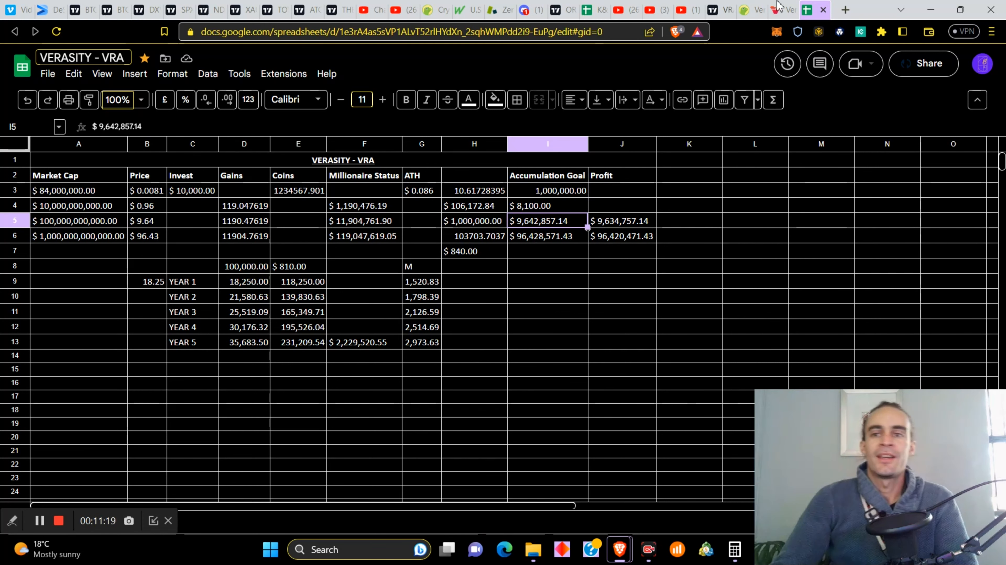
{"action": "mouse_move", "coordinate": [749, 9]}
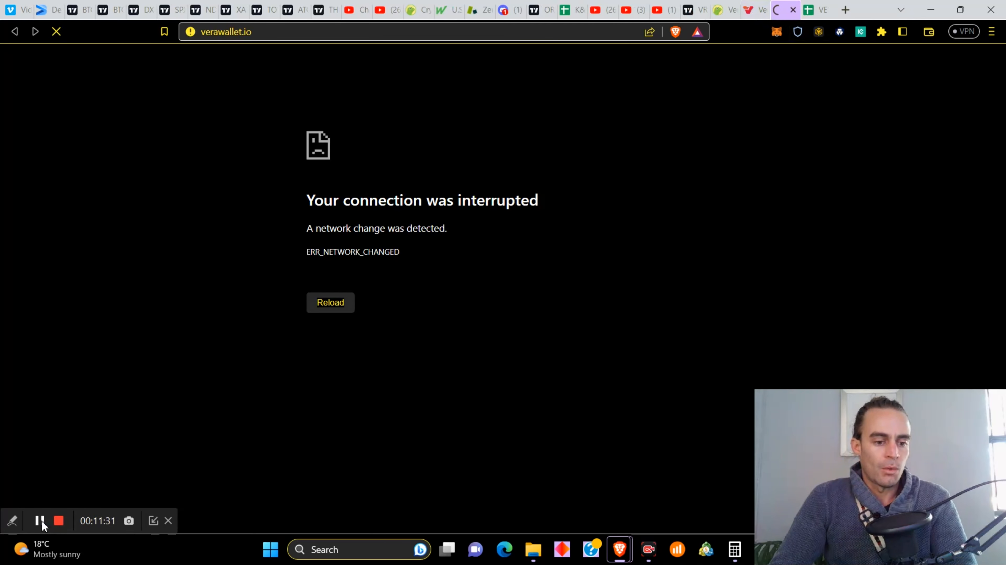
- Reload the VeraWallet page after the connection error
{"action": "left_click", "coordinate": [329, 302]}
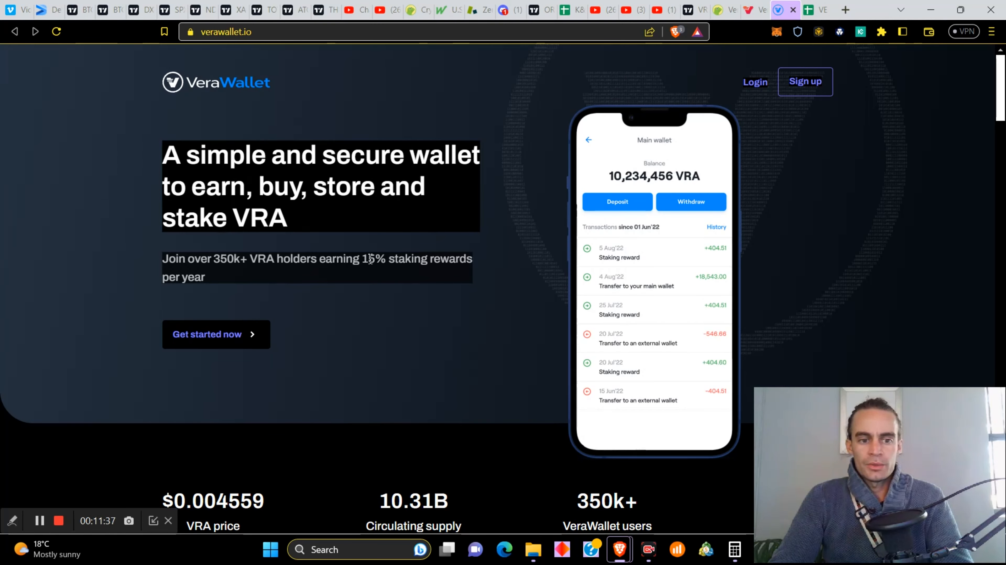
{"action": "mouse_move", "coordinate": [332, 273]}
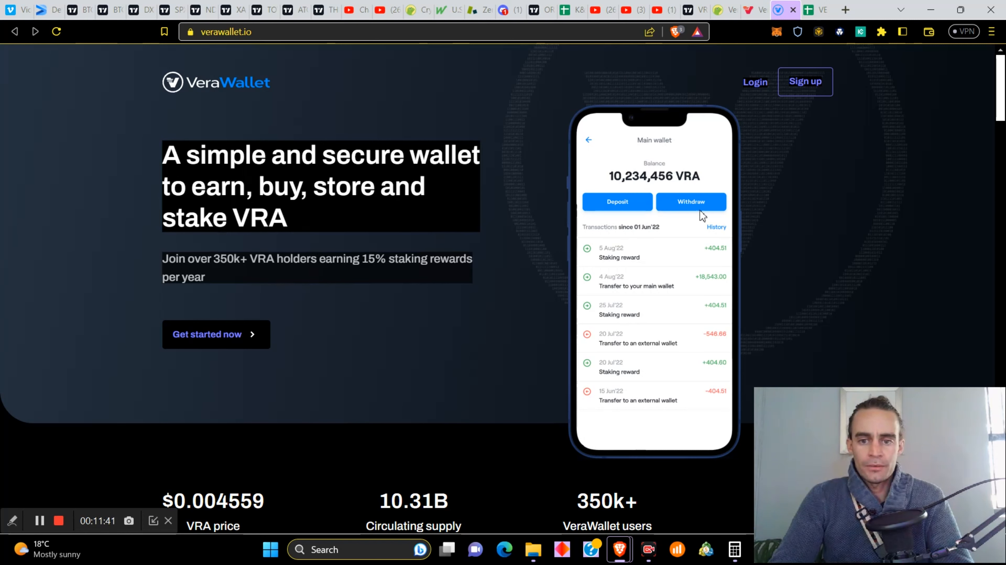
{"action": "mouse_move", "coordinate": [760, 89]}
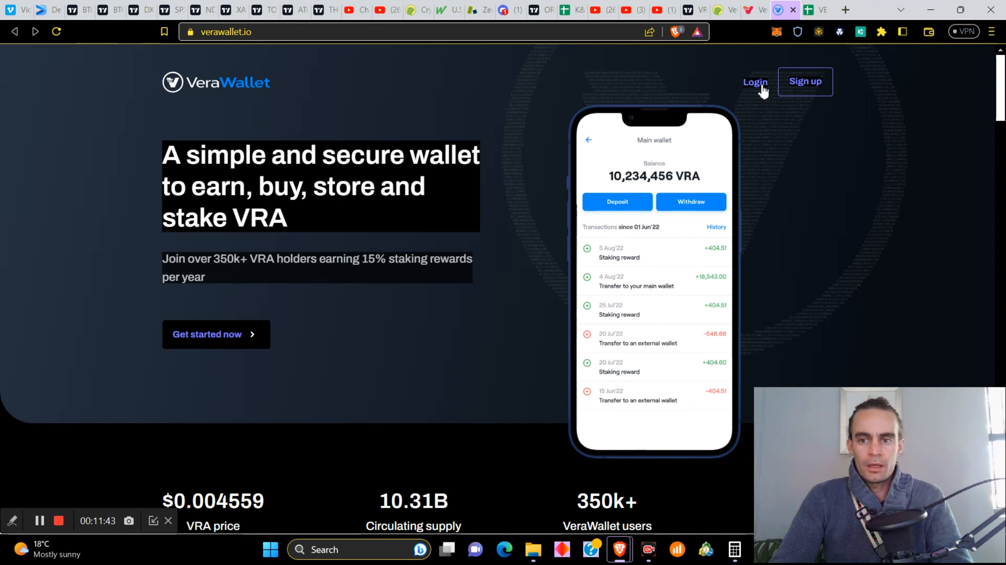
{"action": "mouse_move", "coordinate": [628, 104]}
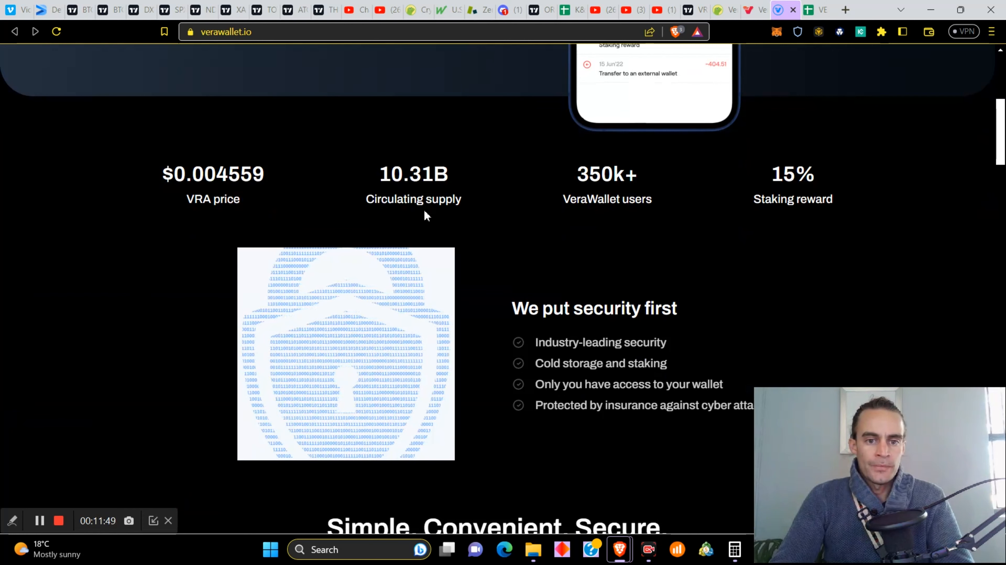
{"action": "scroll", "scroll_direction": "down", "scroll_amount": 3}
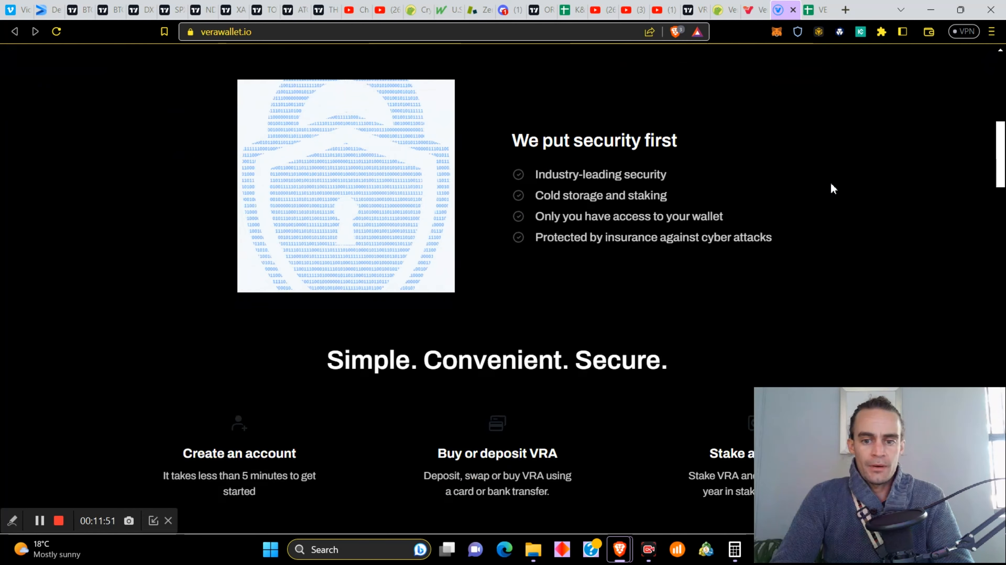
{"action": "scroll", "scroll_direction": "down", "scroll_amount": 3}
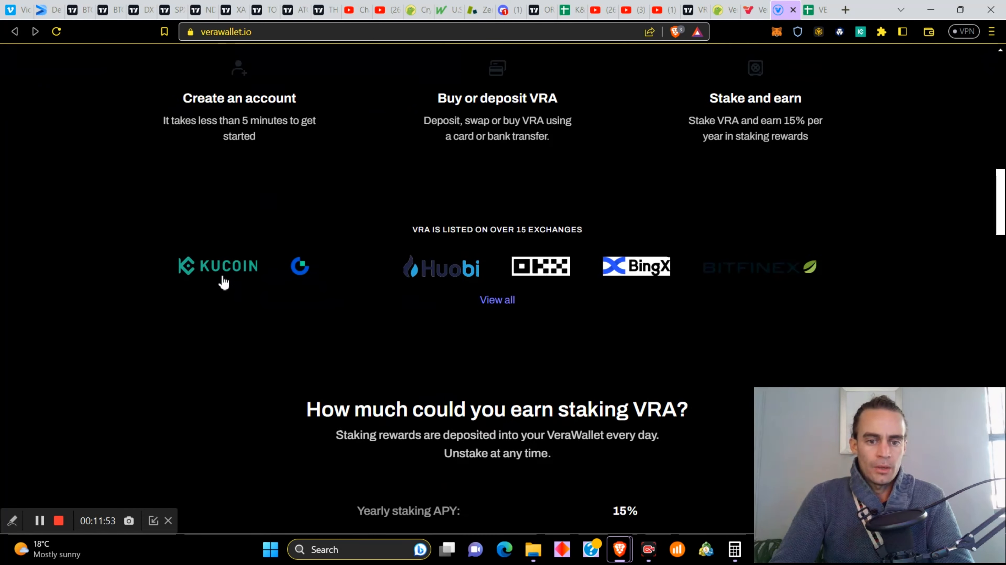
{"action": "scroll", "scroll_direction": "down", "scroll_amount": 3}
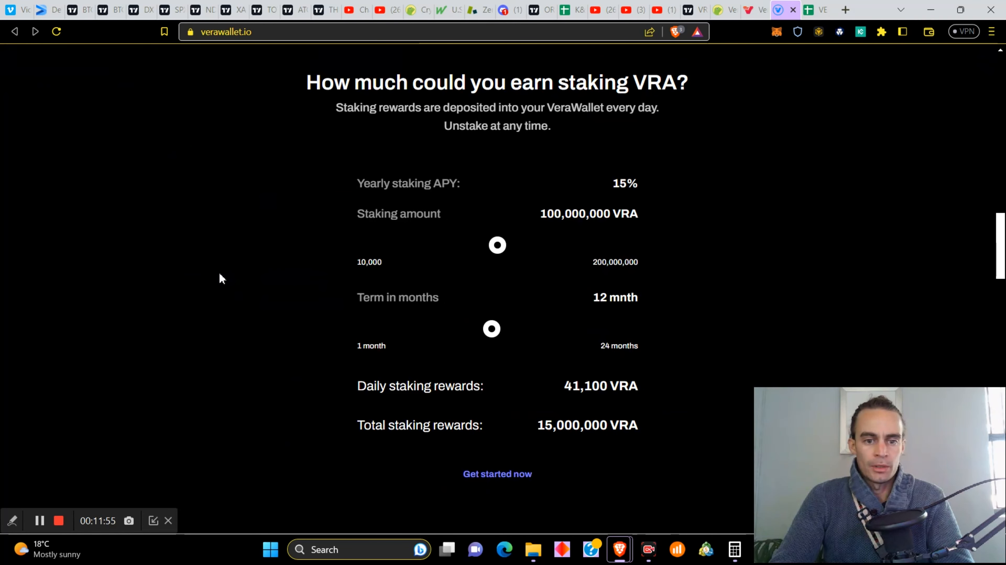
{"action": "scroll", "scroll_direction": "down", "scroll_amount": 3}
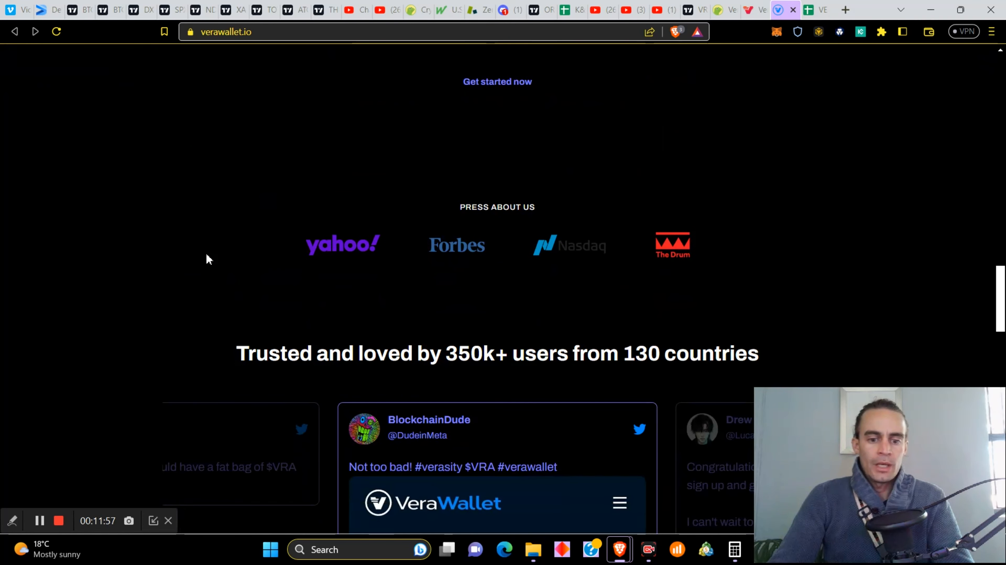
{"action": "scroll", "scroll_direction": "down", "scroll_amount": 3}
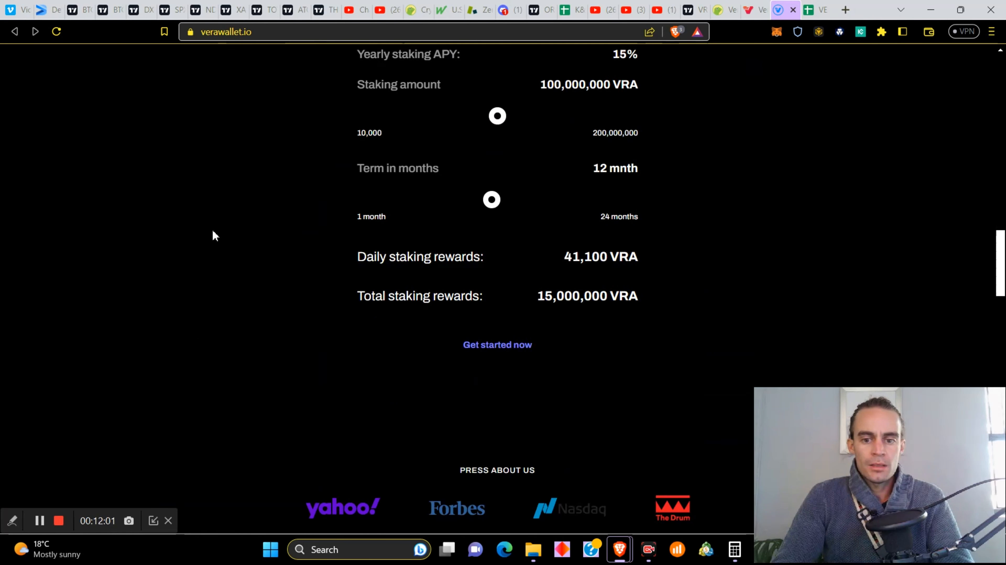
{"action": "scroll", "scroll_direction": "down", "scroll_amount": 3}
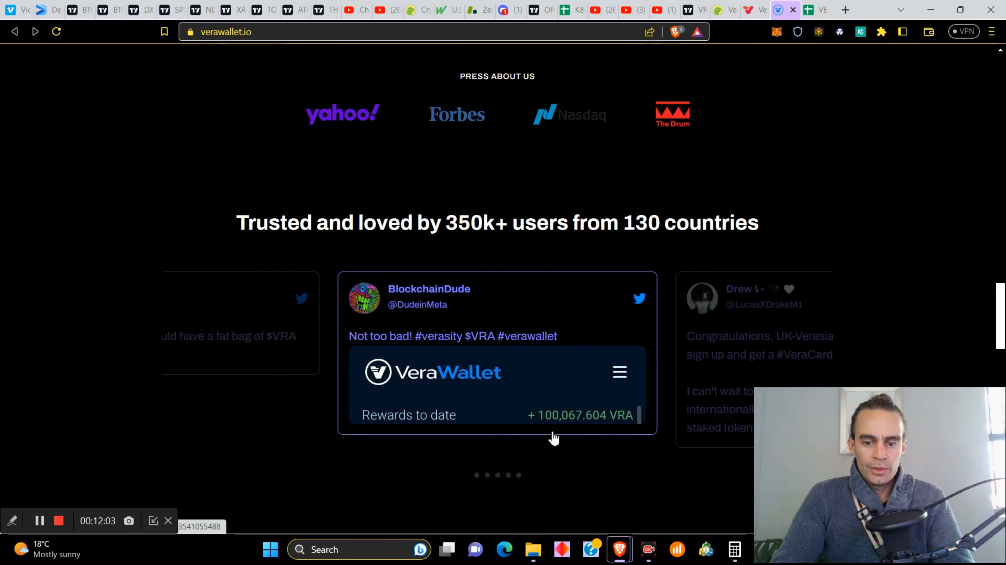
{"action": "mouse_move", "coordinate": [608, 421]}
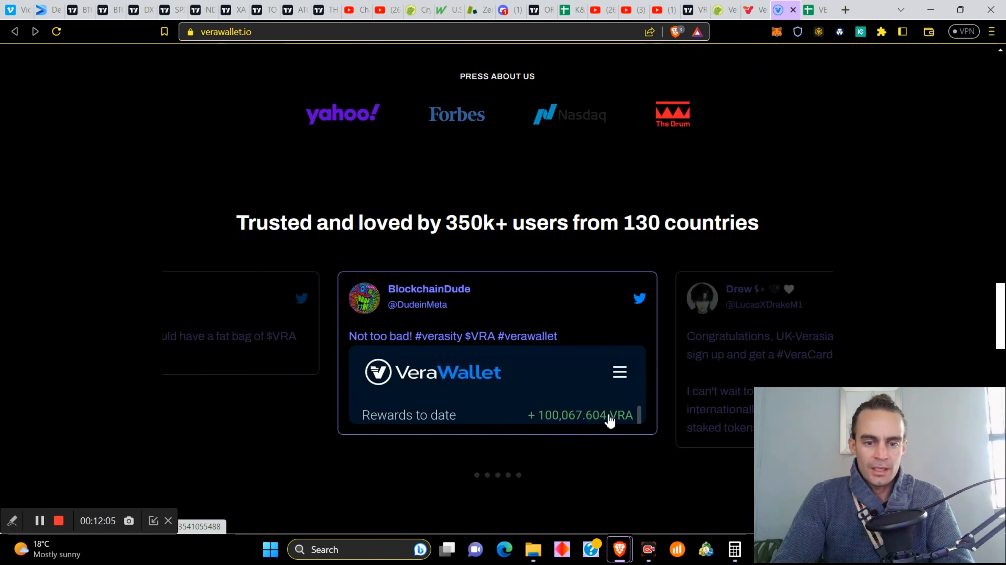
{"action": "mouse_move", "coordinate": [860, 100]}
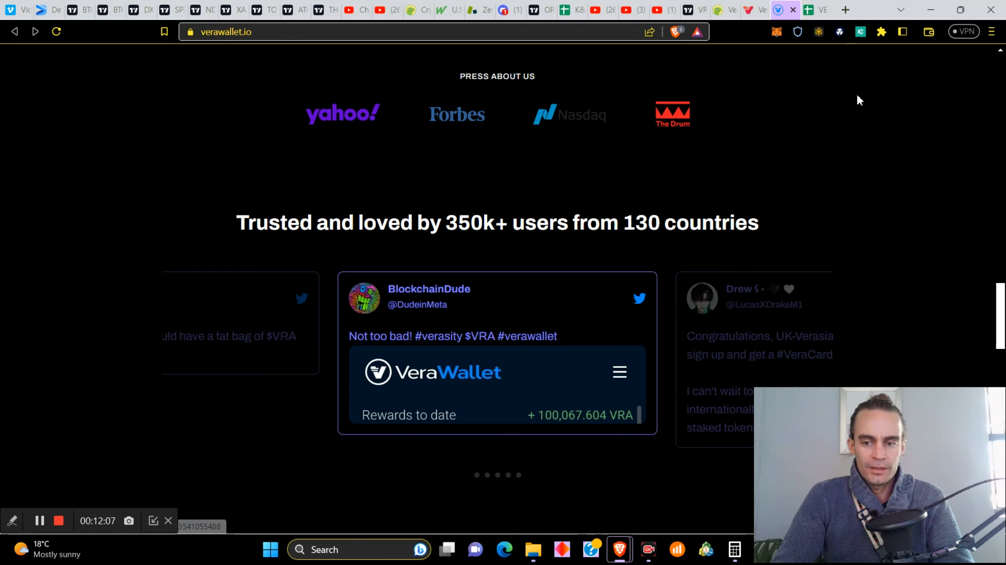
{"action": "scroll", "scroll_direction": "up", "scroll_amount": 3}
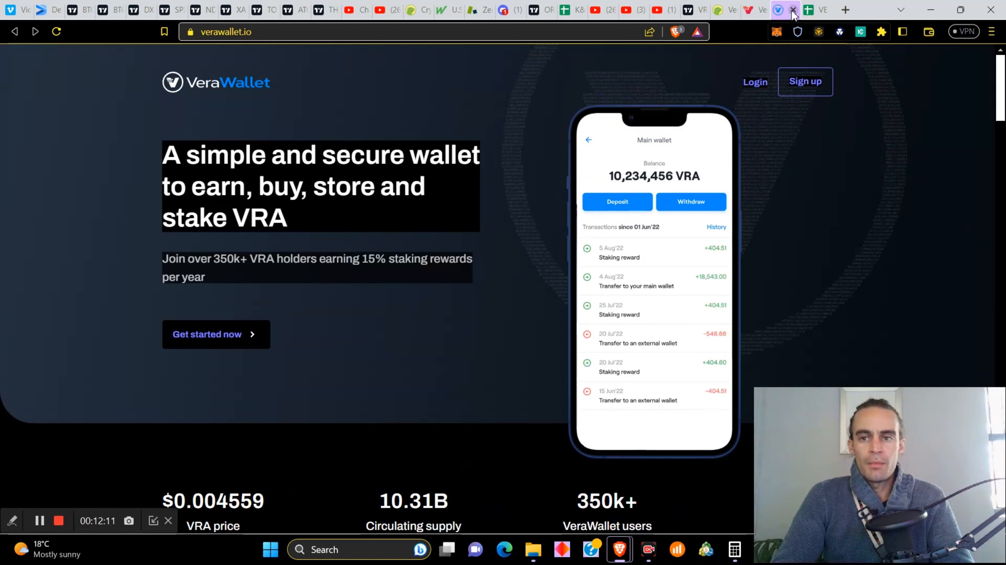
- Close the VeraWallet tab to return to the YouTube channel Videos page
{"action": "left_click", "coordinate": [757, 9]}
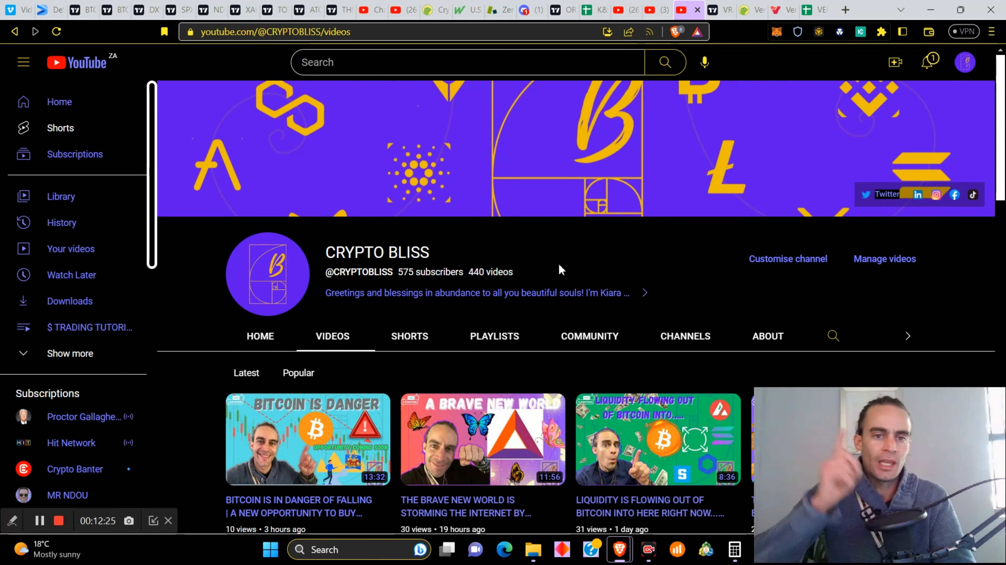
{"action": "mouse_move", "coordinate": [619, 242]}
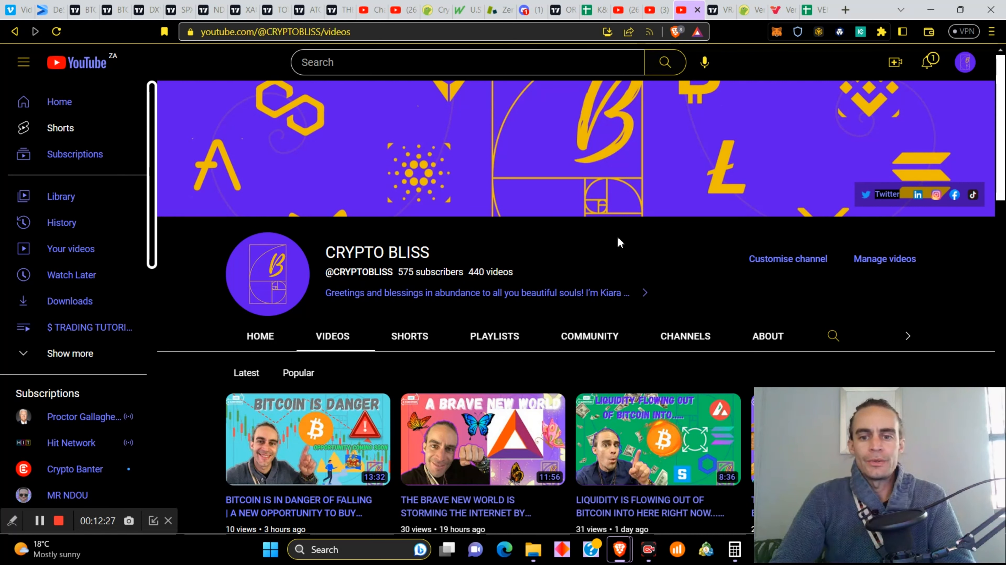
{"action": "mouse_move", "coordinate": [505, 229]}
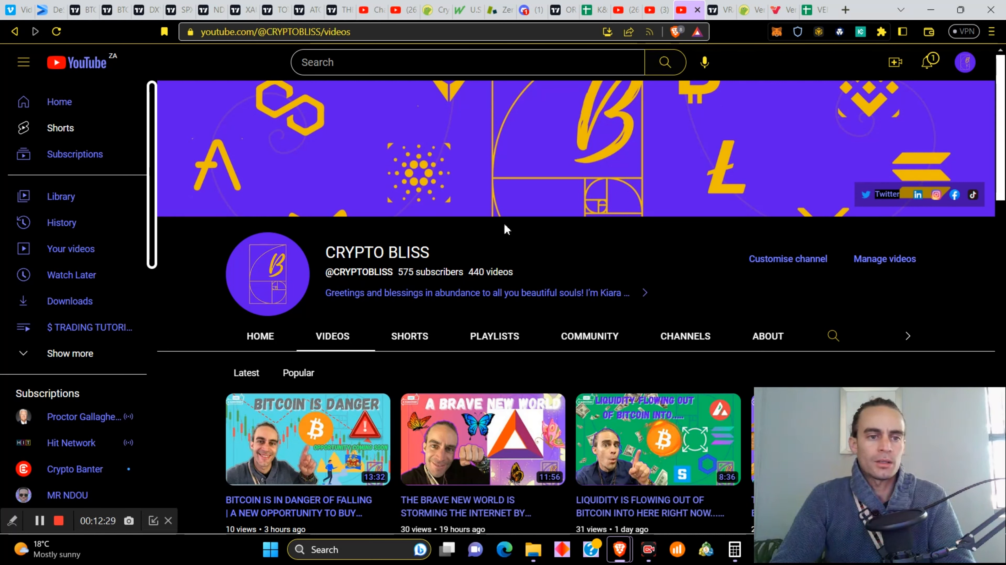